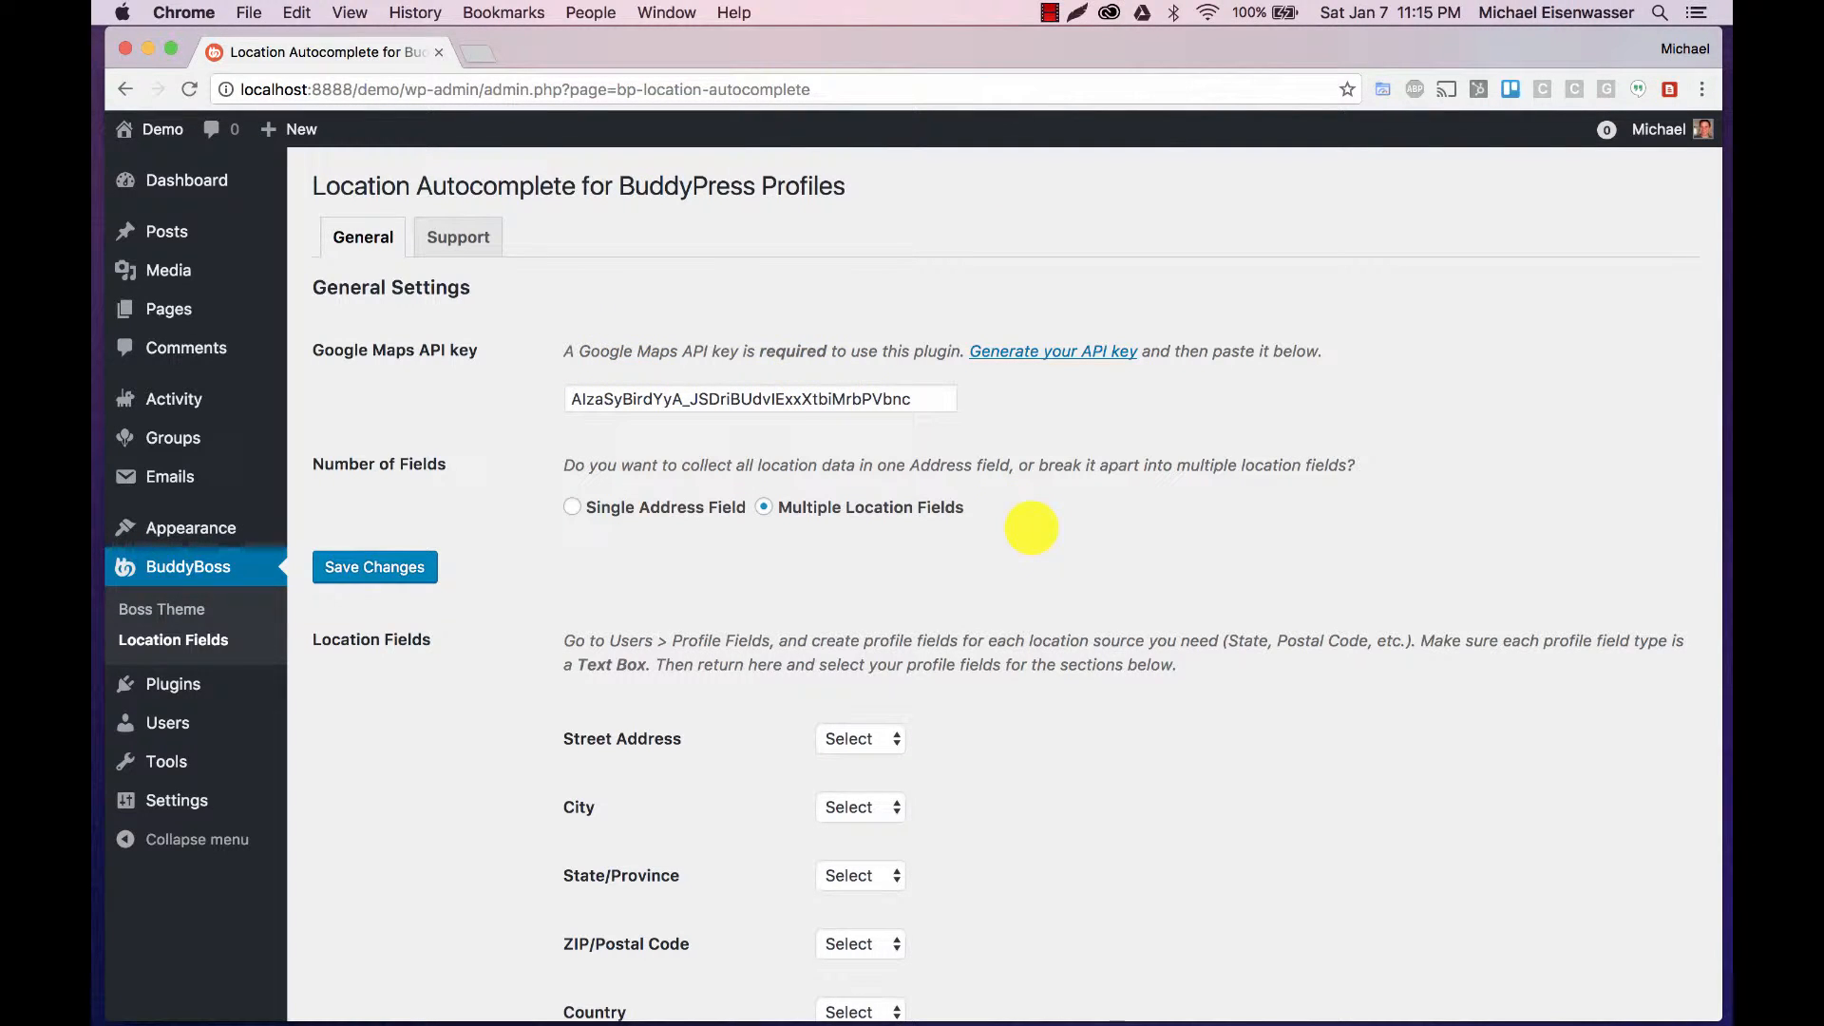
# Step: Set the plugin to collect location in a single address field and save the settings
pyautogui.scroll(-3)
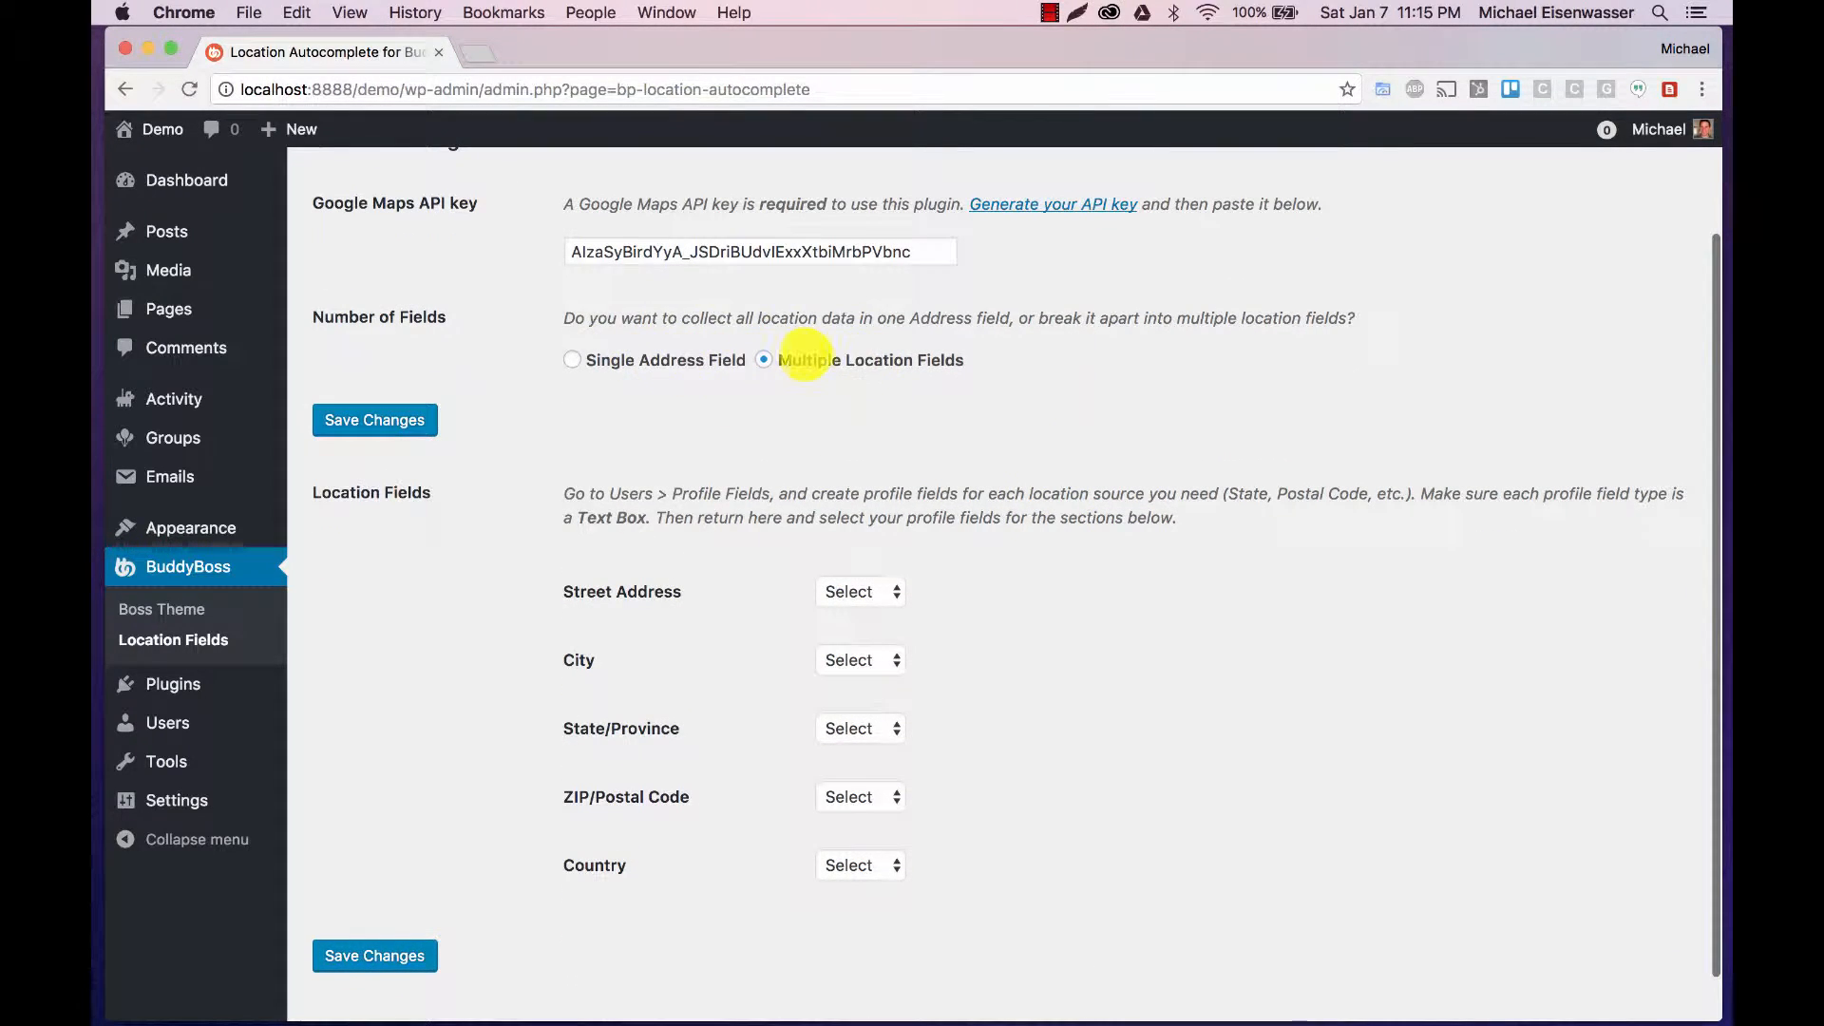
pyautogui.scroll(3)
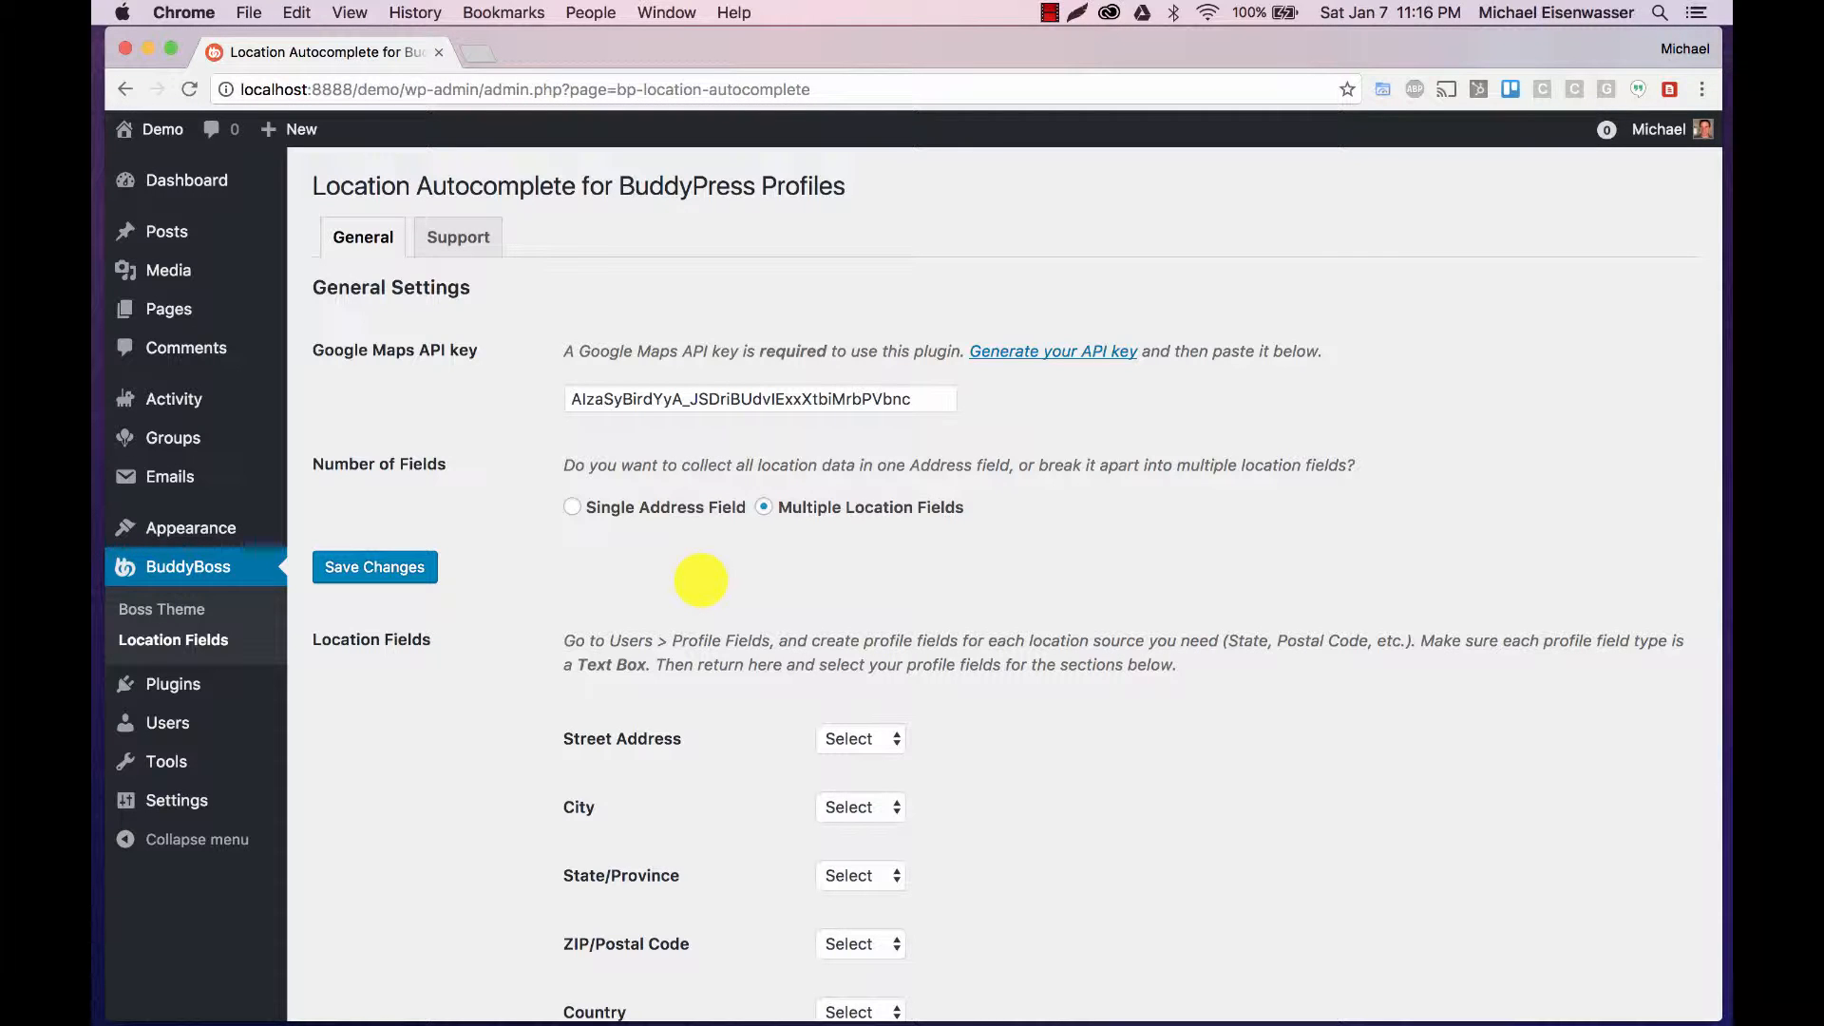
pyautogui.scroll(-3)
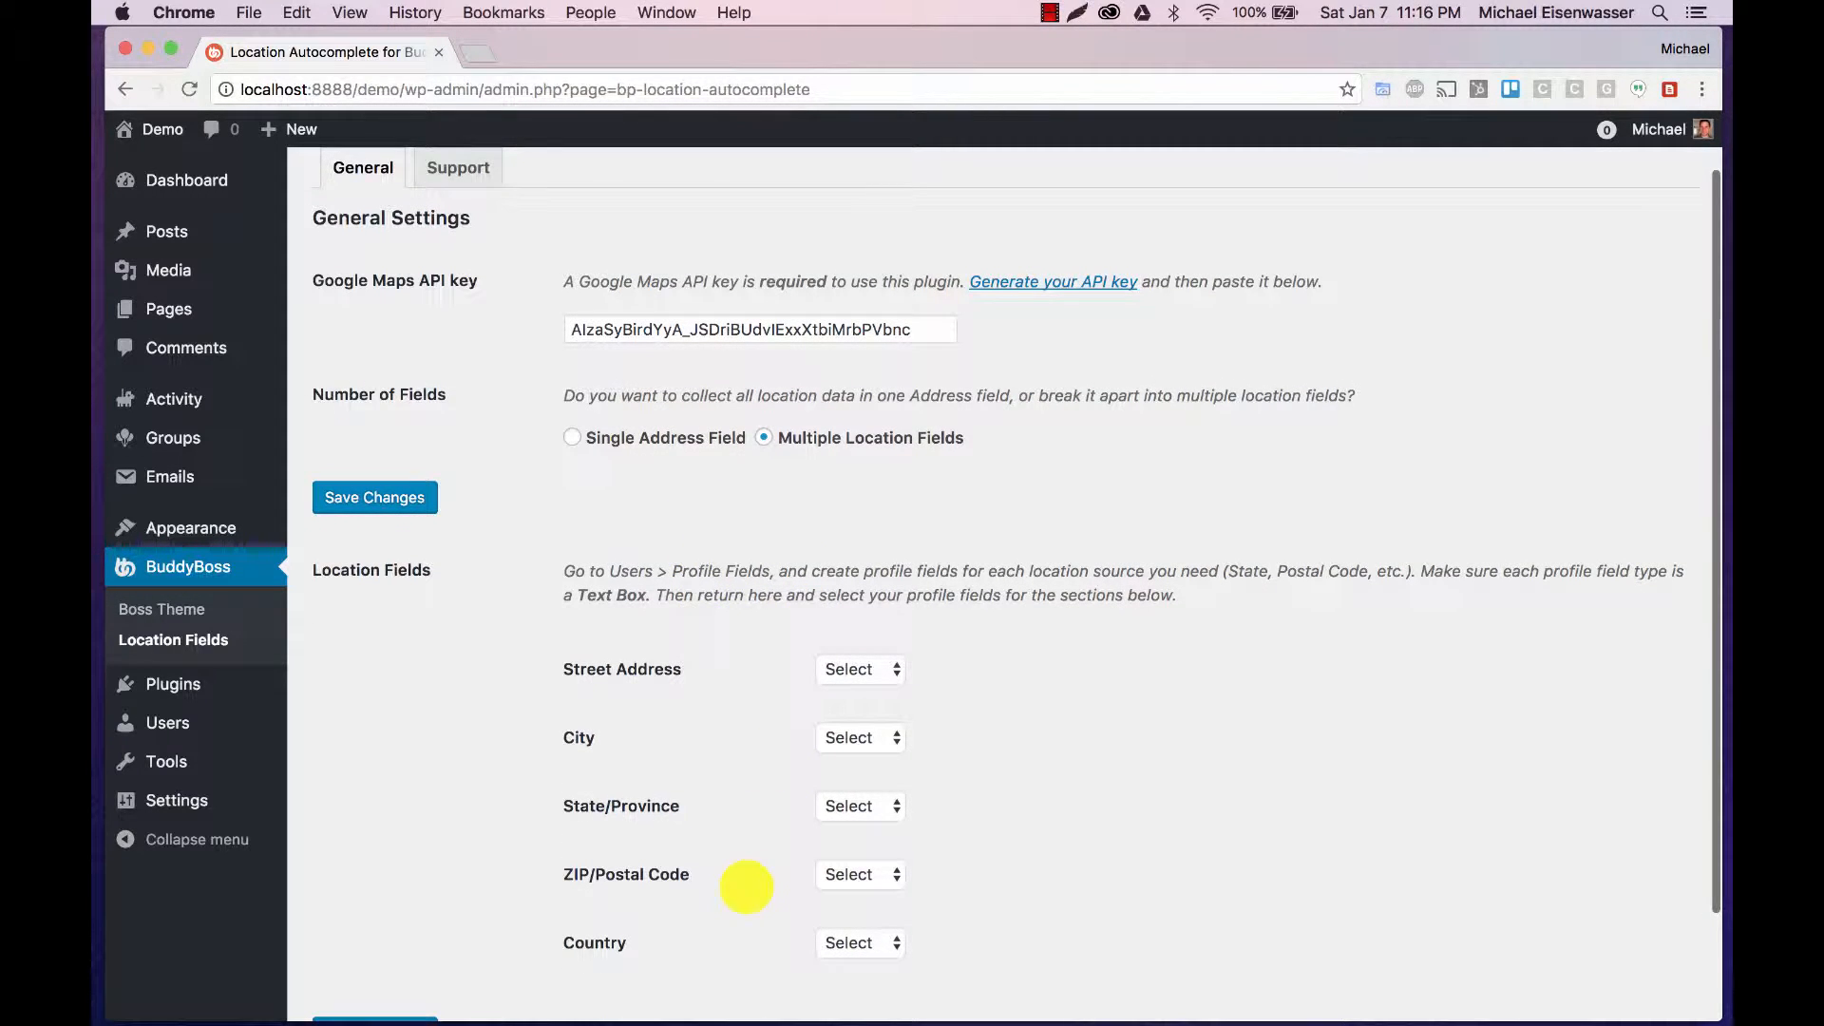
pyautogui.scroll(-3)
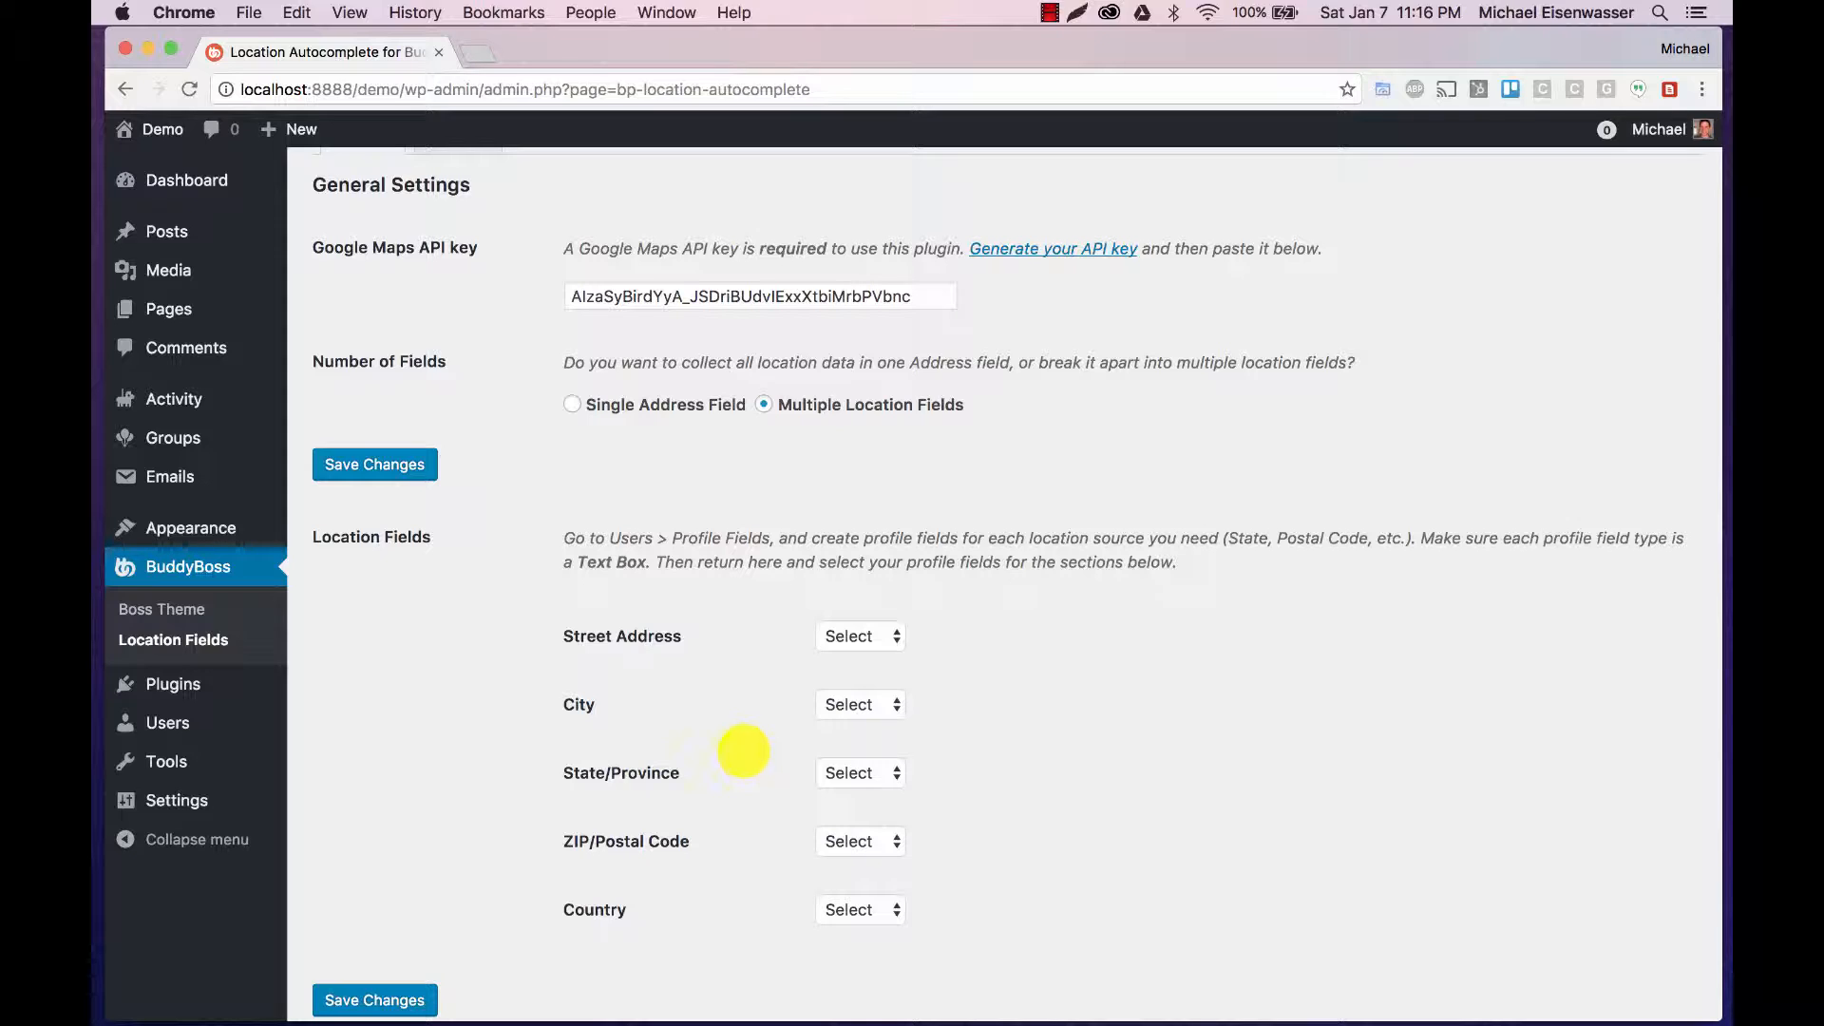
pyautogui.moveTo(716, 893)
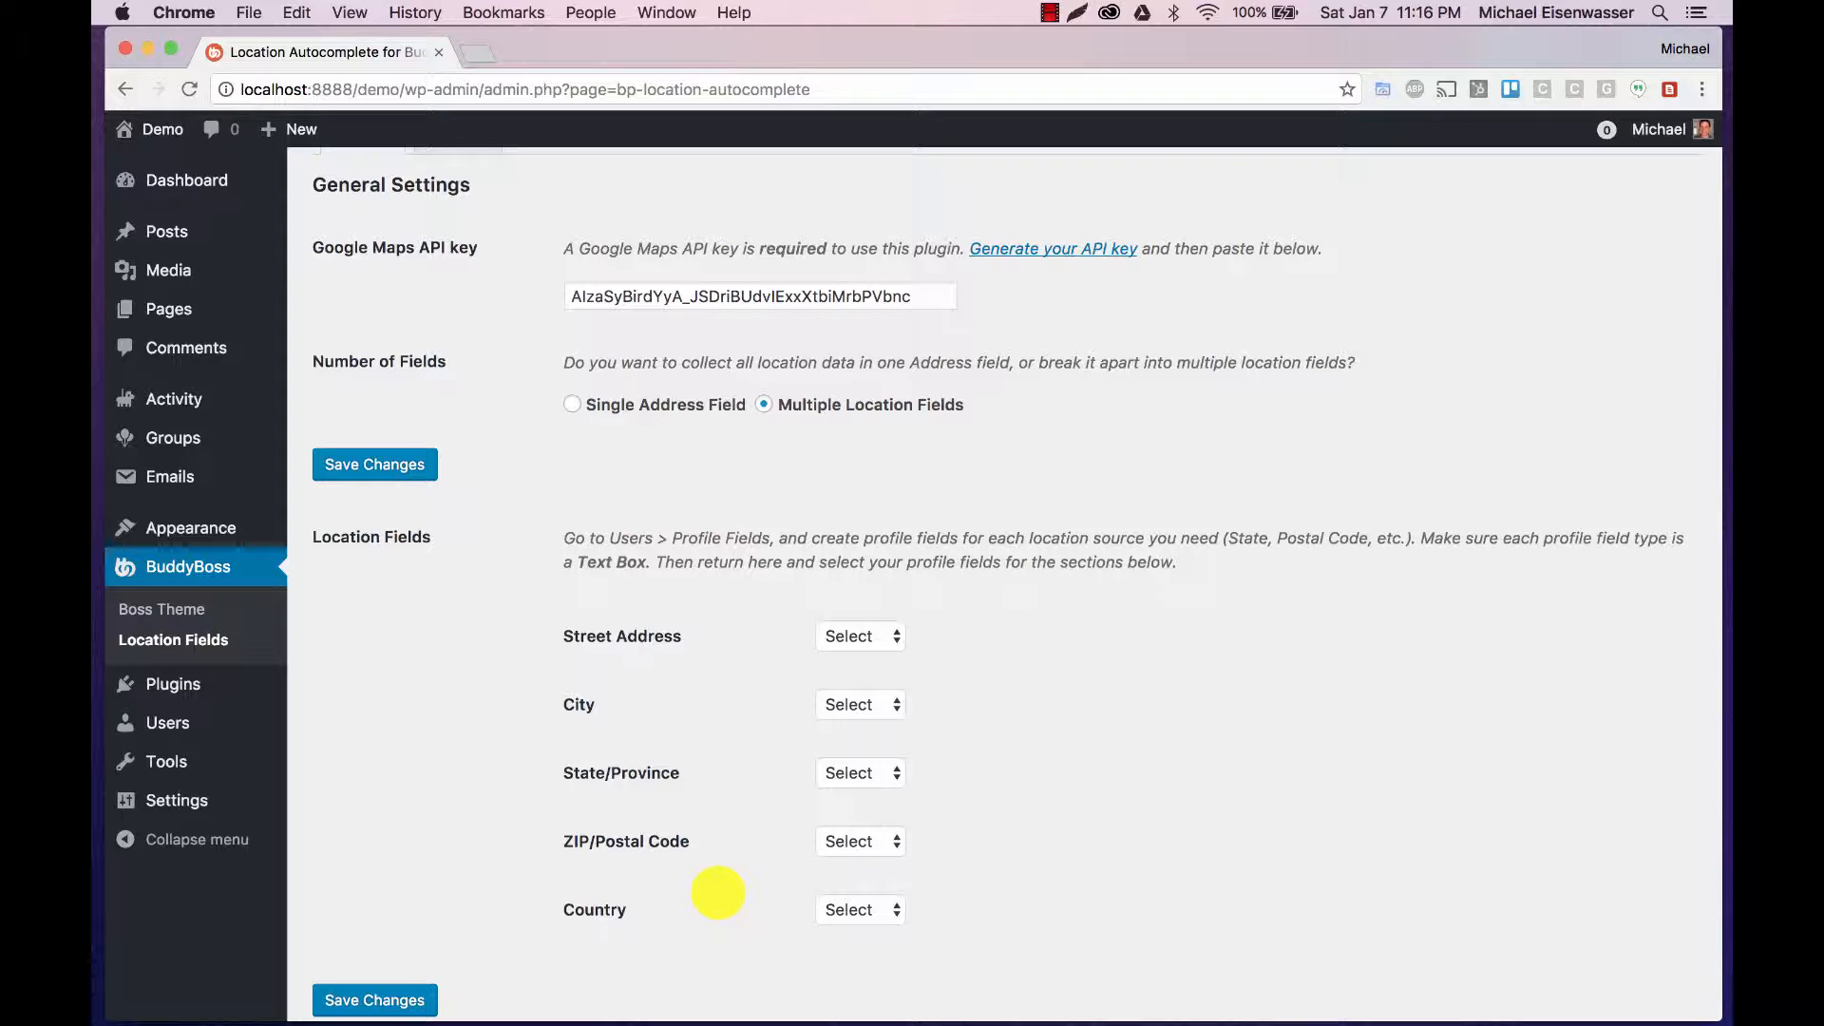
pyautogui.click(572, 403)
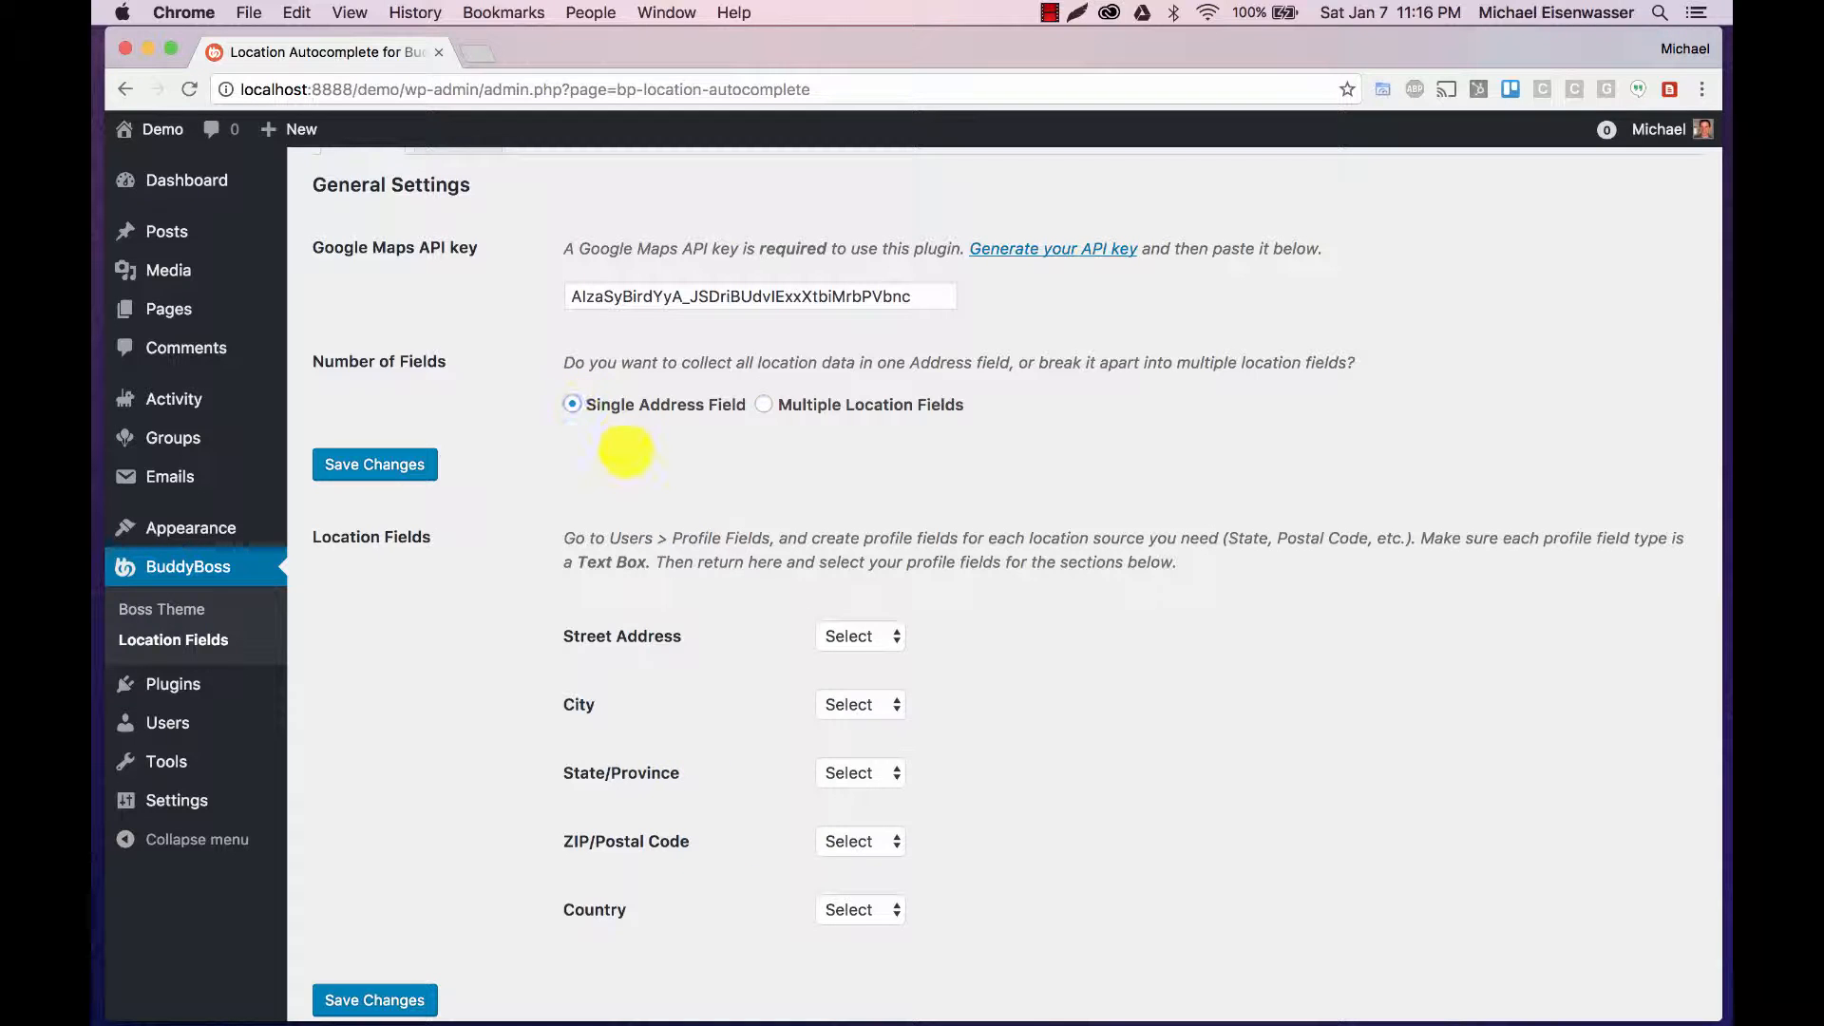
pyautogui.click(375, 463)
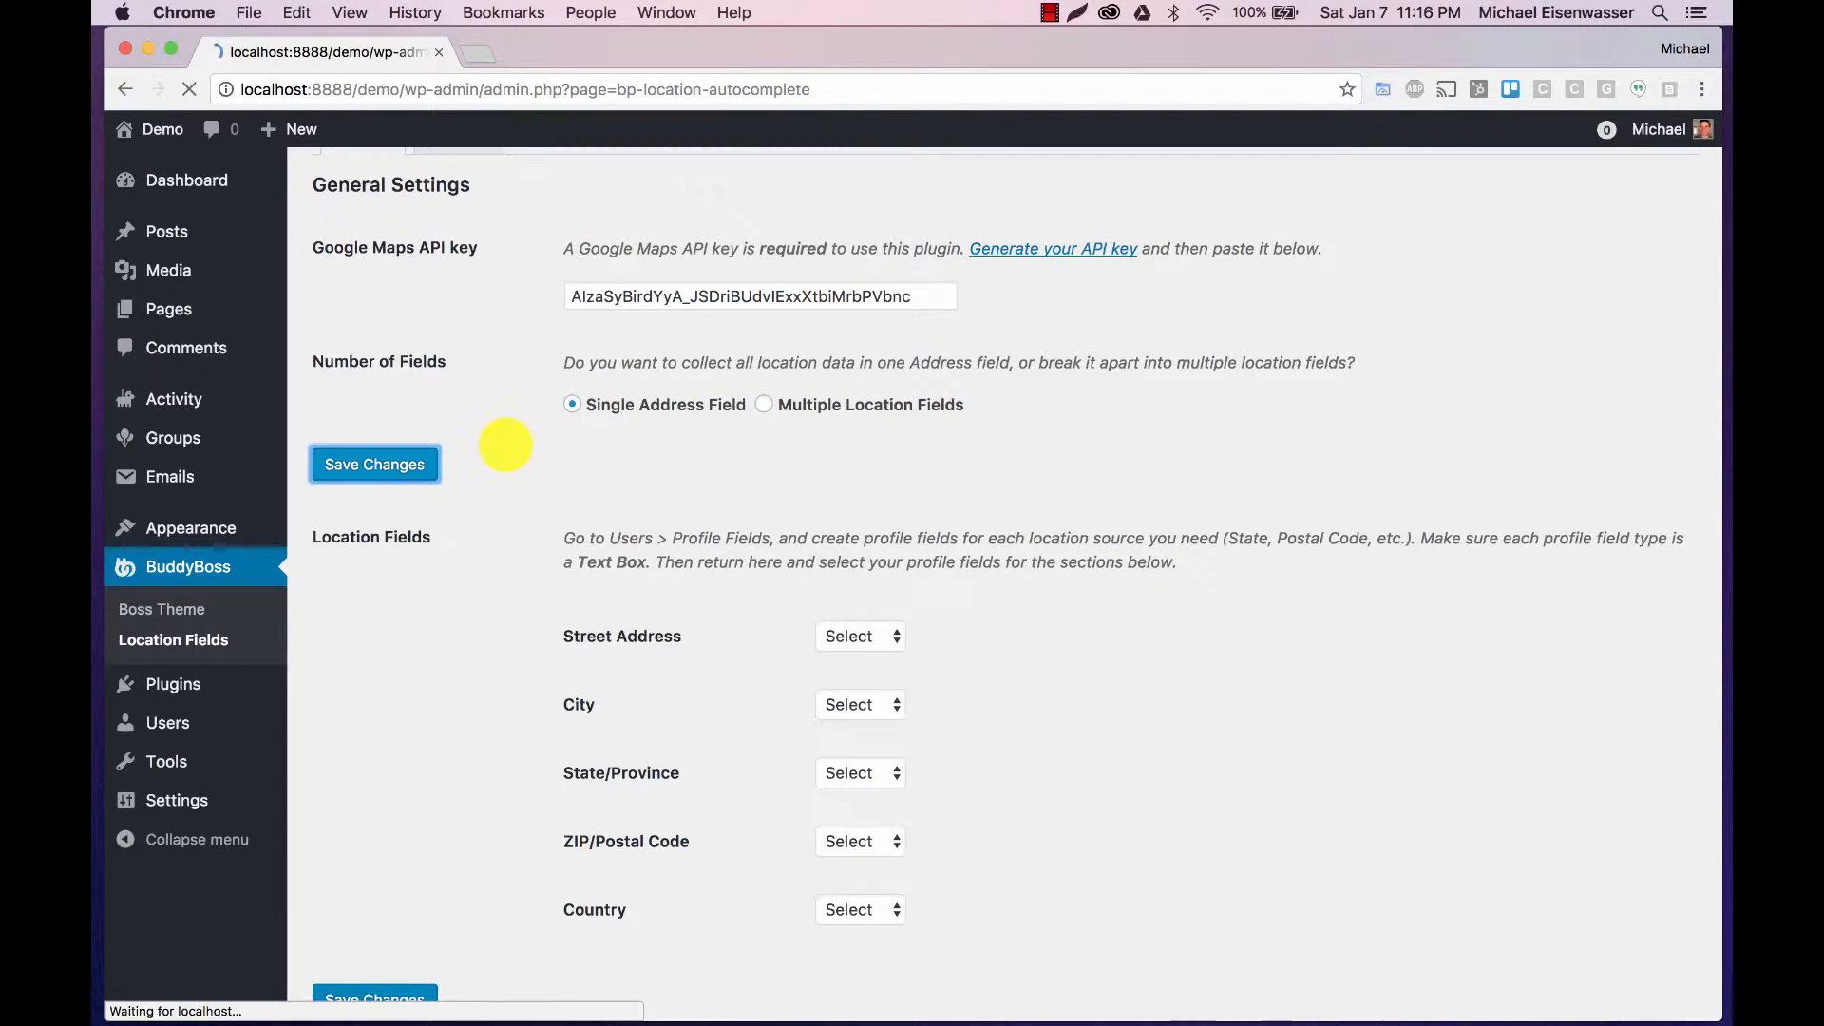
# Step: Add a new text-box profile field named Address in the Base group and save it
pyautogui.click(374, 463)
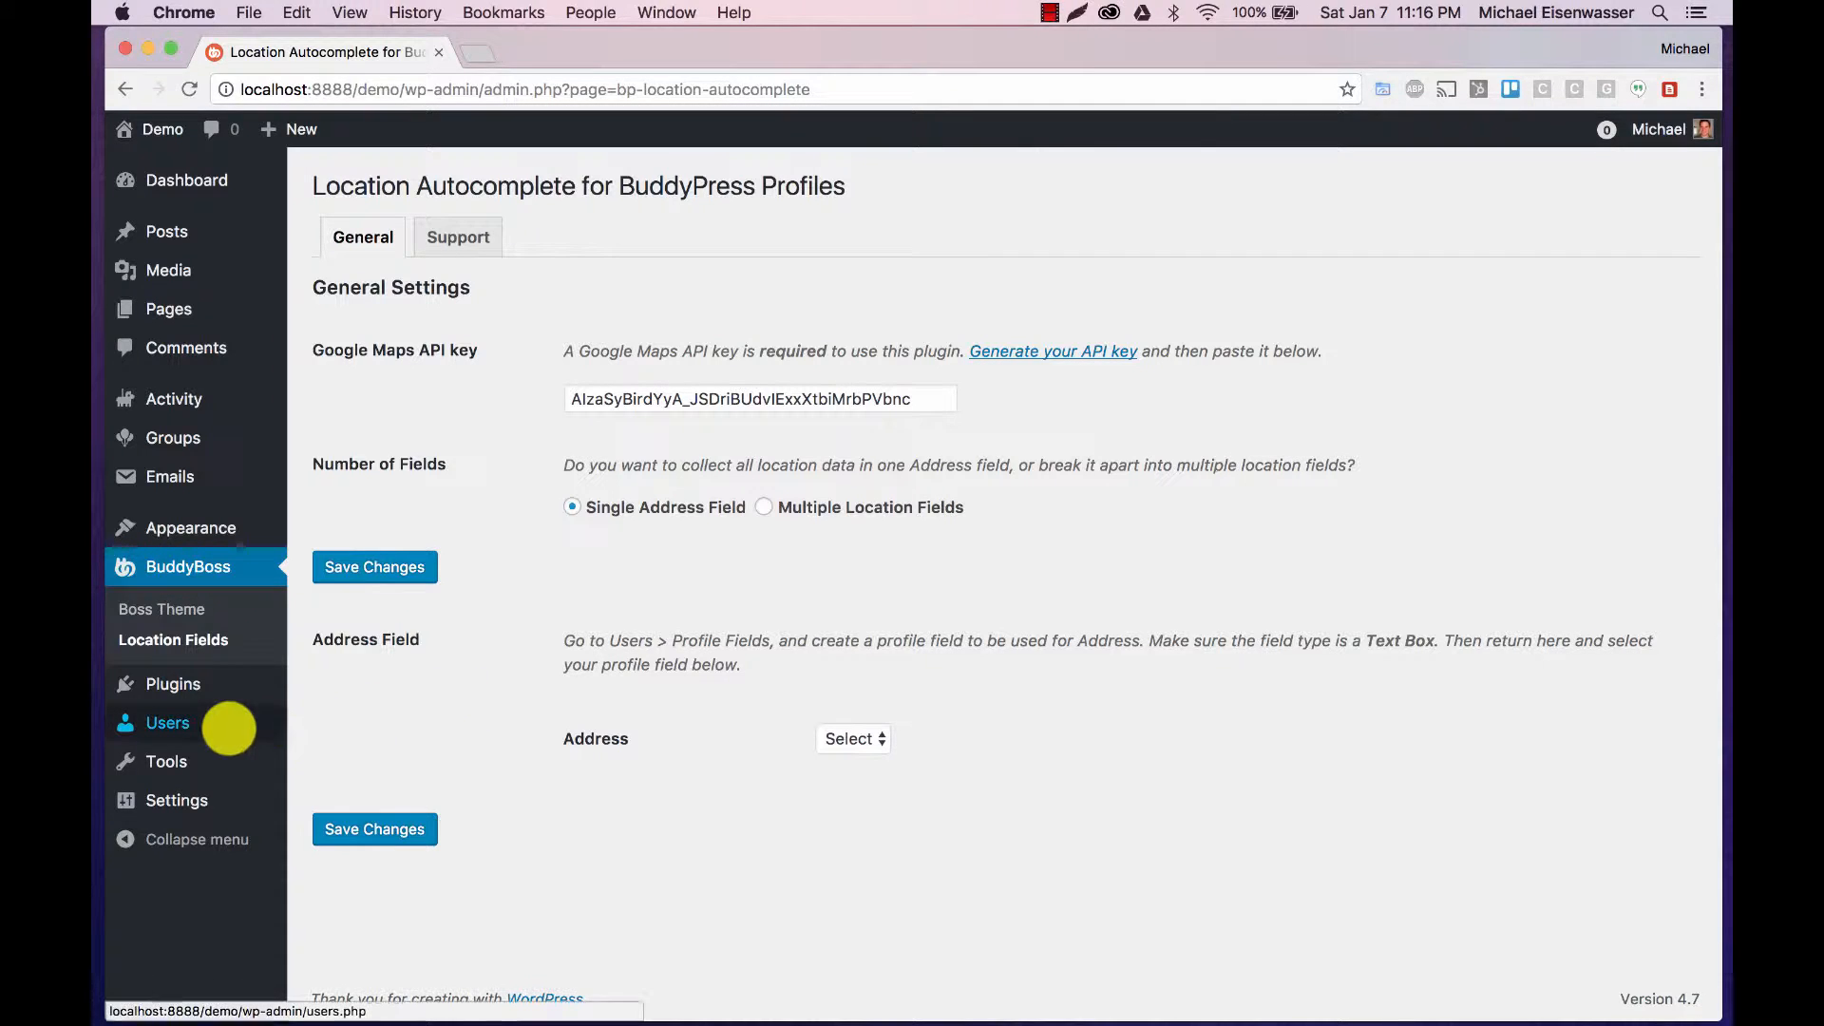
pyautogui.click(167, 722)
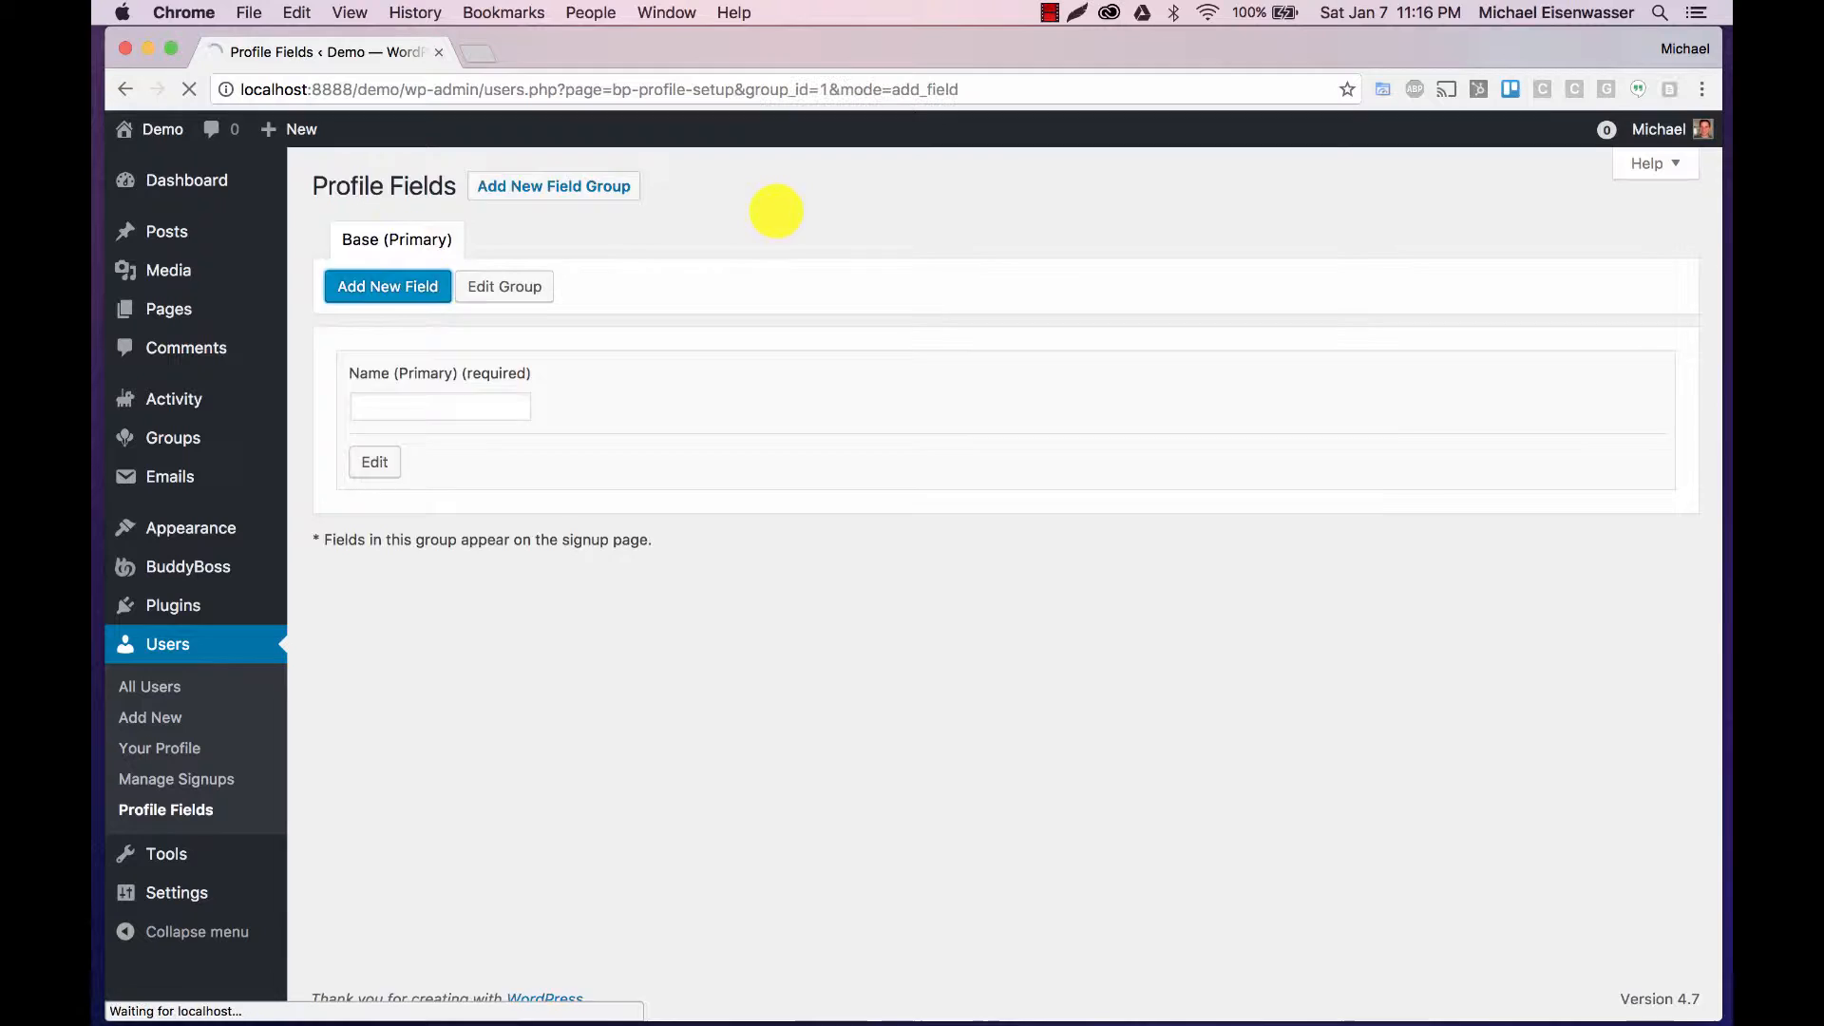
pyautogui.write('Addre')
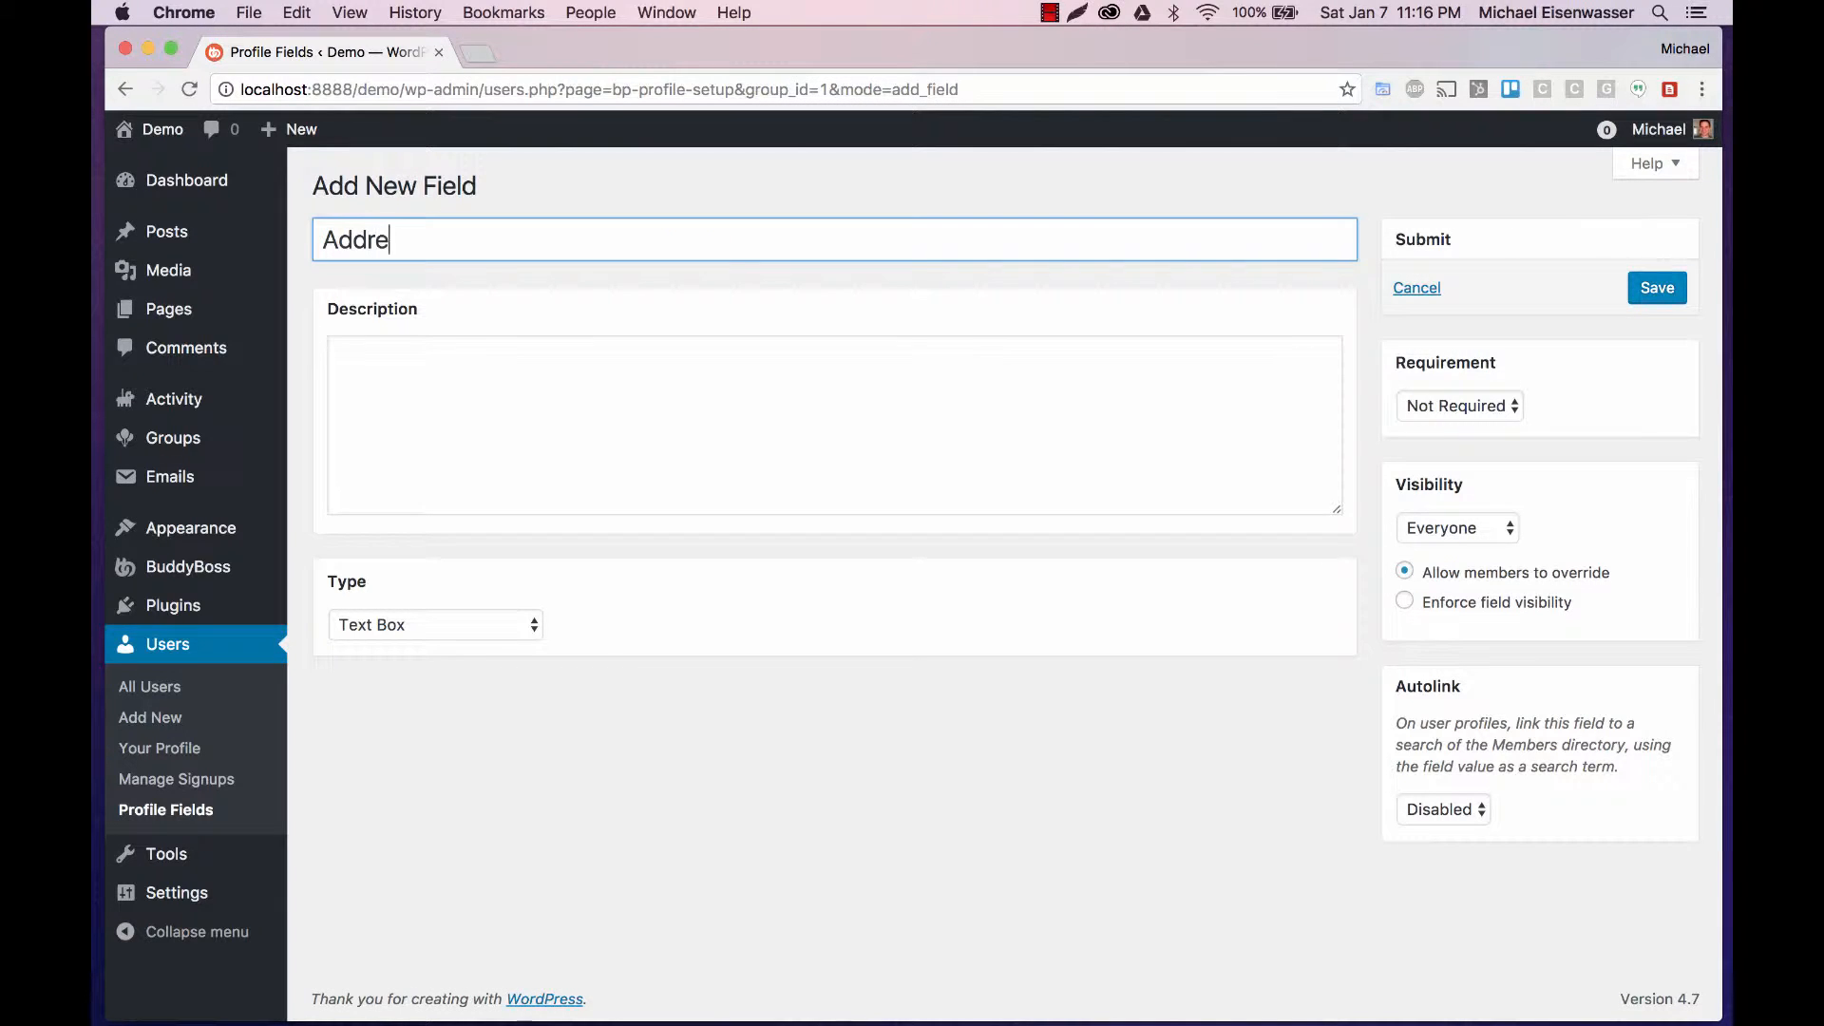
pyautogui.write('ss')
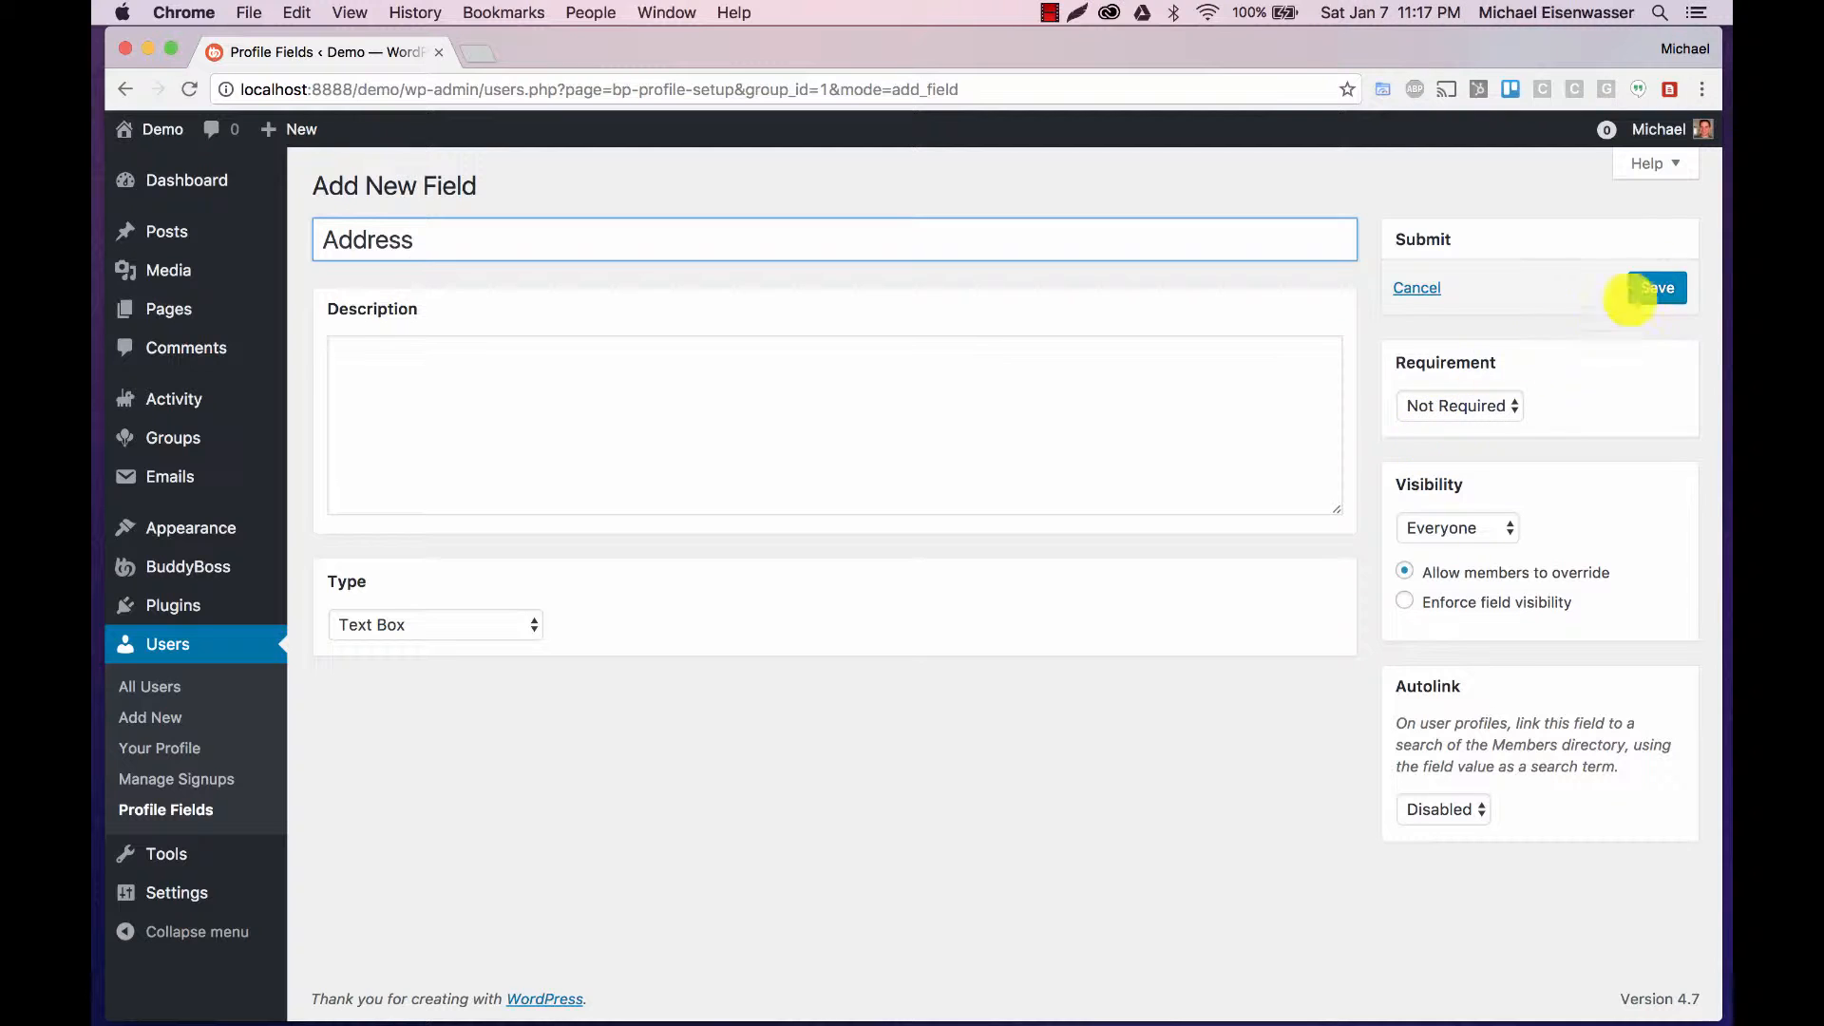
pyautogui.click(1655, 287)
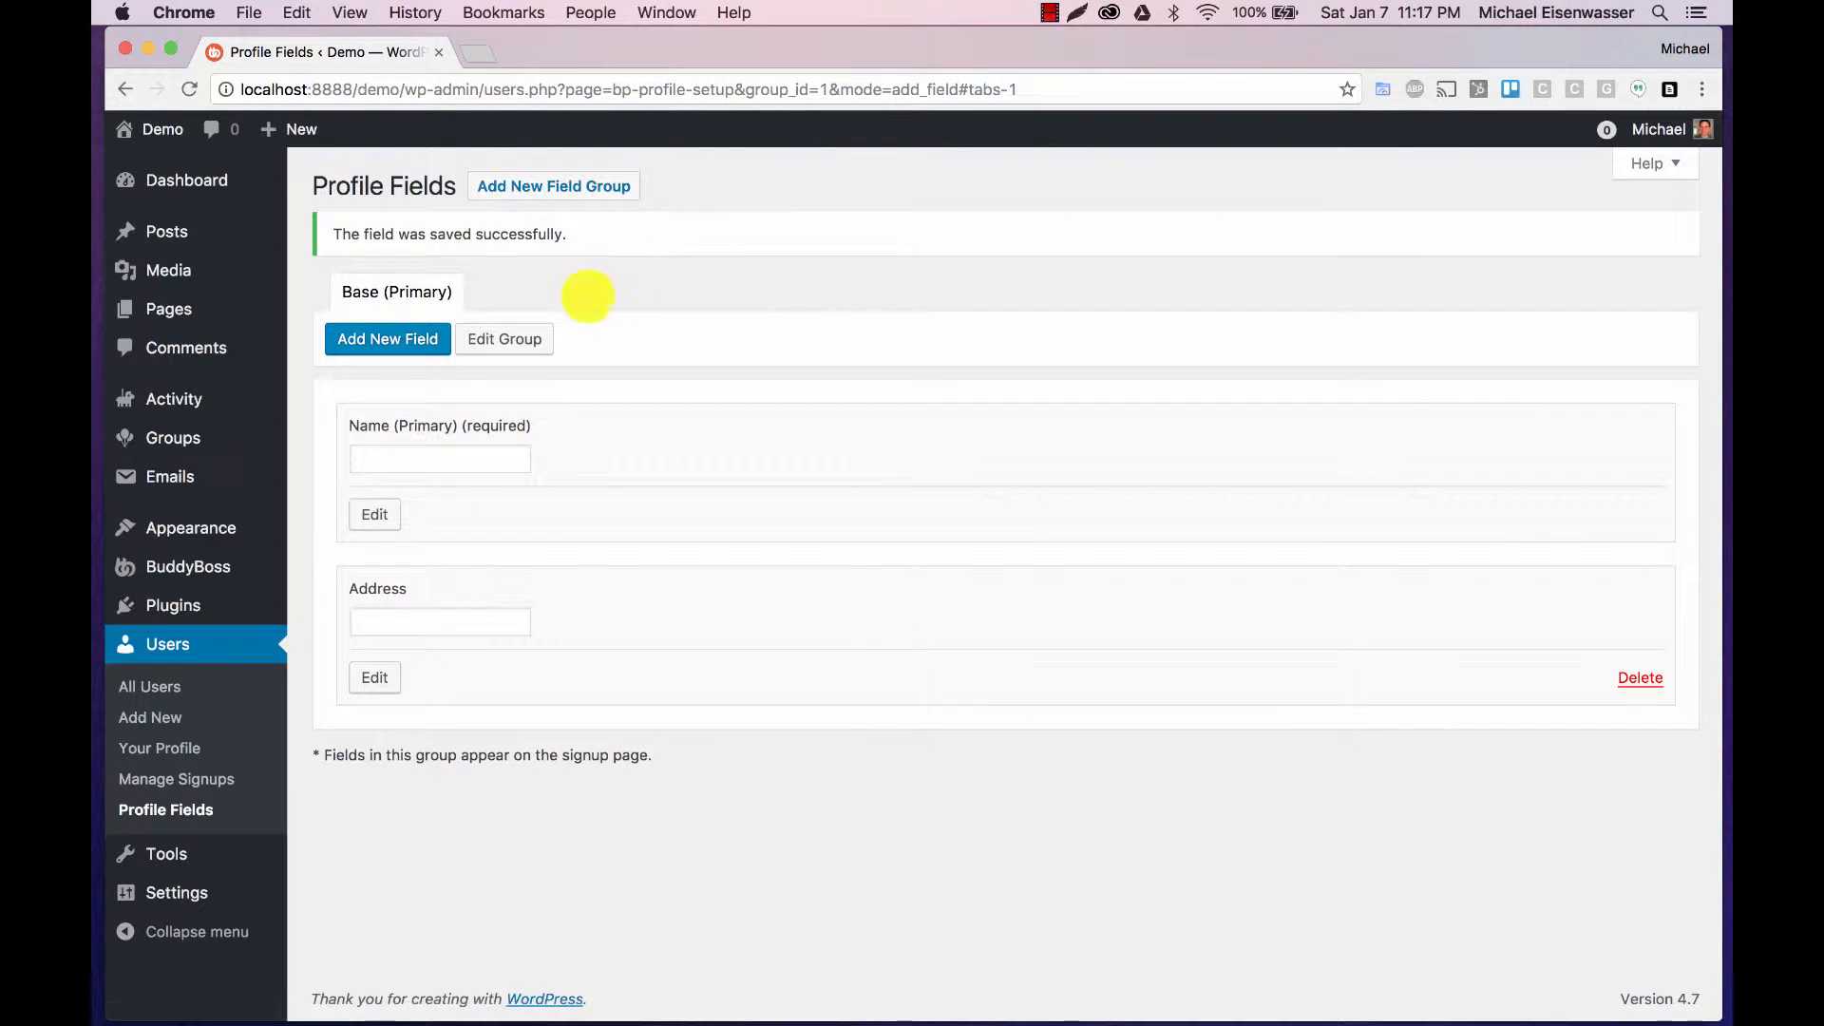
pyautogui.moveTo(189, 566)
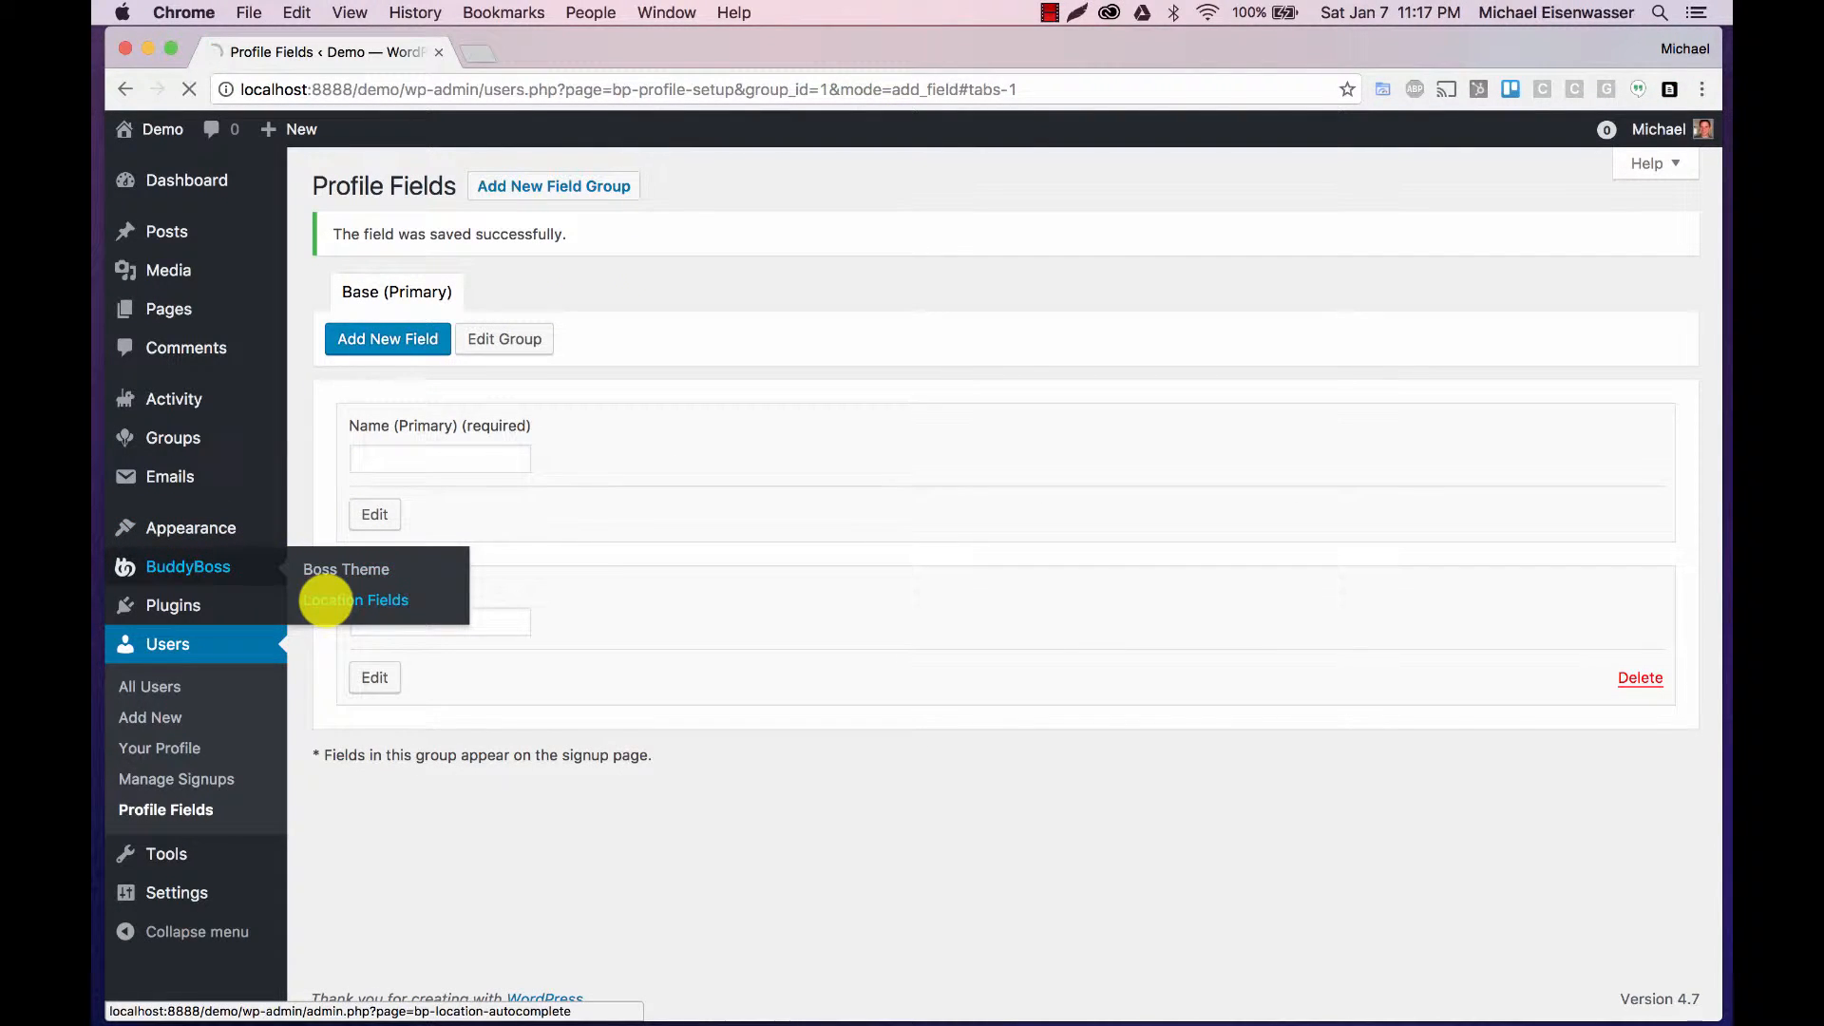
# Step: Map the plugin's address setting to the Address profile field
pyautogui.click(355, 598)
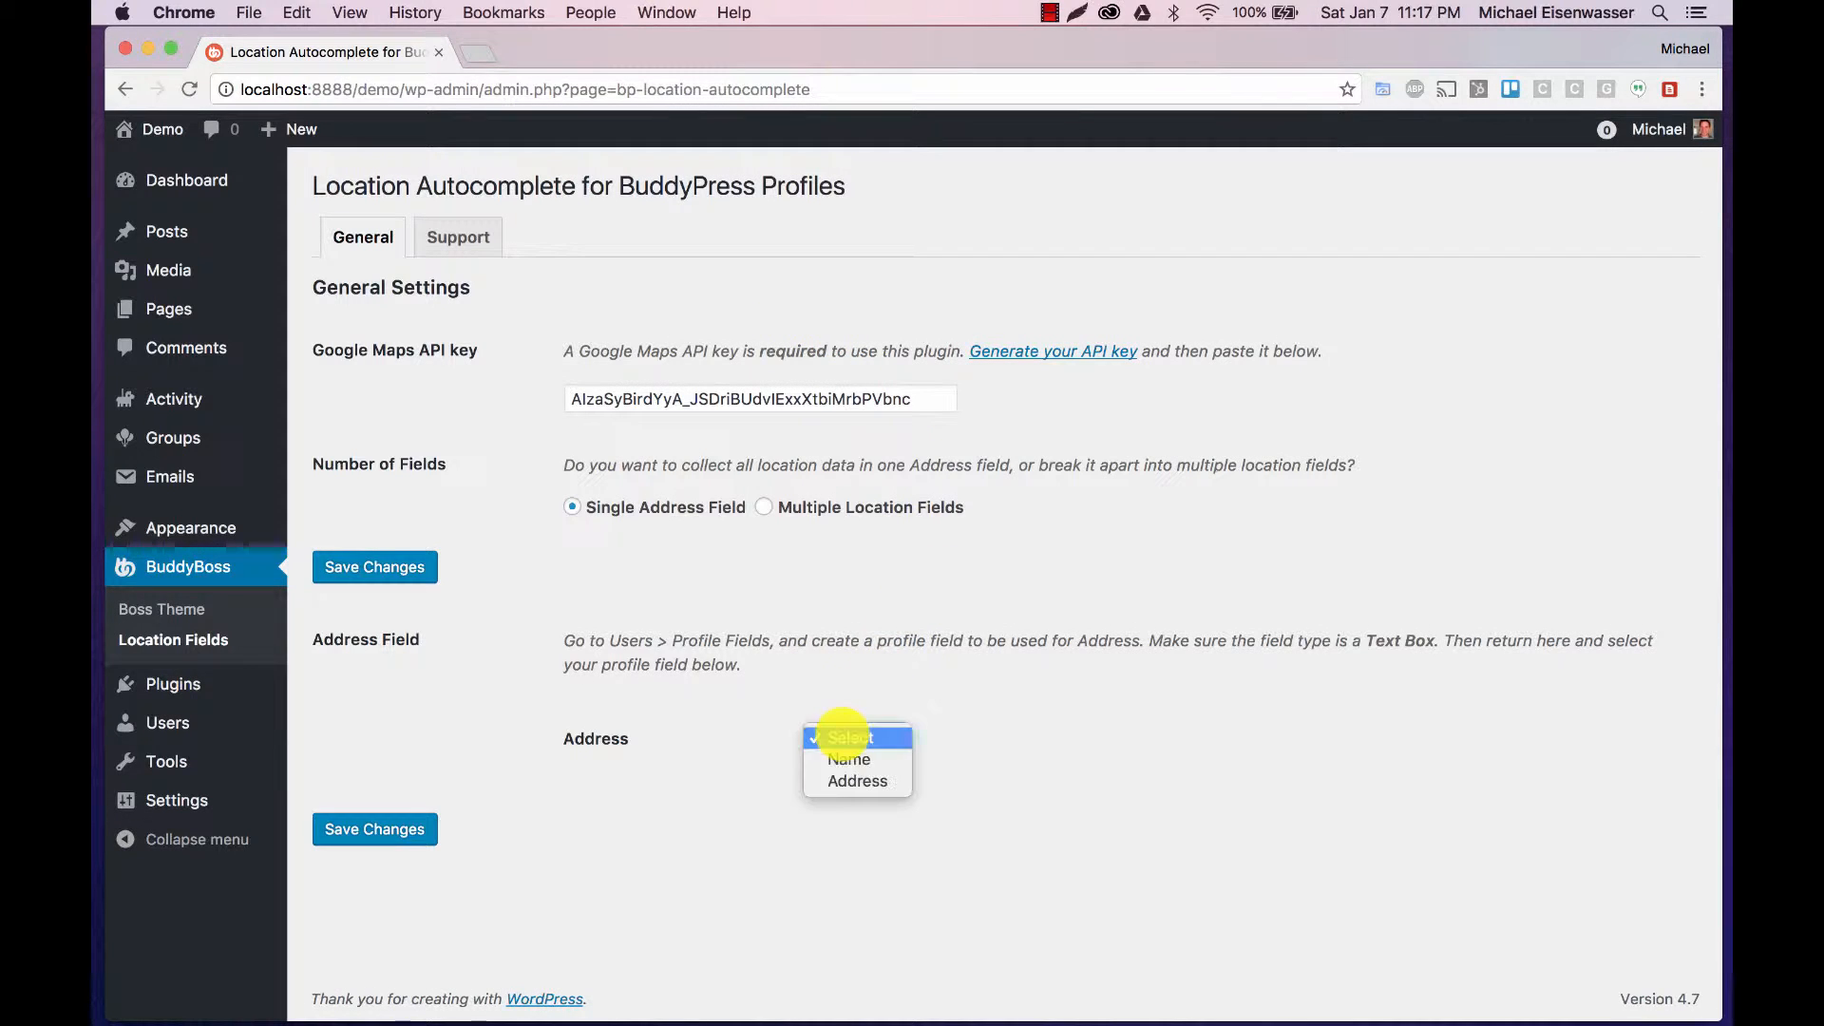
pyautogui.click(857, 781)
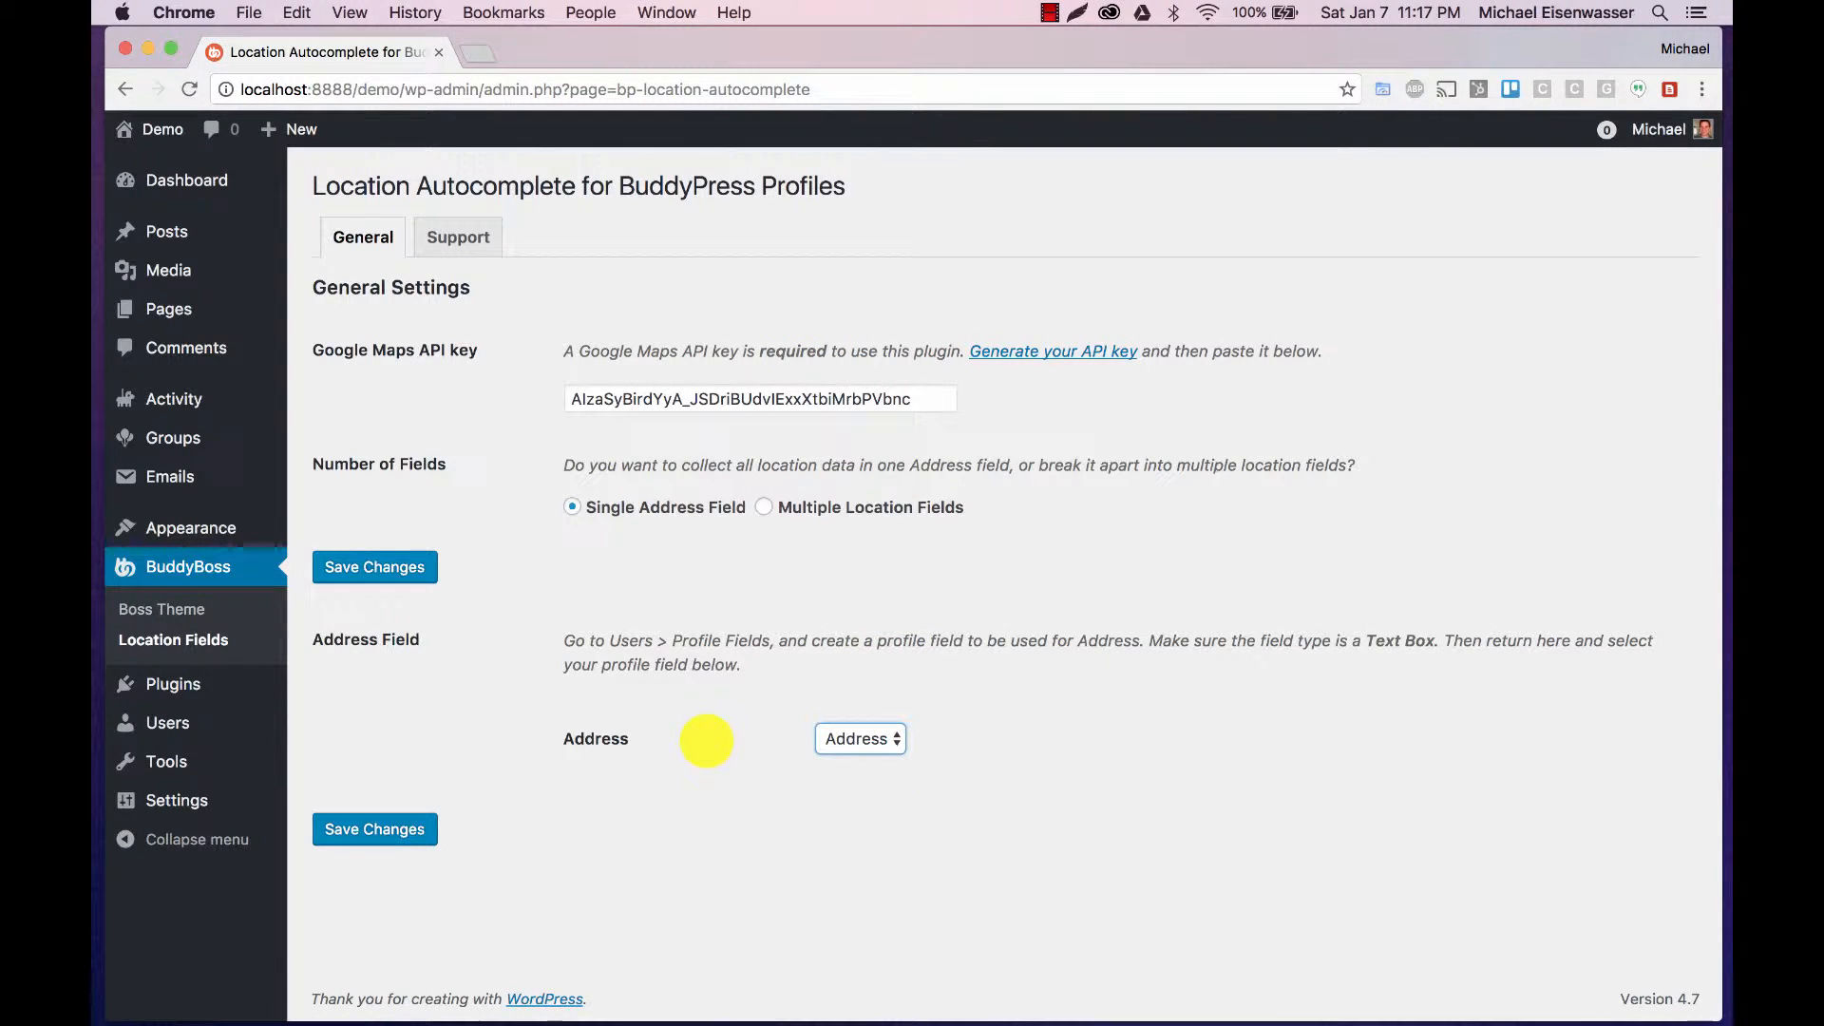
pyautogui.click(374, 828)
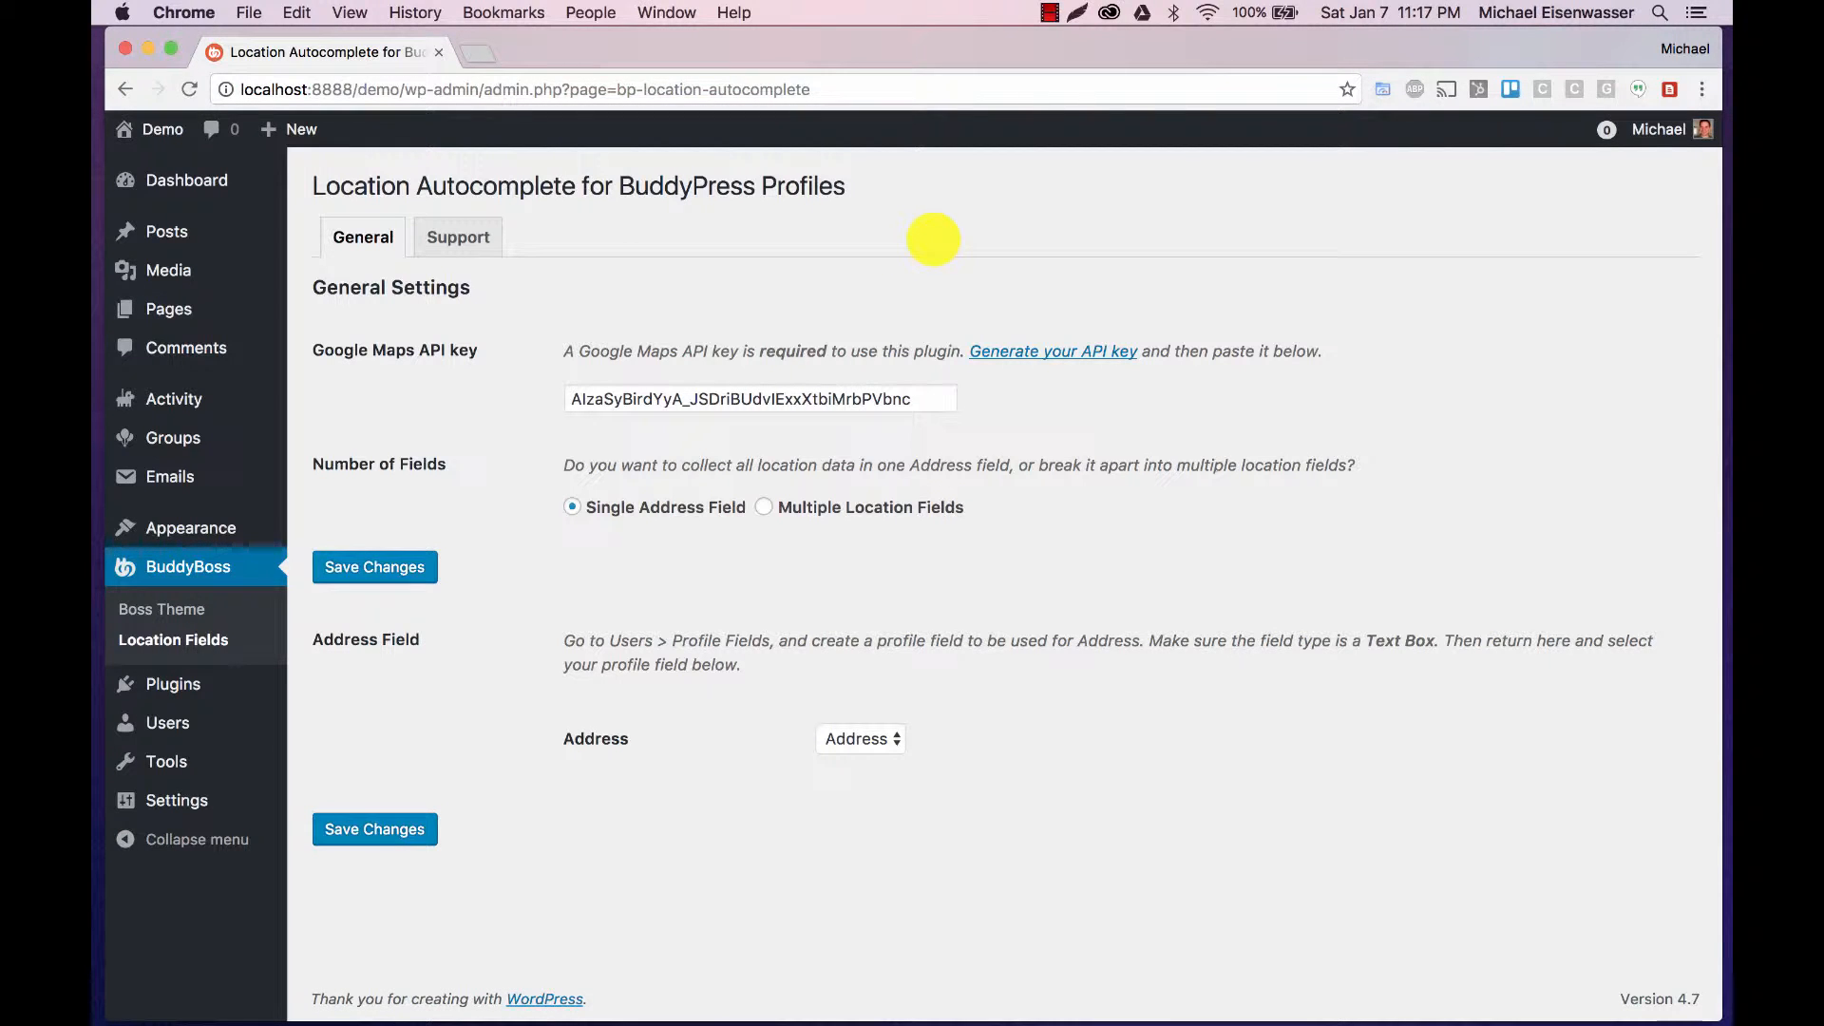
# Step: Edit the member profile, fill Address with the 401 North Clark Street suggestion and save
pyautogui.click(1660, 129)
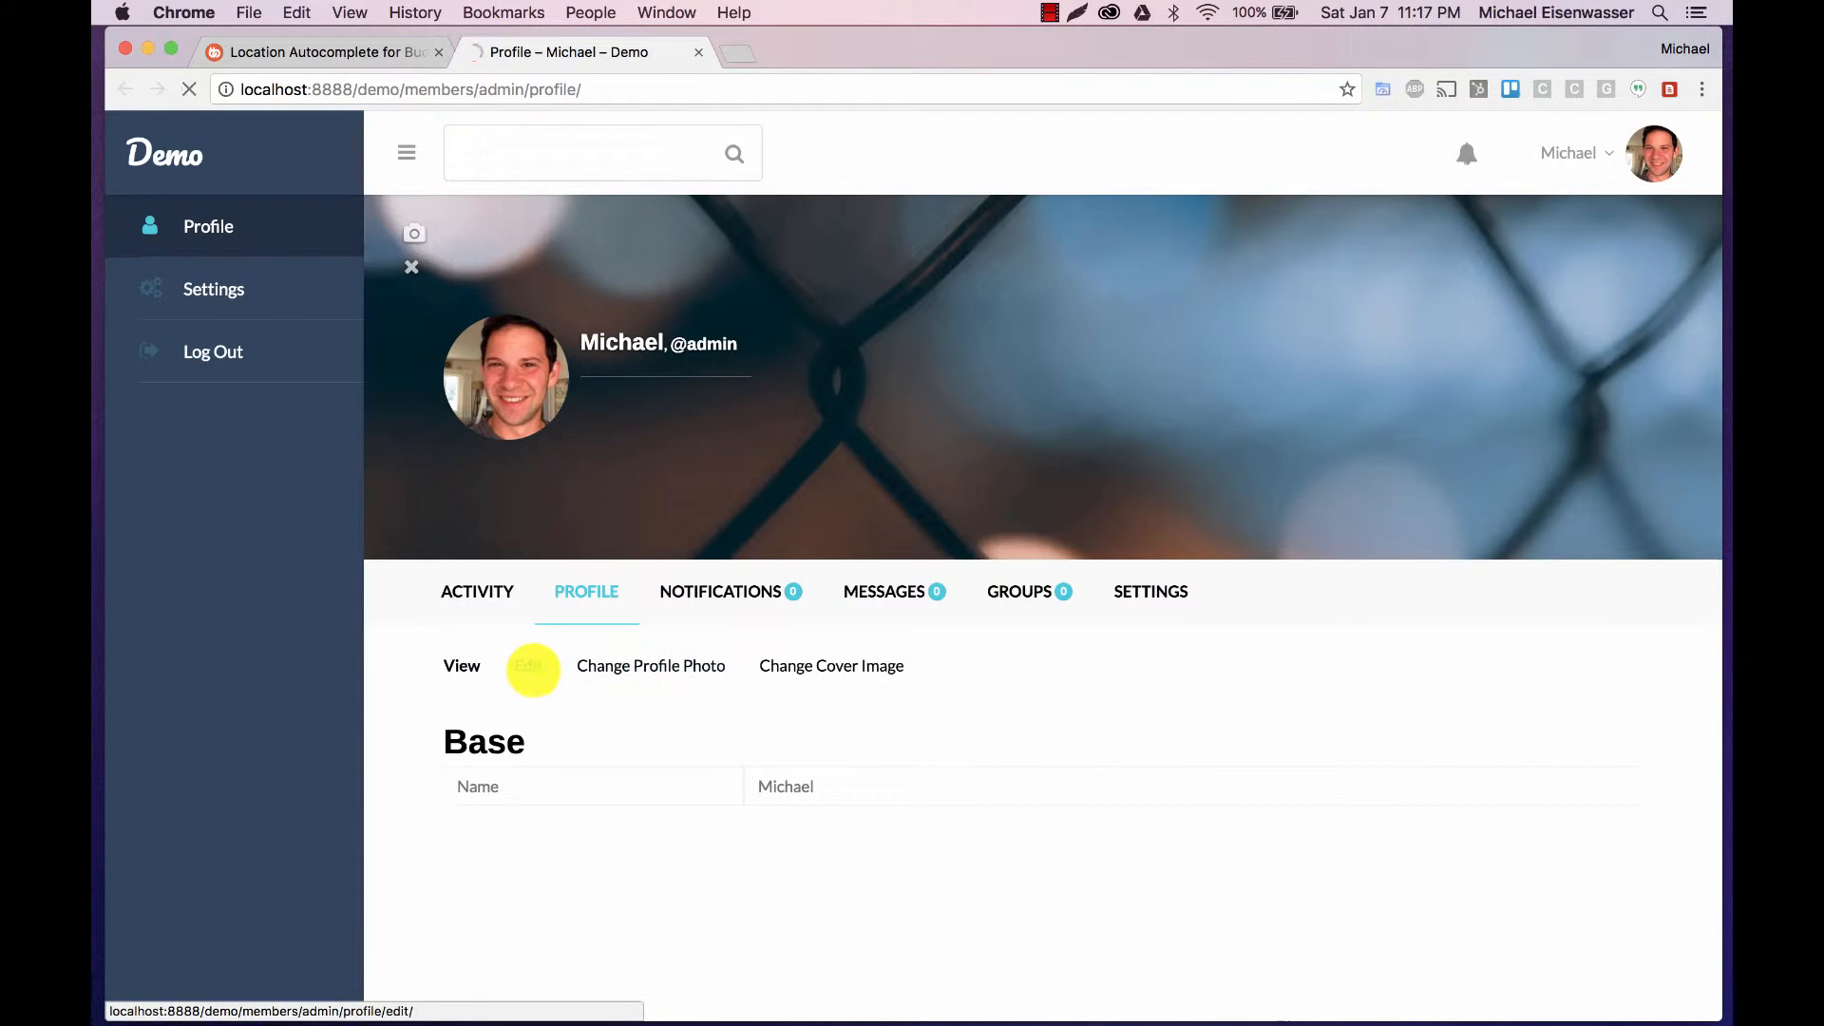
pyautogui.click(532, 665)
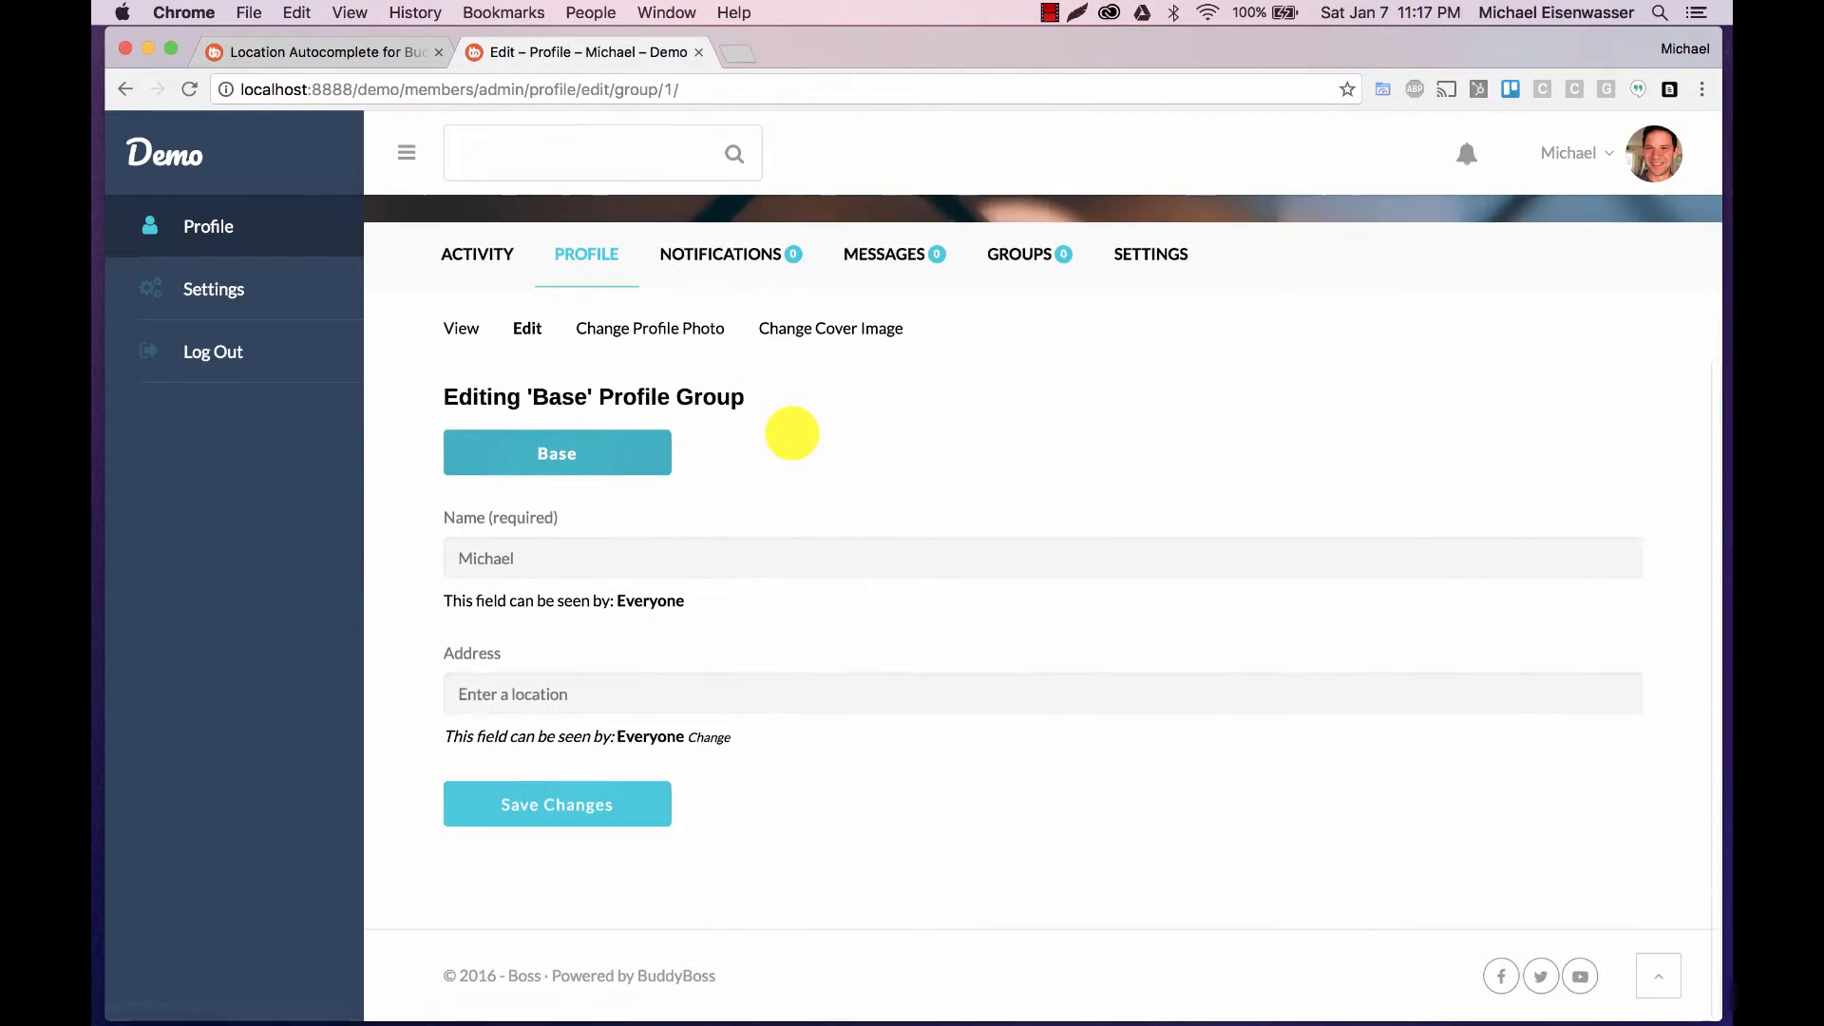
pyautogui.click(517, 693)
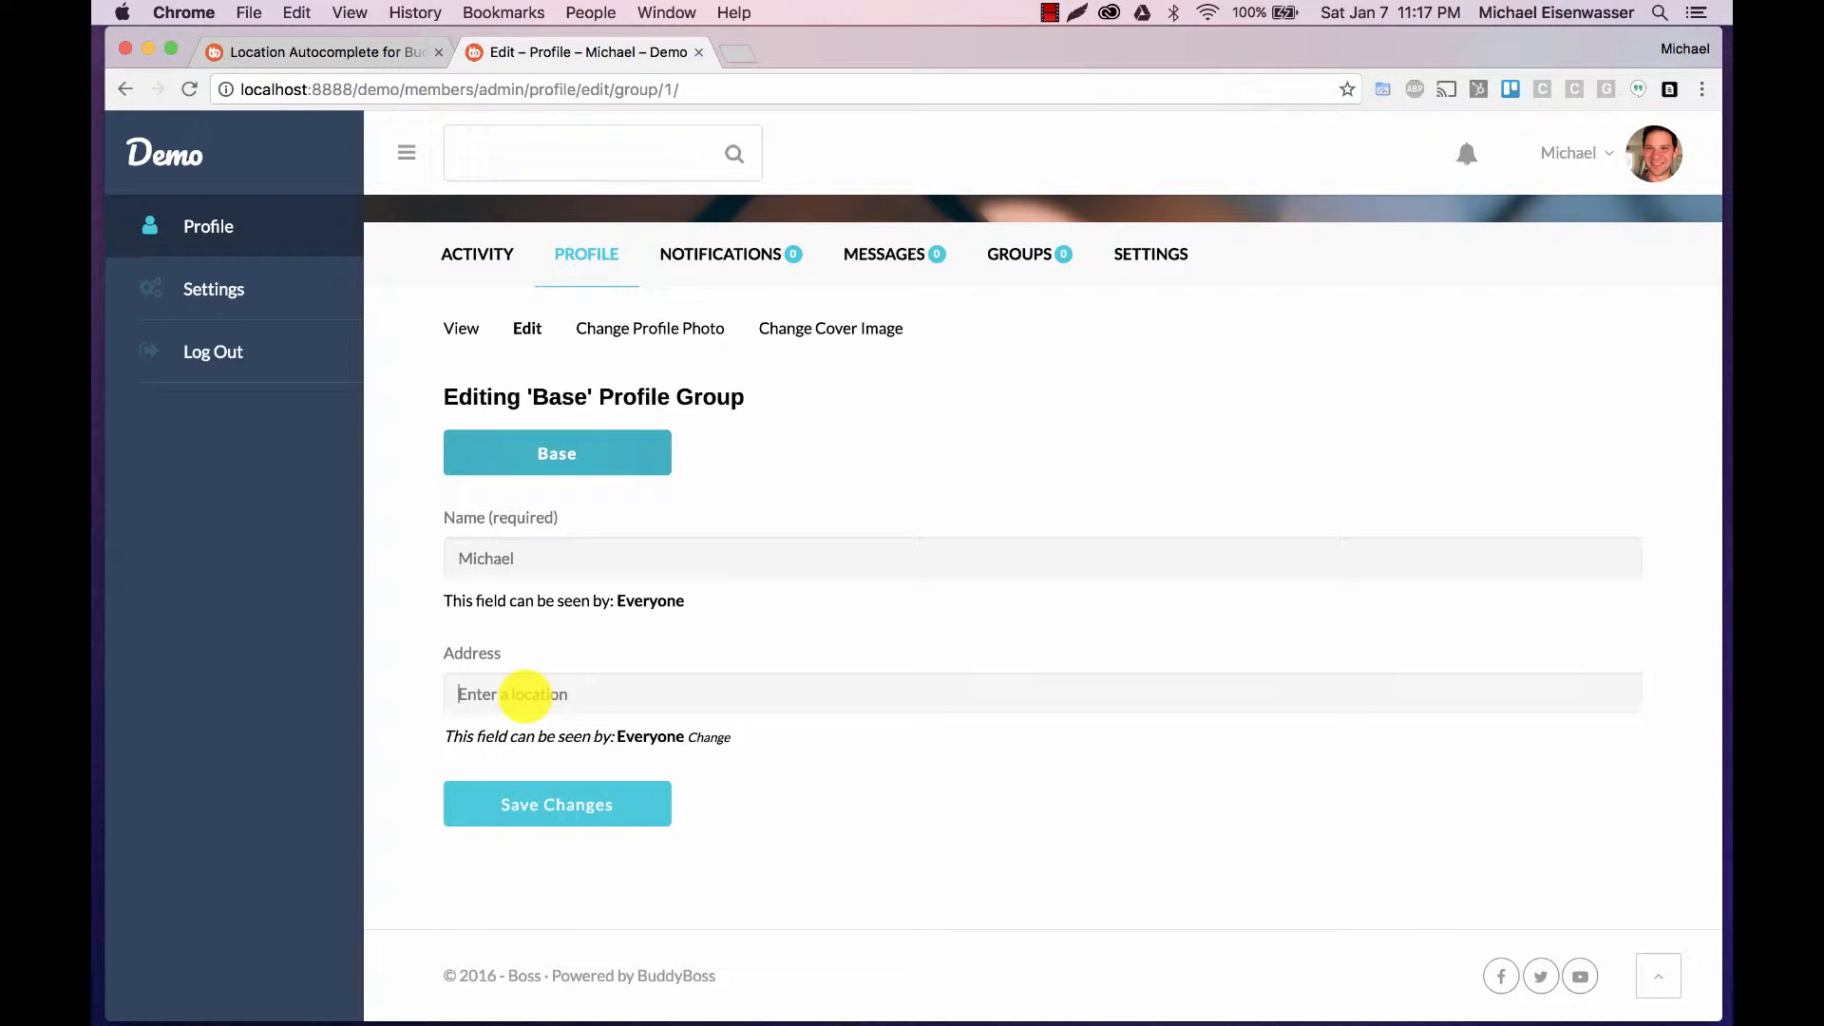
pyautogui.write('401')
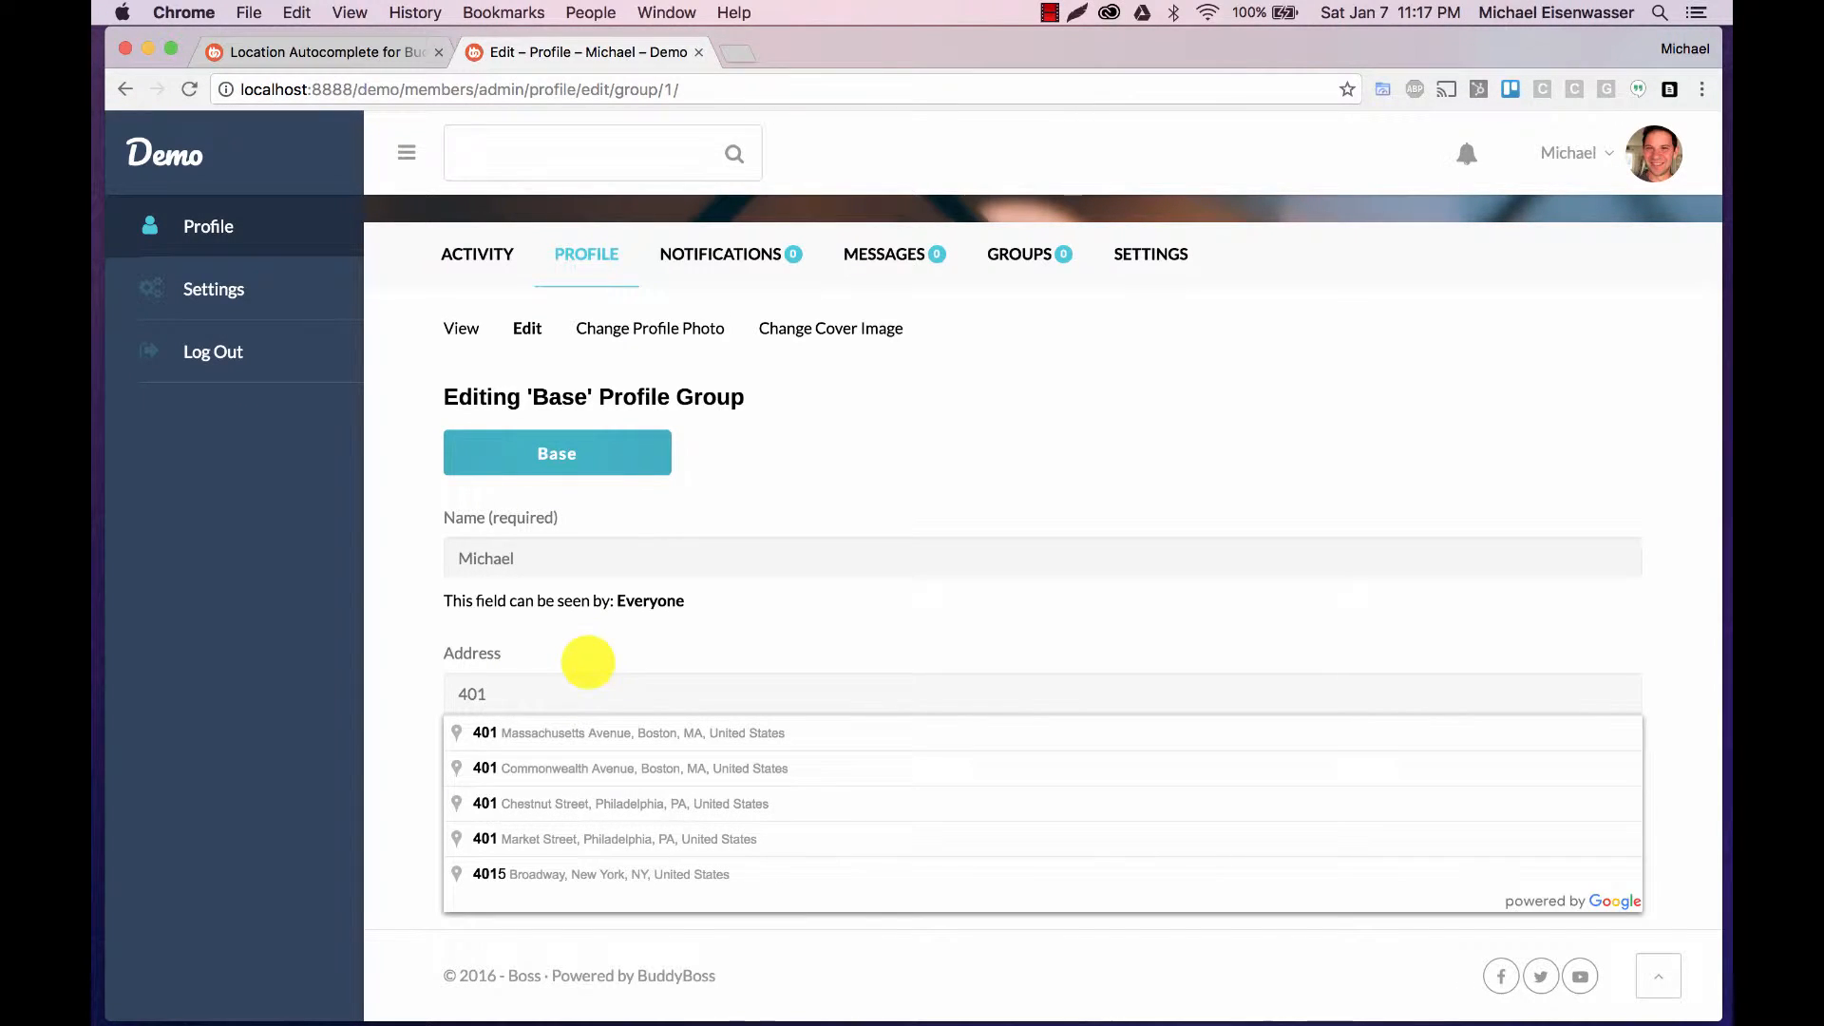
pyautogui.write('north Michigan Avenue, Chicago, IL, United States')
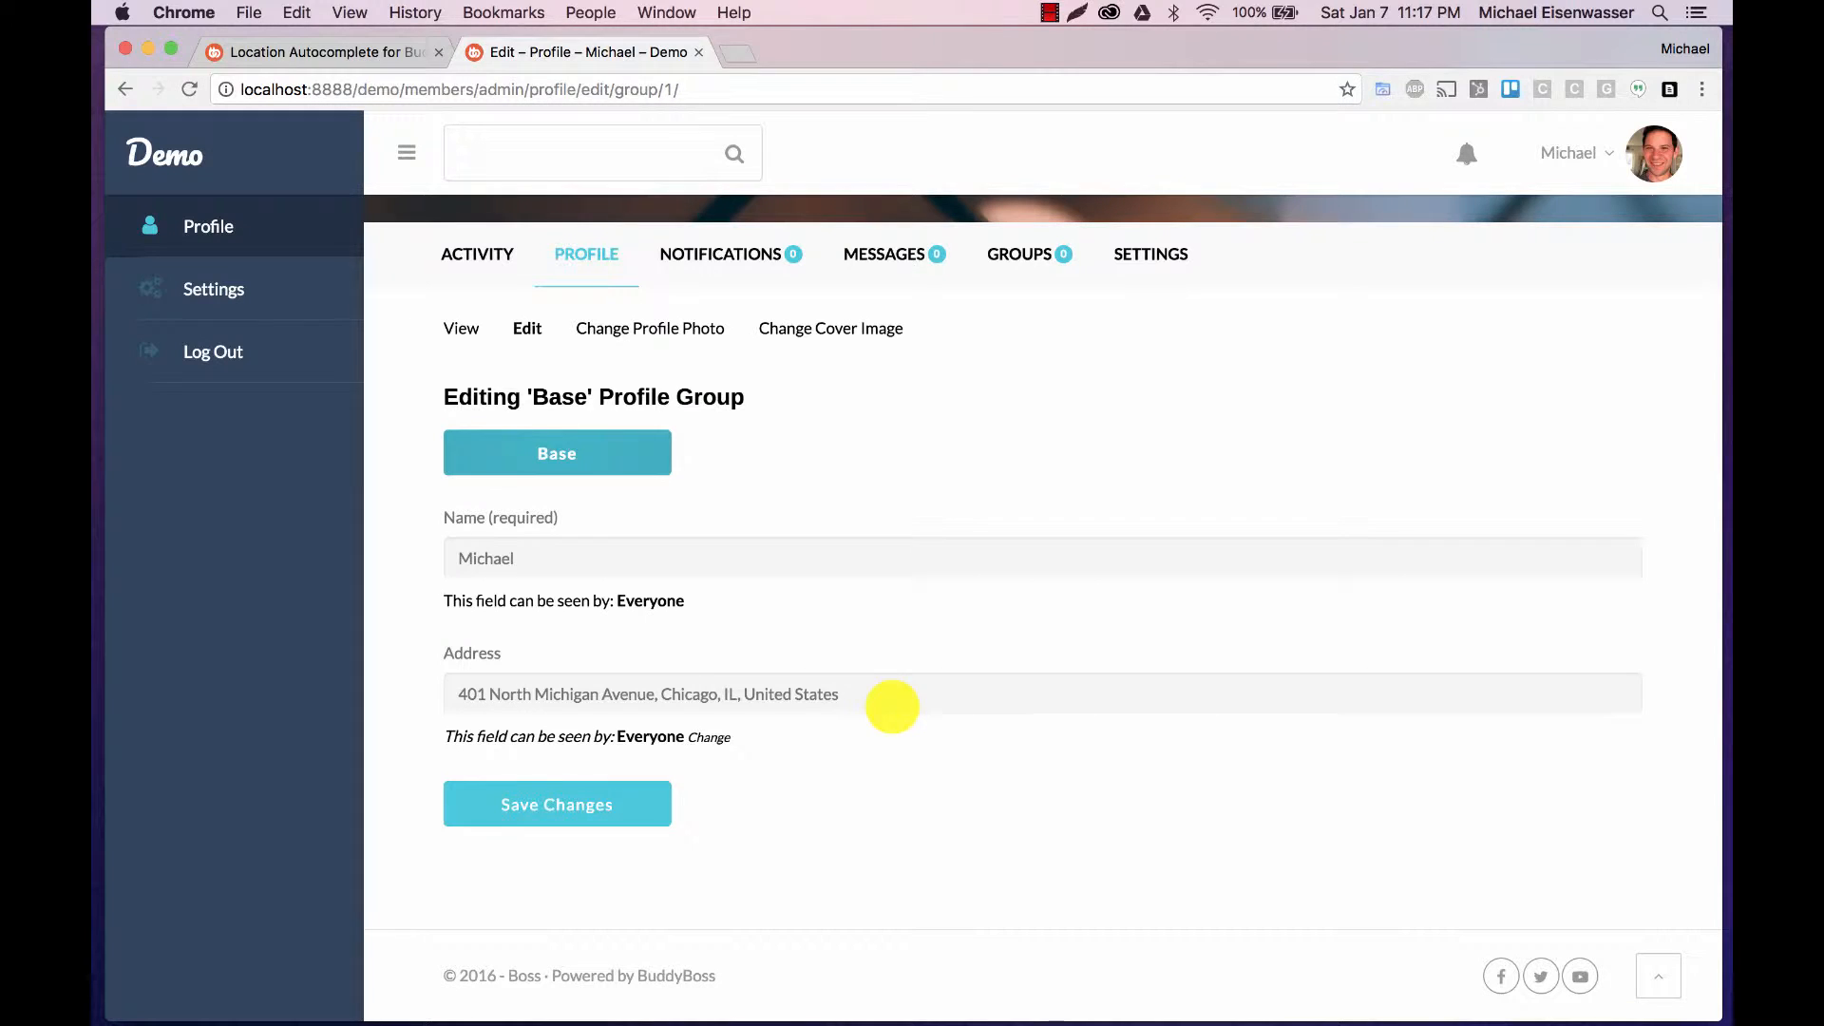
pyautogui.click(556, 804)
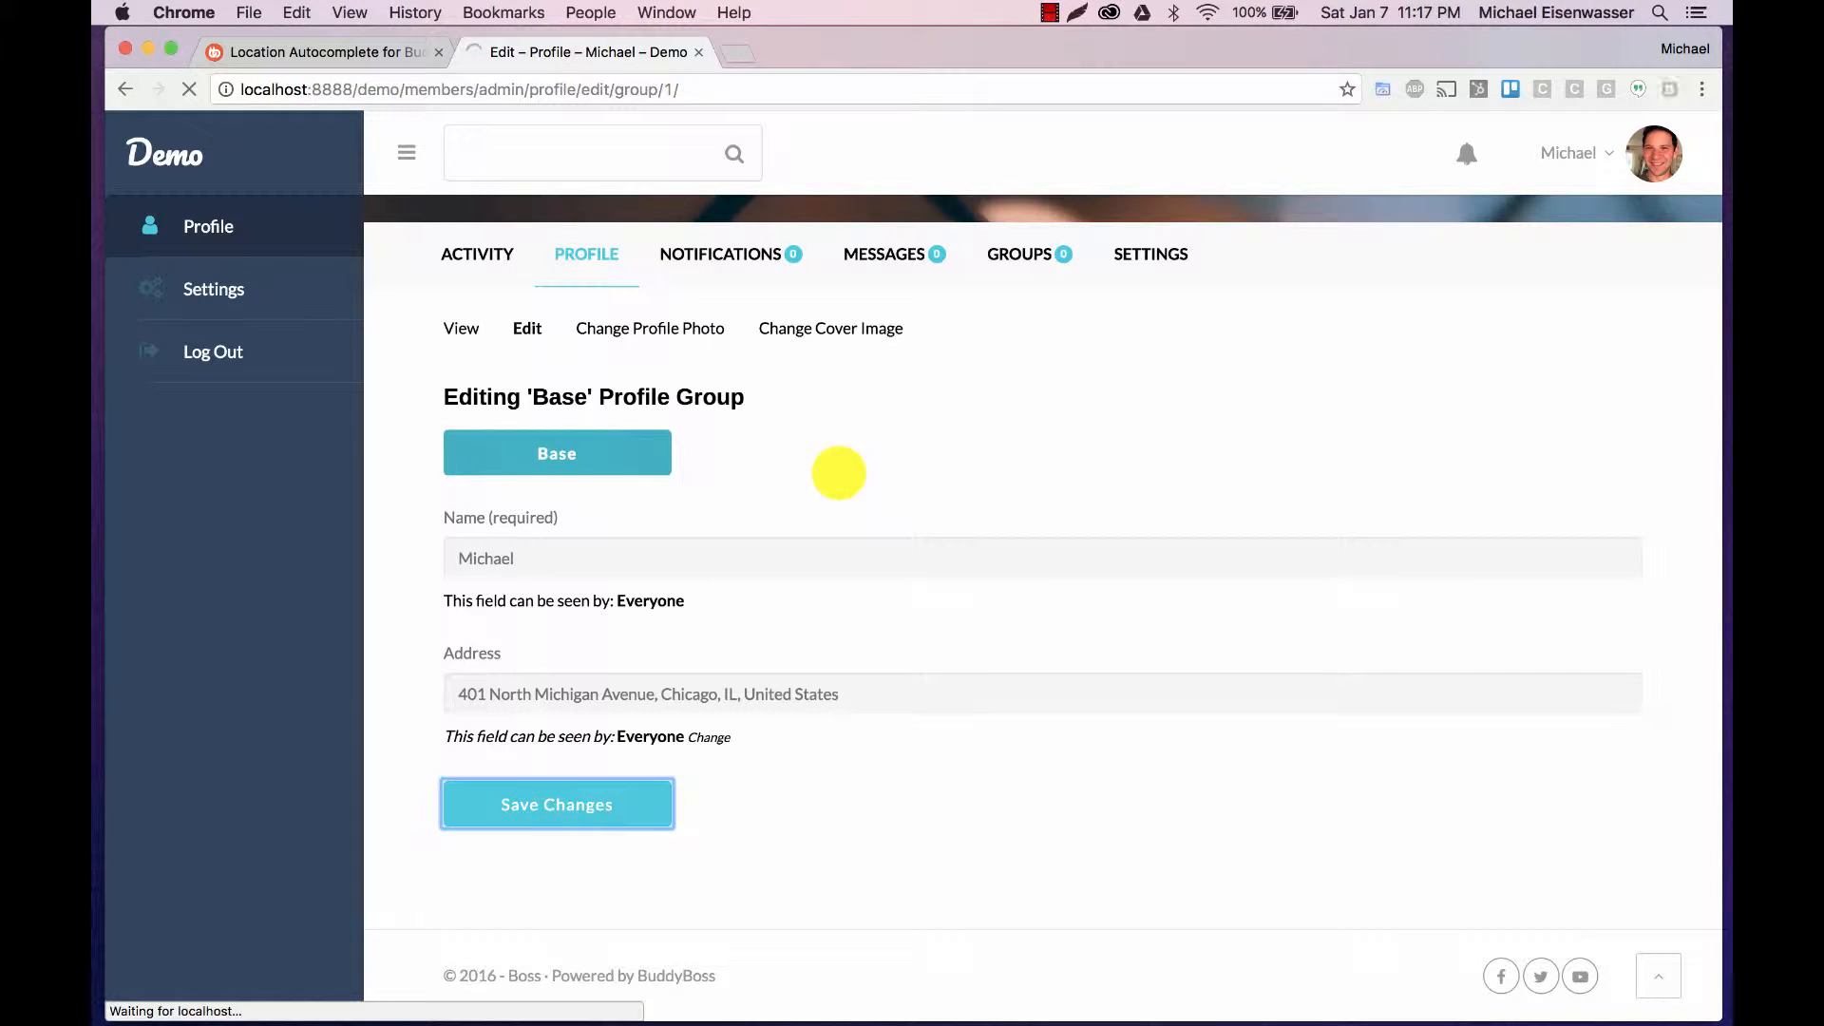
pyautogui.click(556, 804)
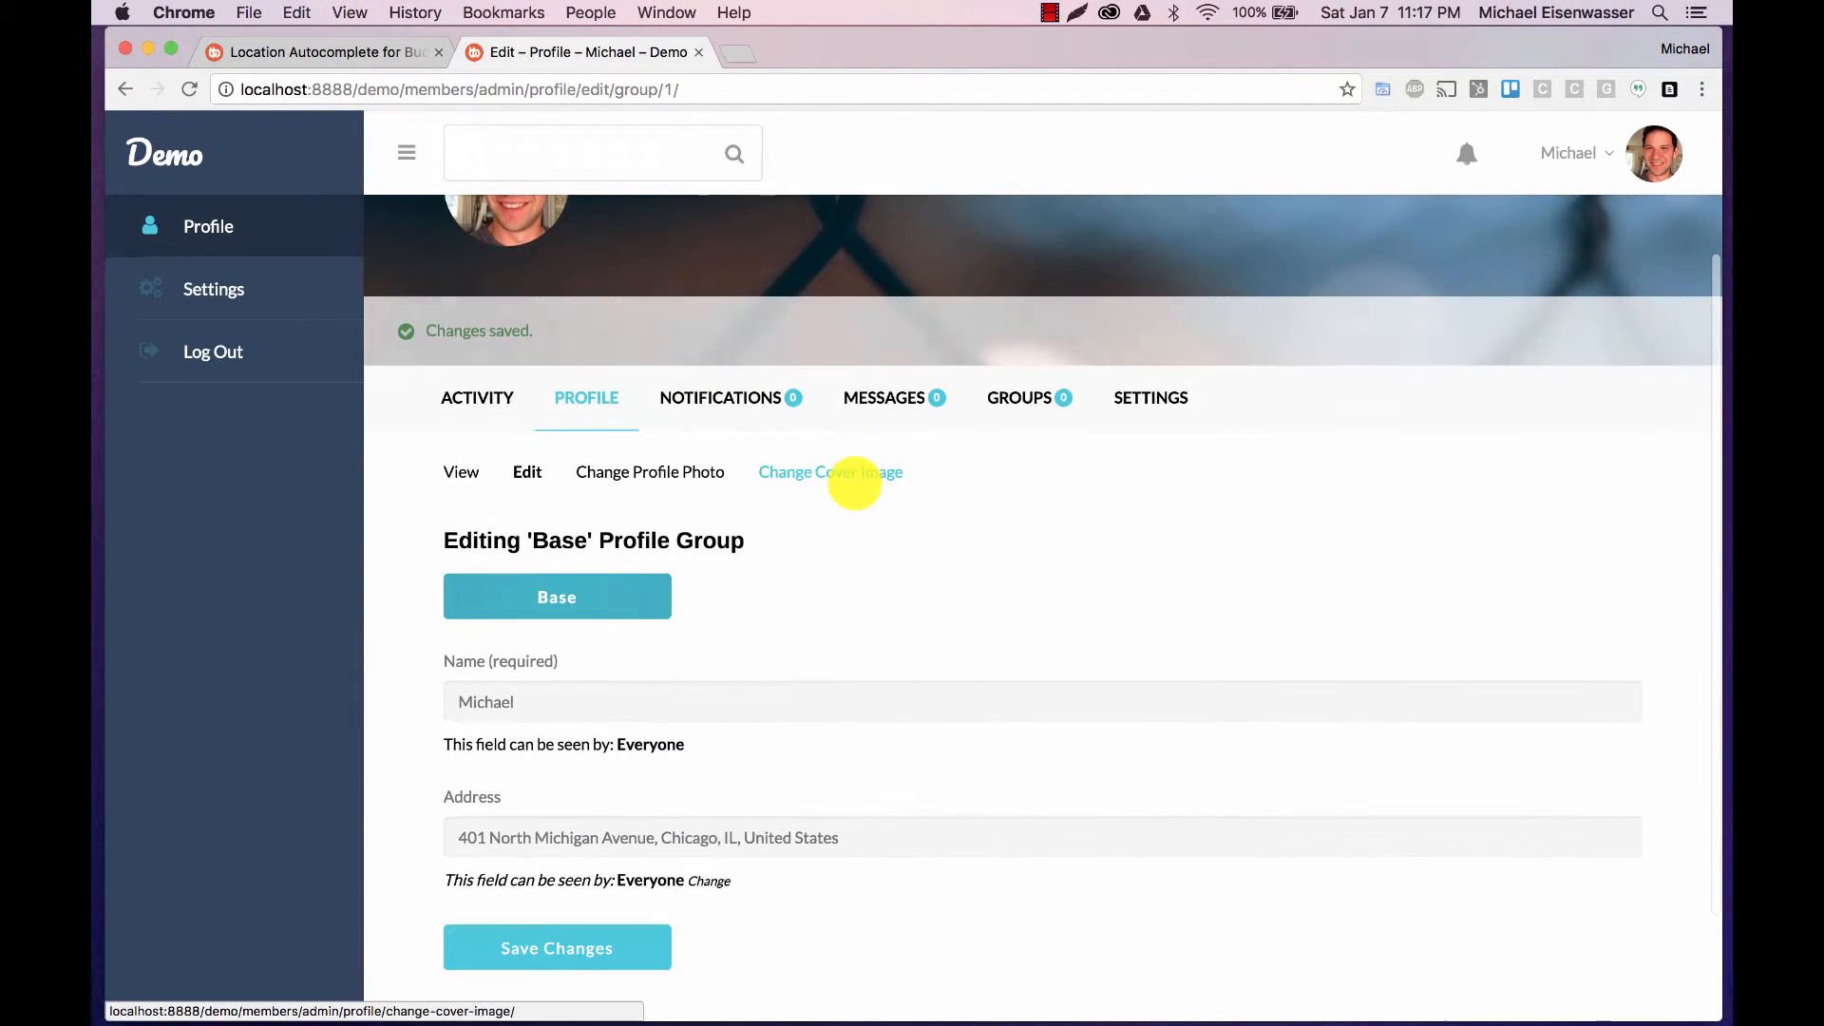
# Step: Replace the address with postal code 60611, then with United Kingdom, saving each time
pyautogui.click(648, 838)
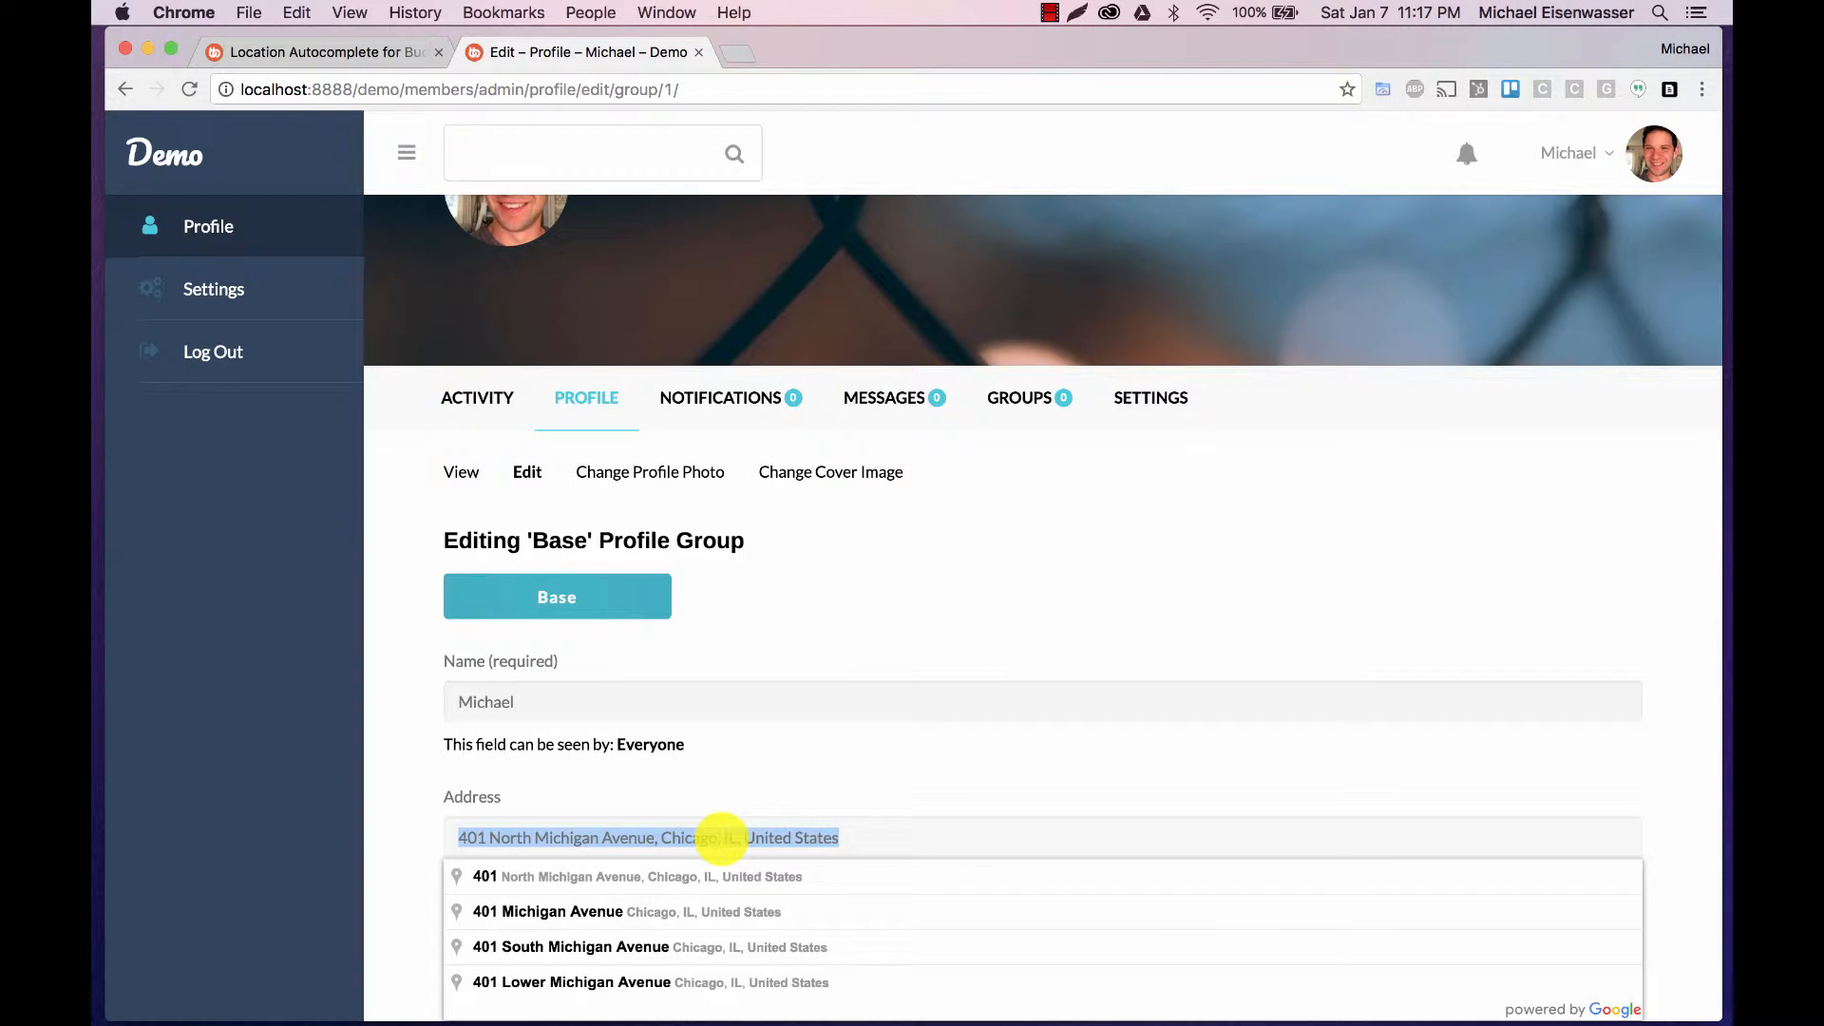
pyautogui.write('60611, United States')
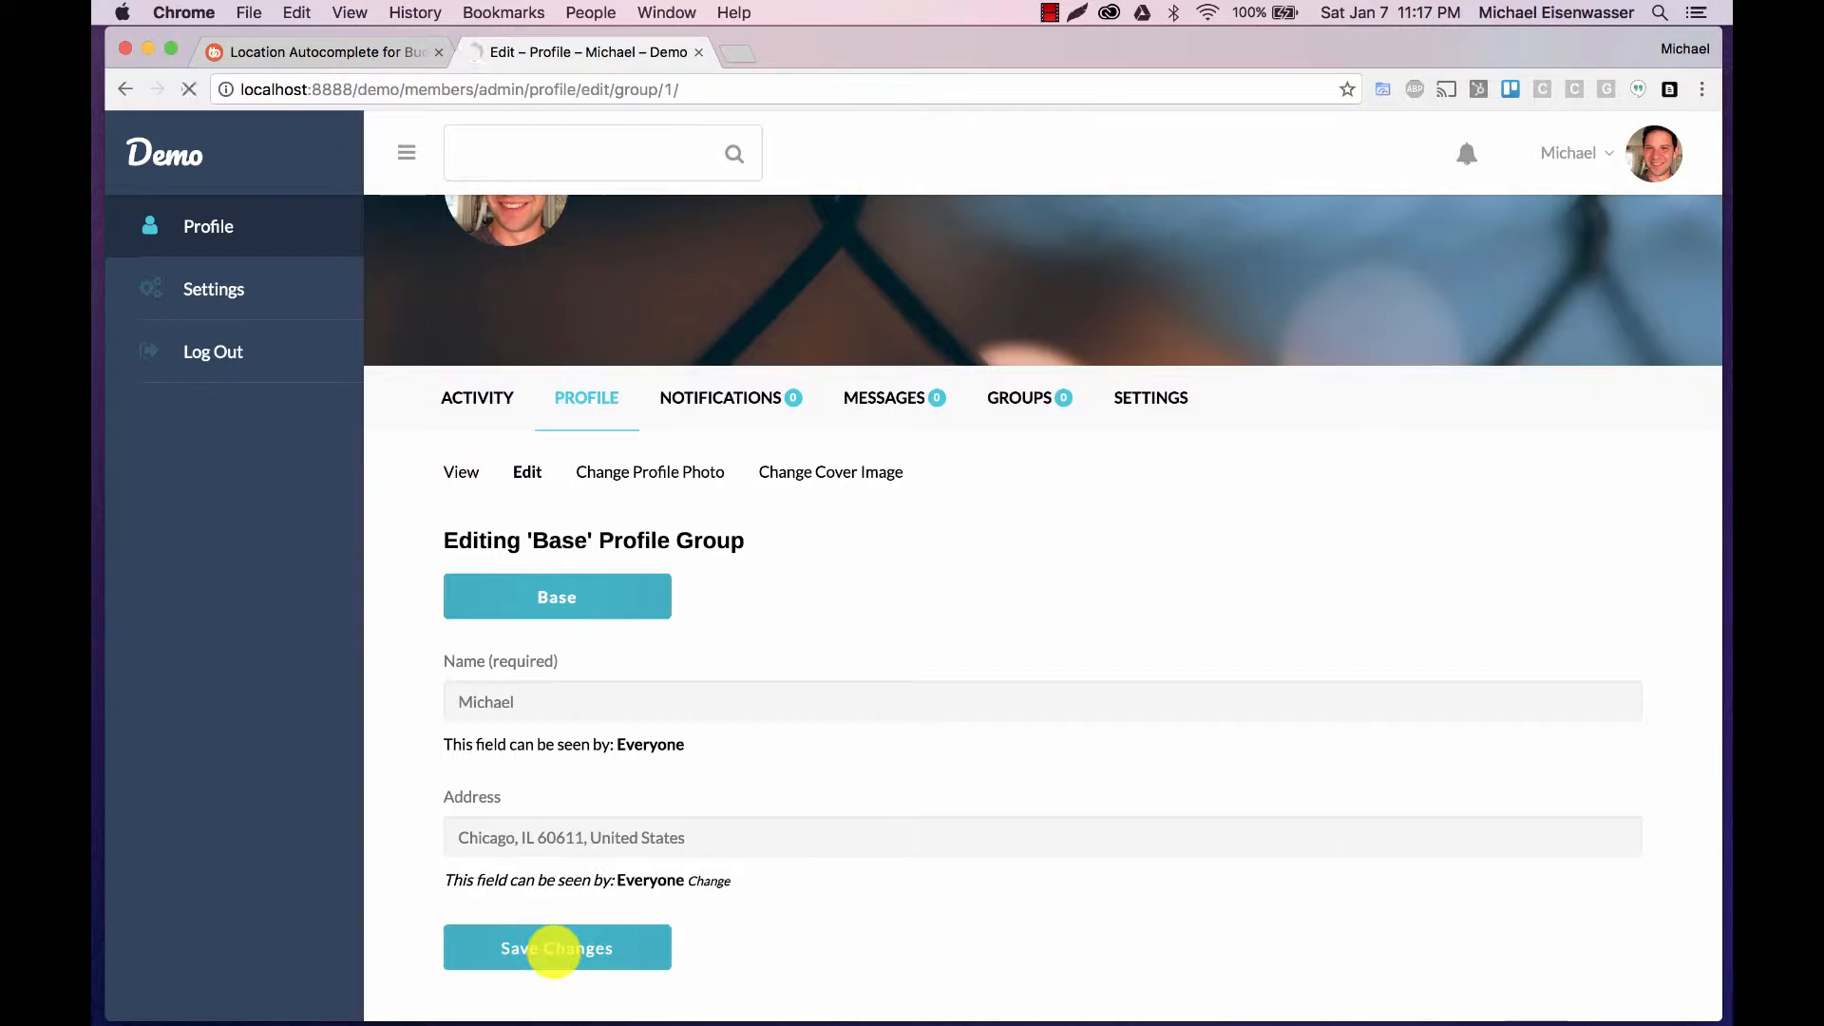
pyautogui.click(557, 946)
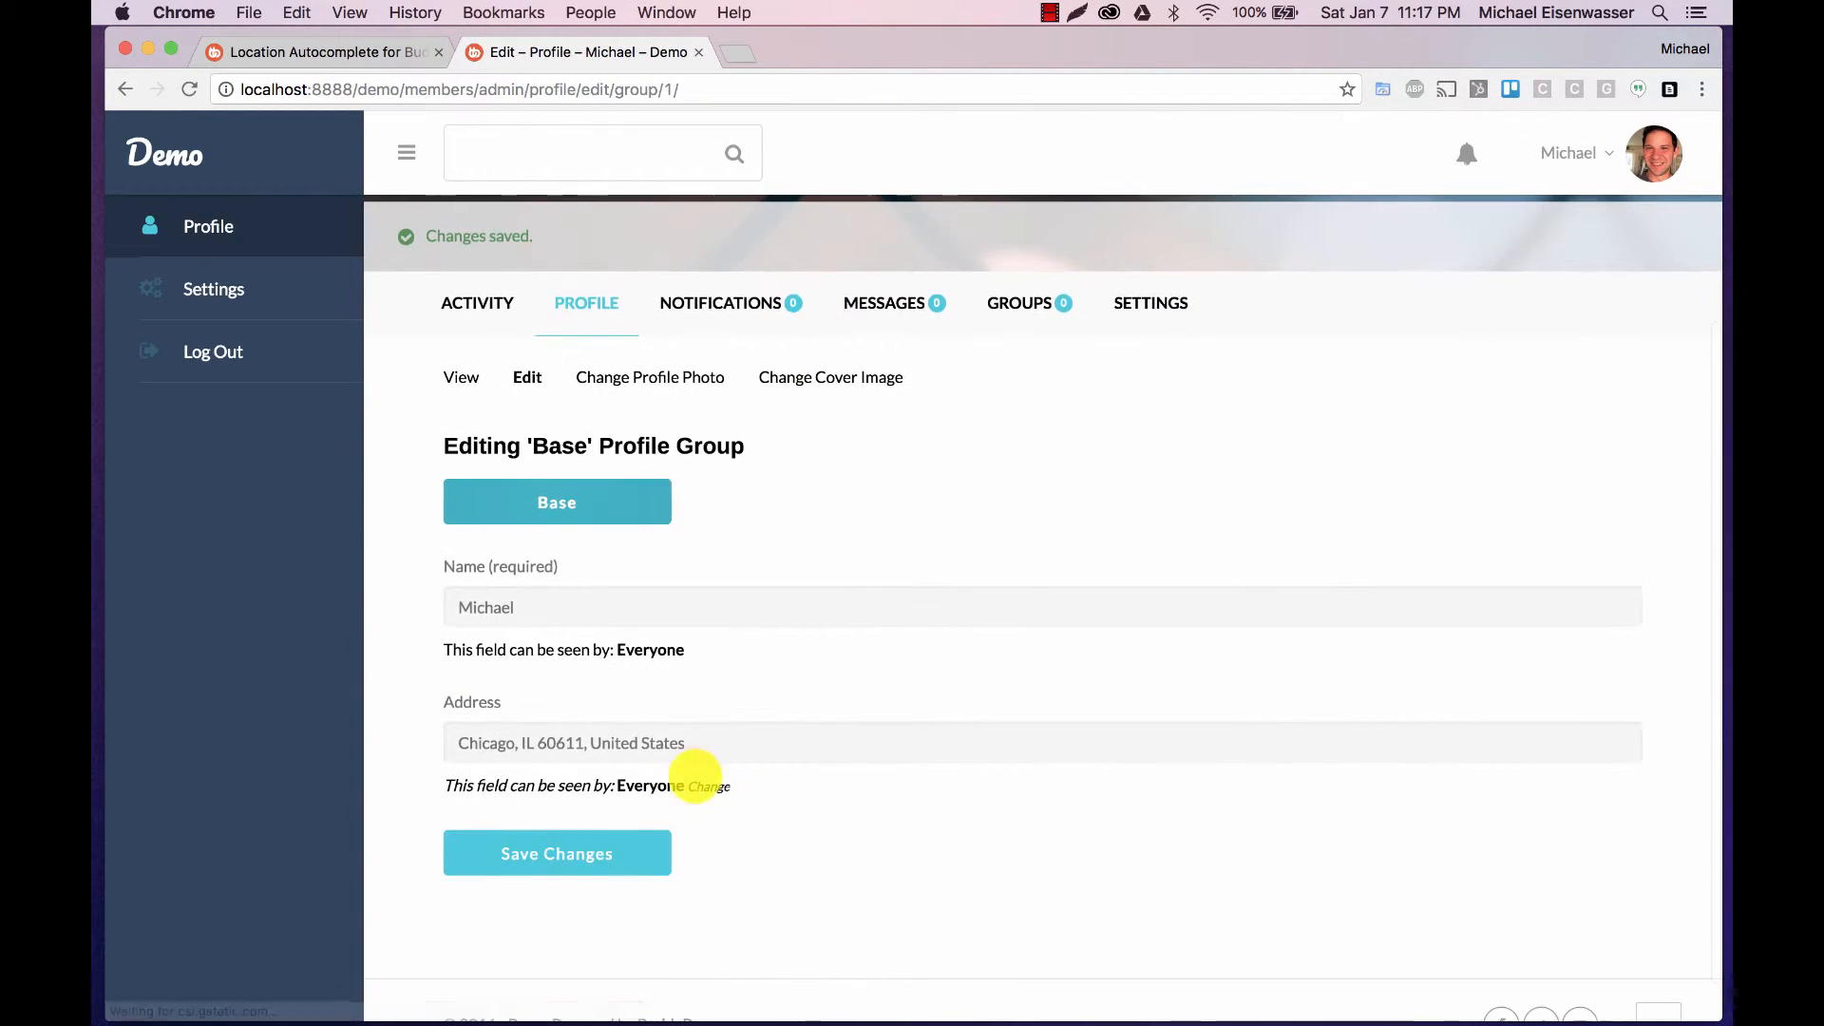
pyautogui.write('ni')
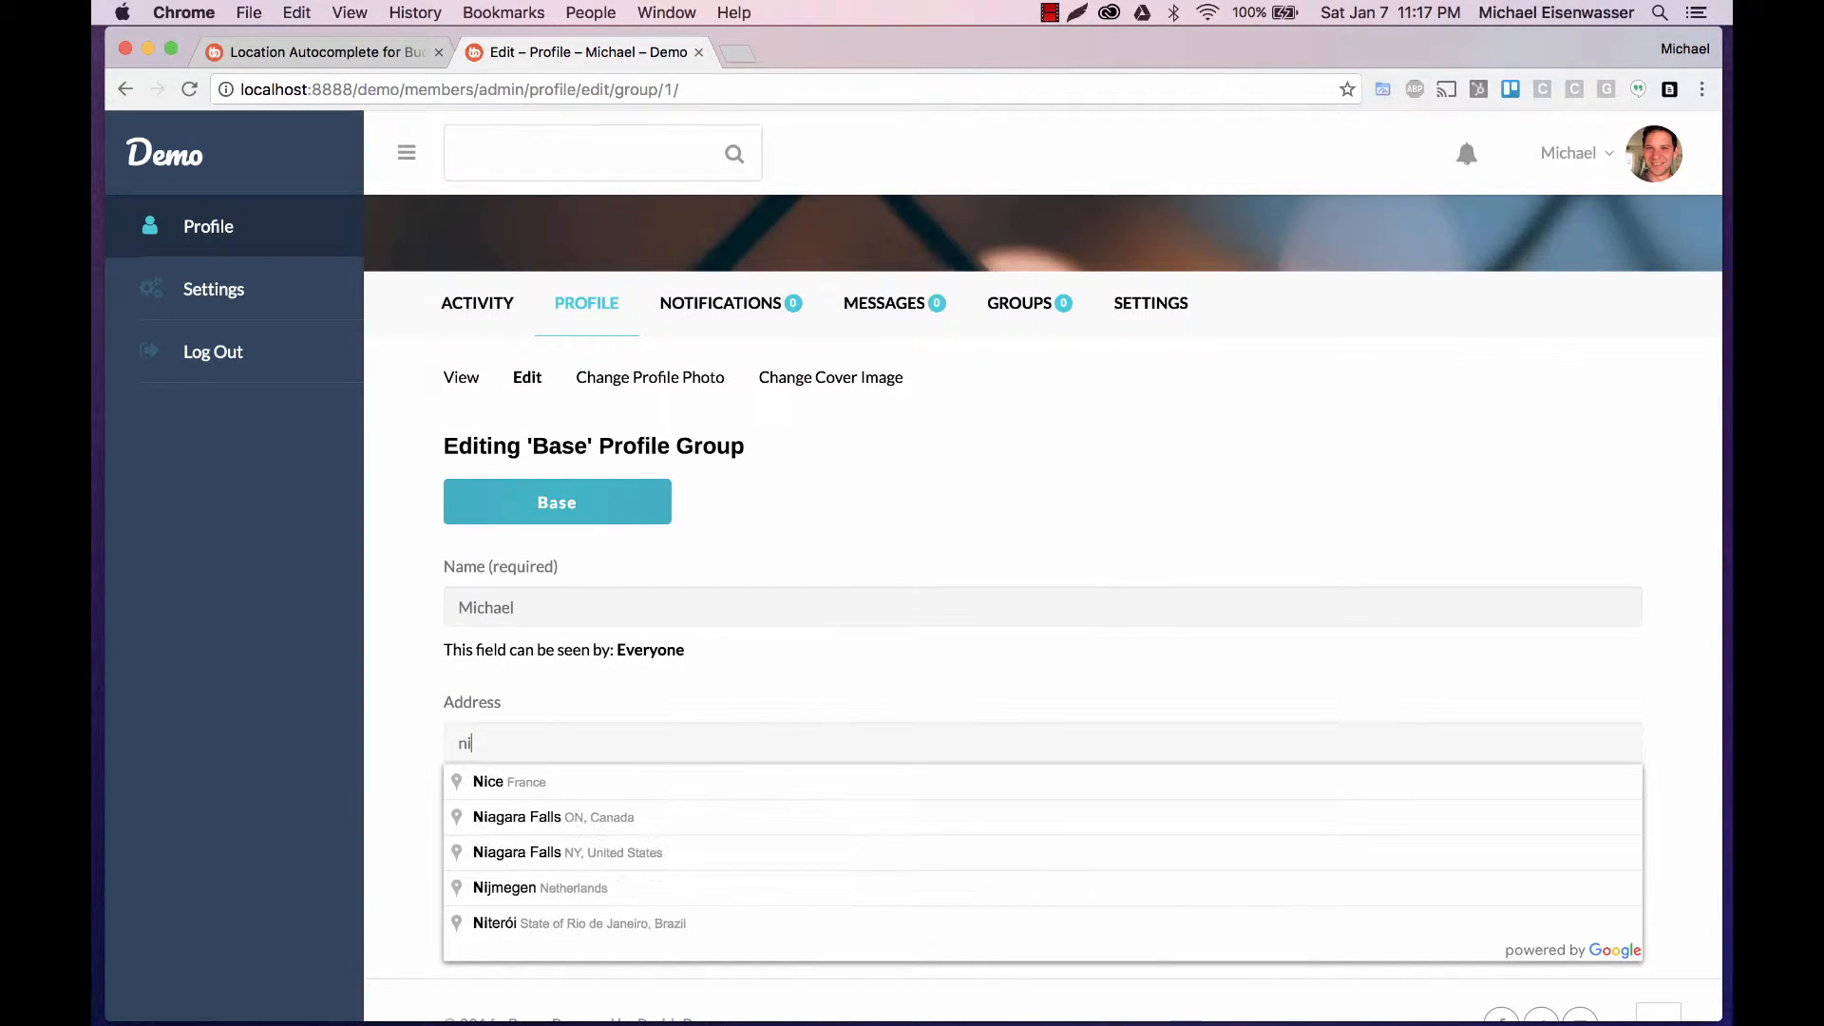
pyautogui.write('united')
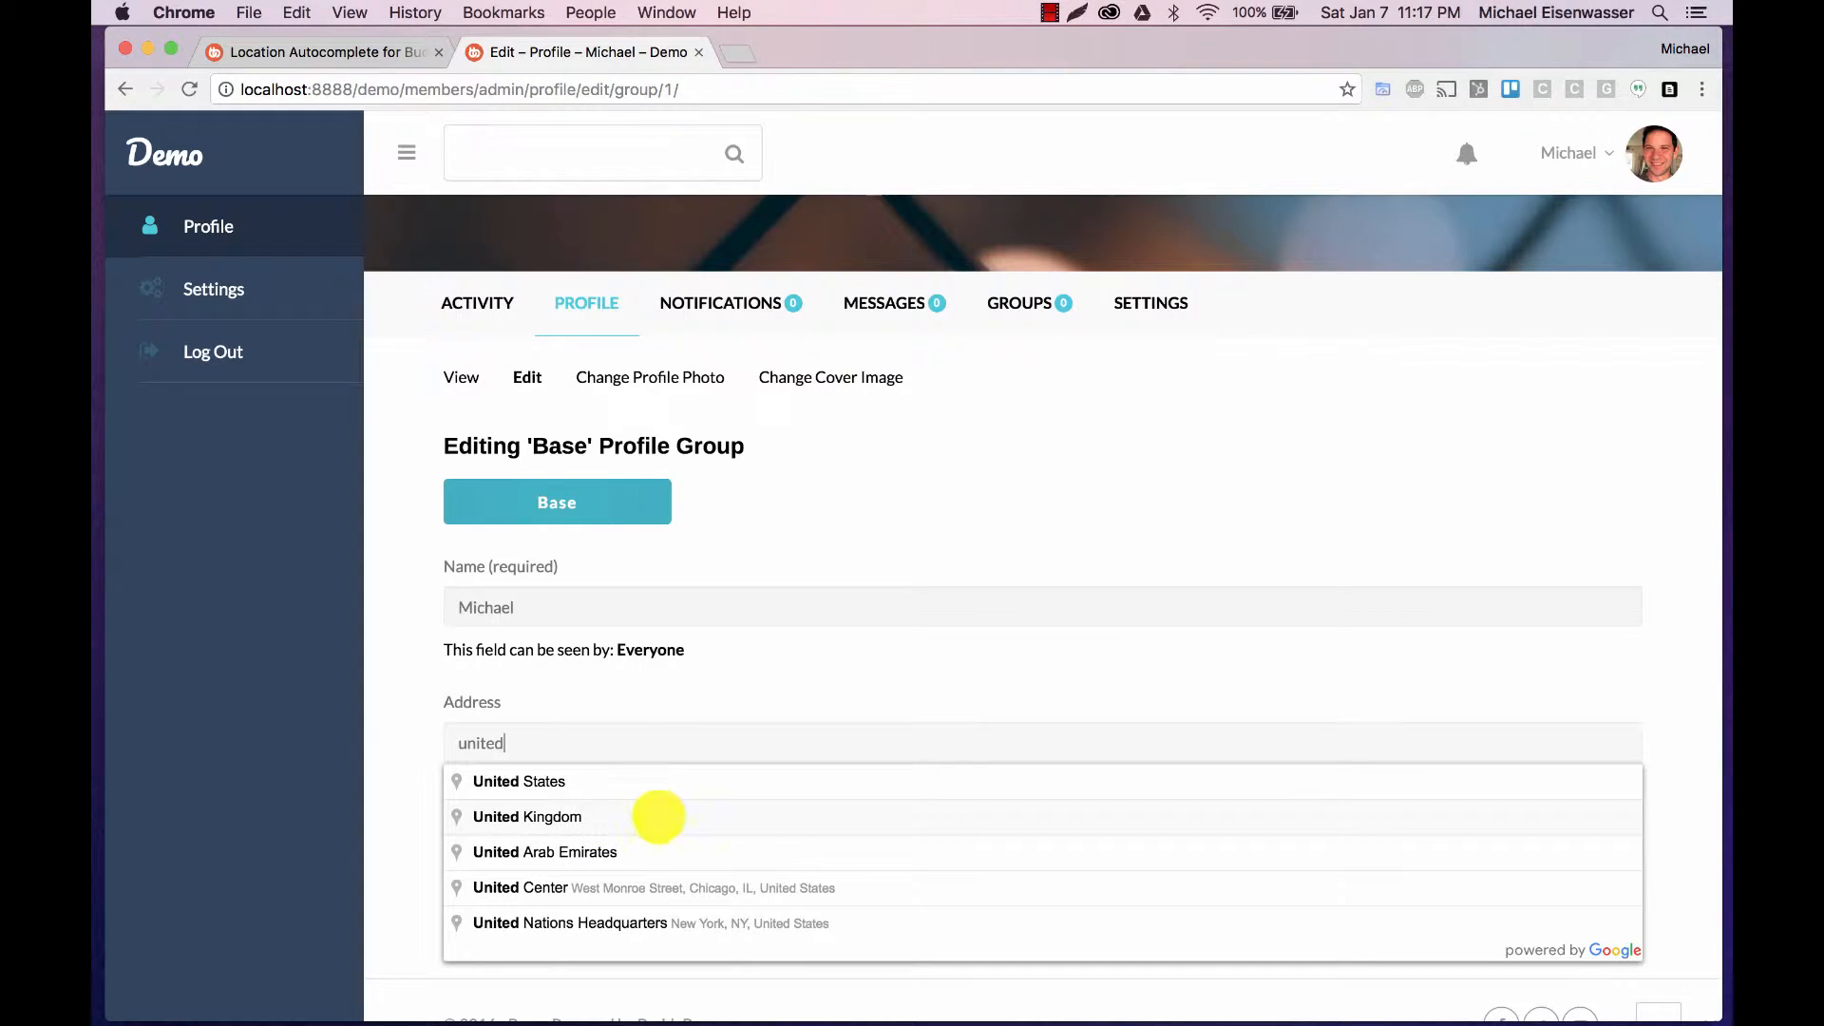
pyautogui.click(526, 815)
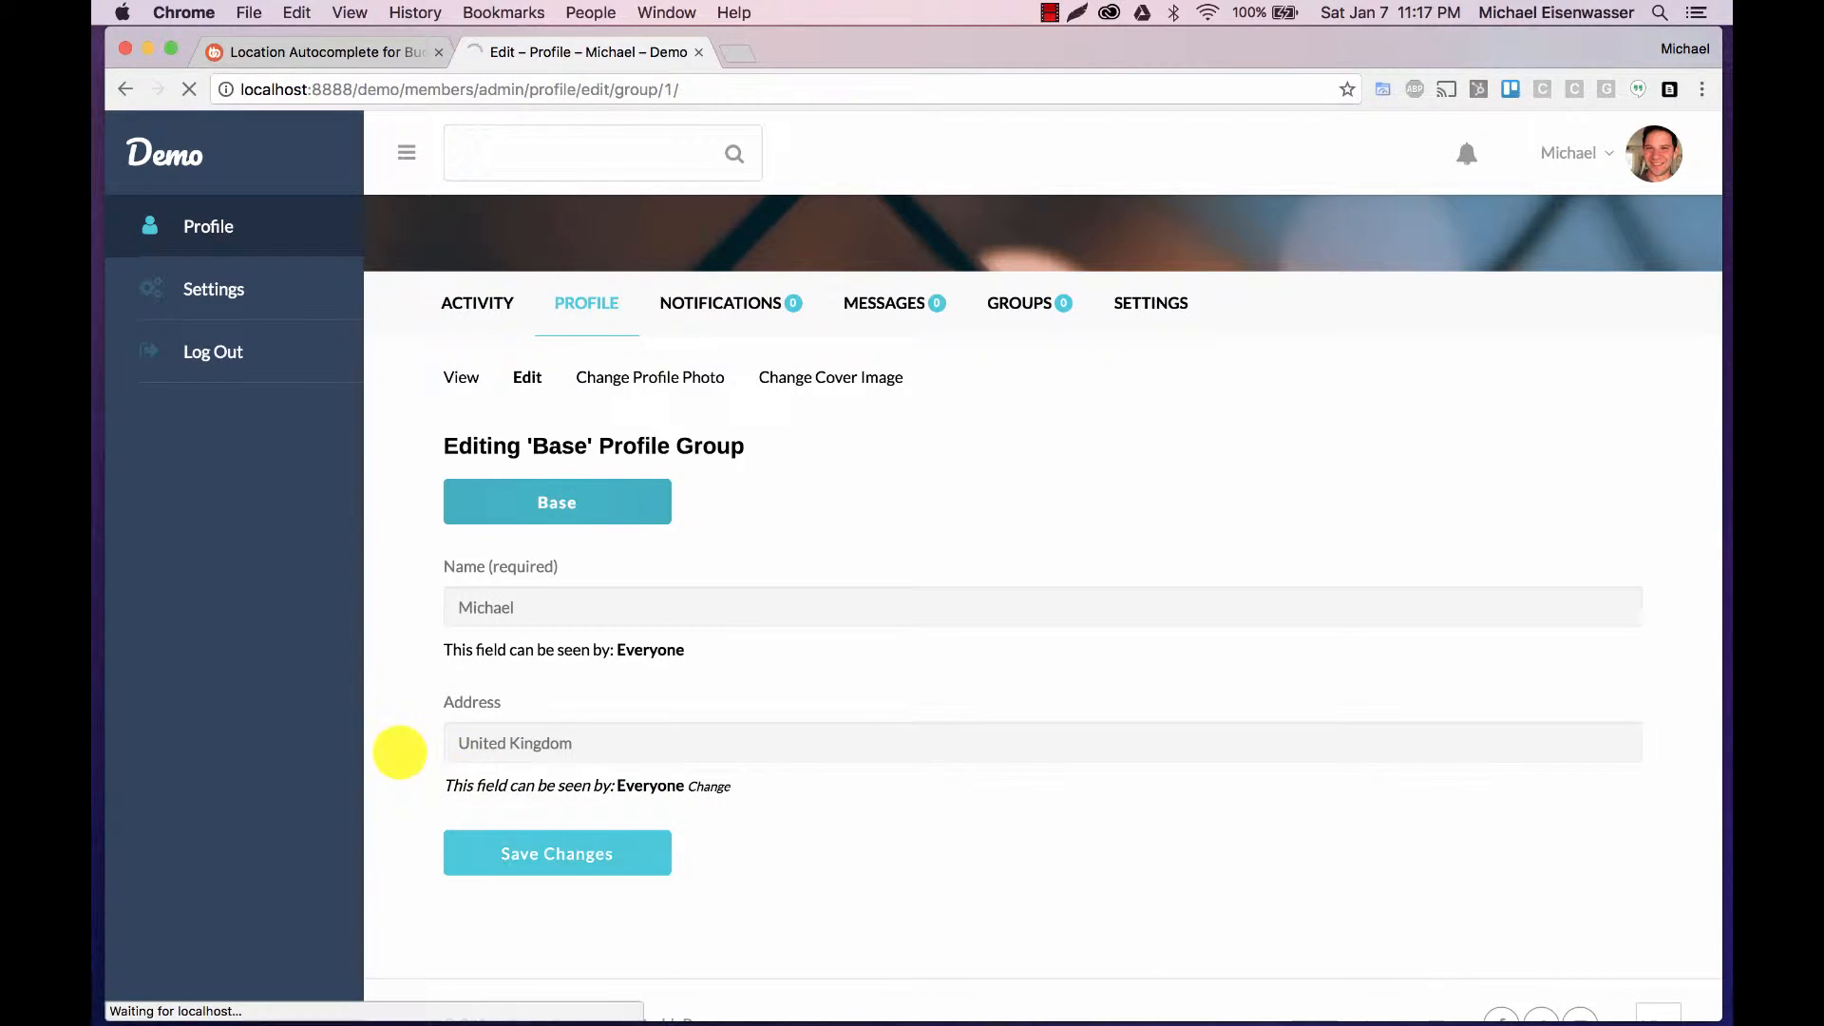
pyautogui.click(557, 853)
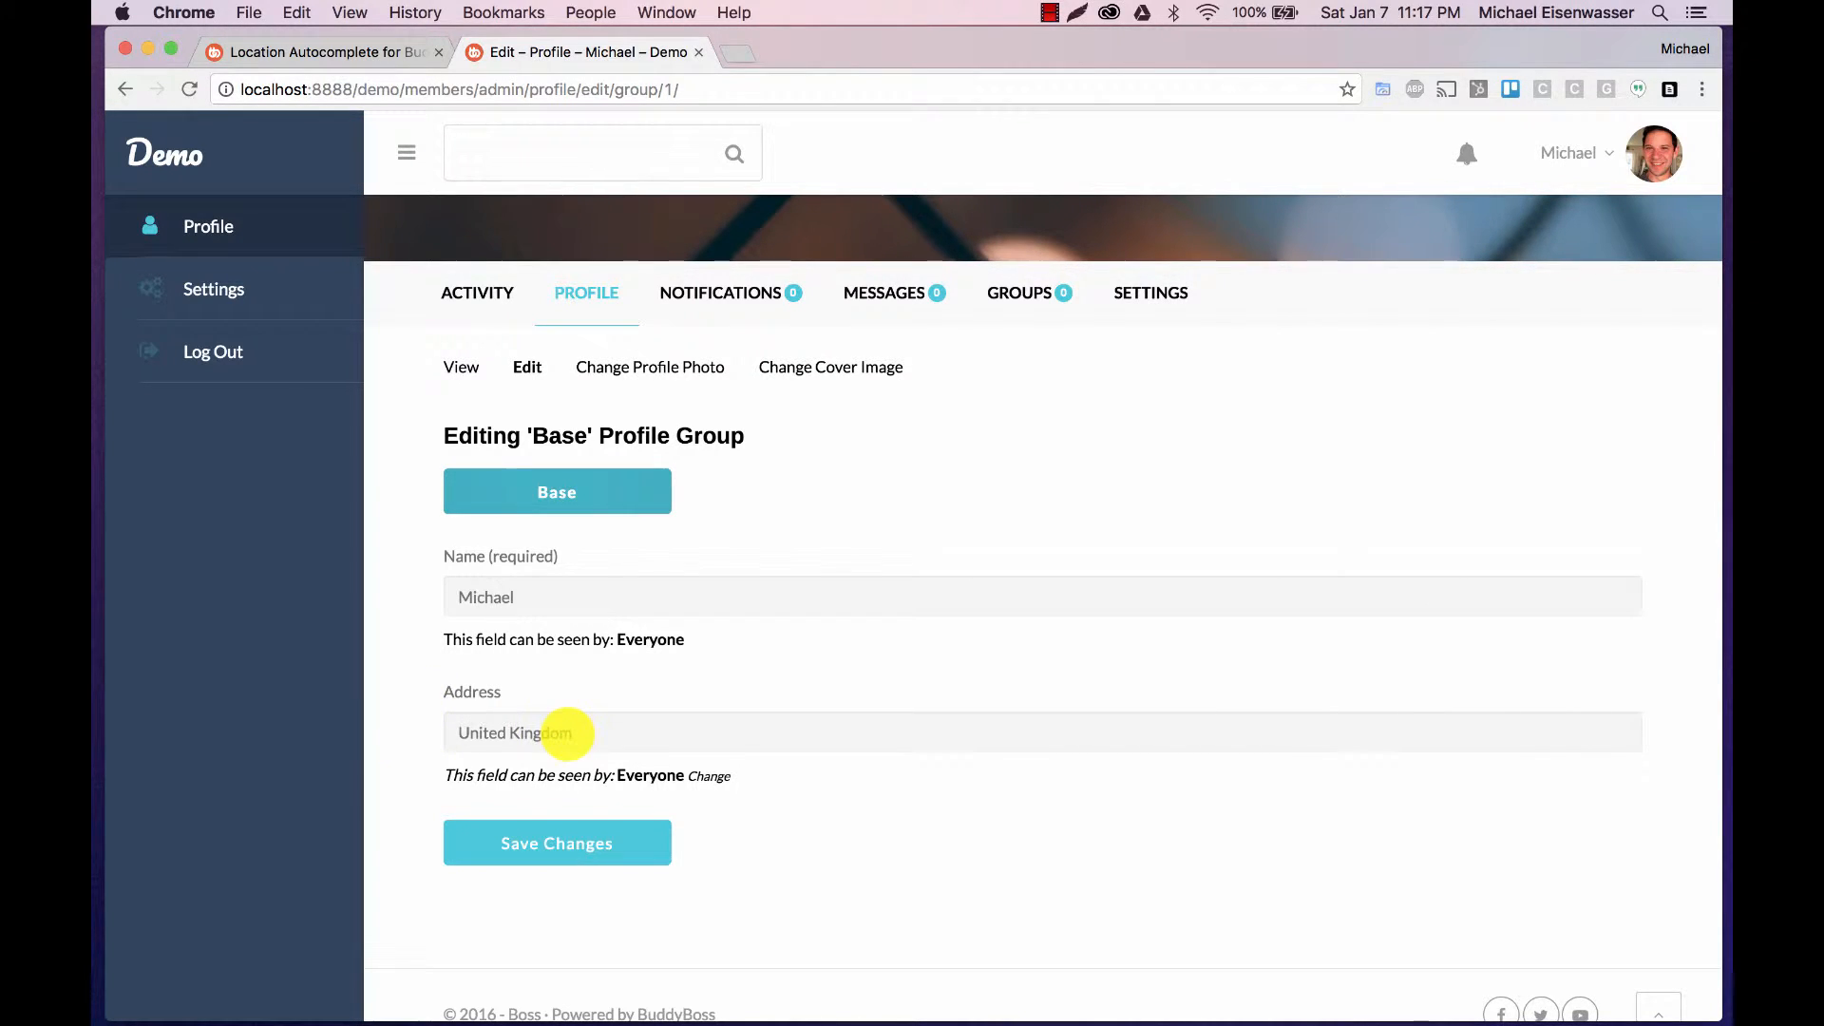
# Step: Save the multiple-location-fields choice so separate mappings appear, then go to Profile Fields
pyautogui.click(325, 53)
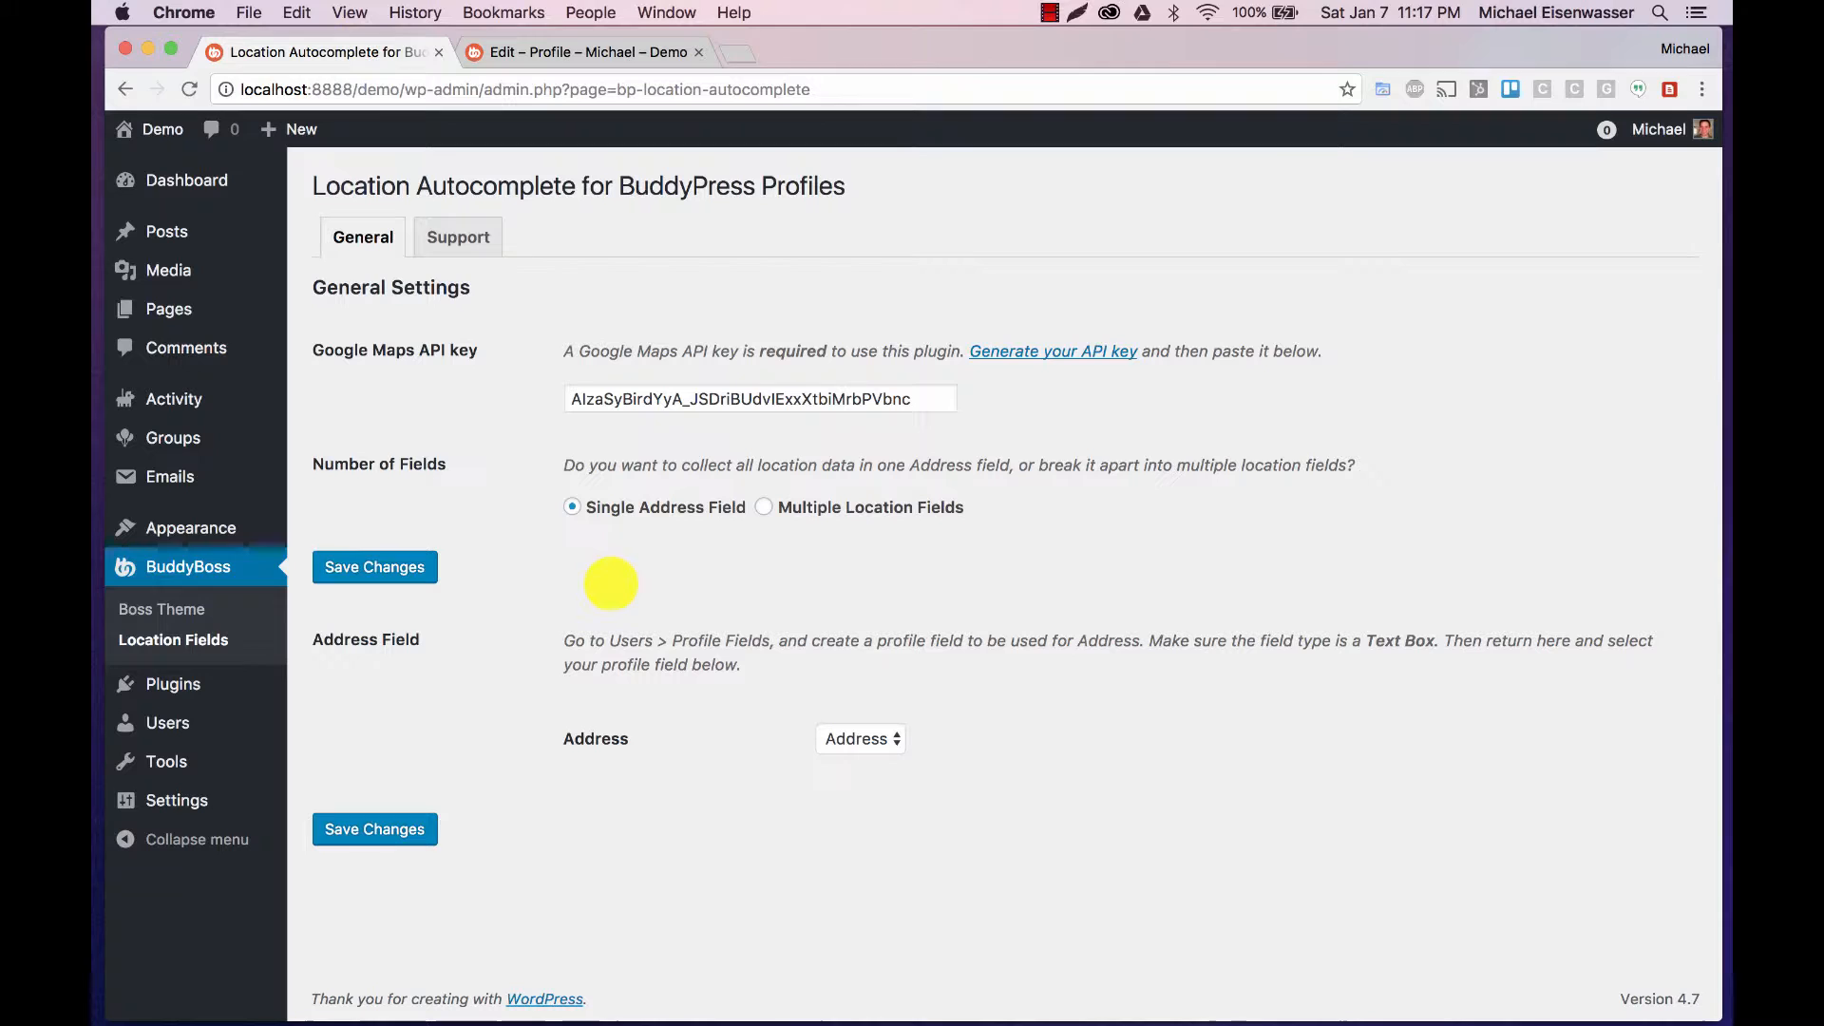
pyautogui.click(764, 506)
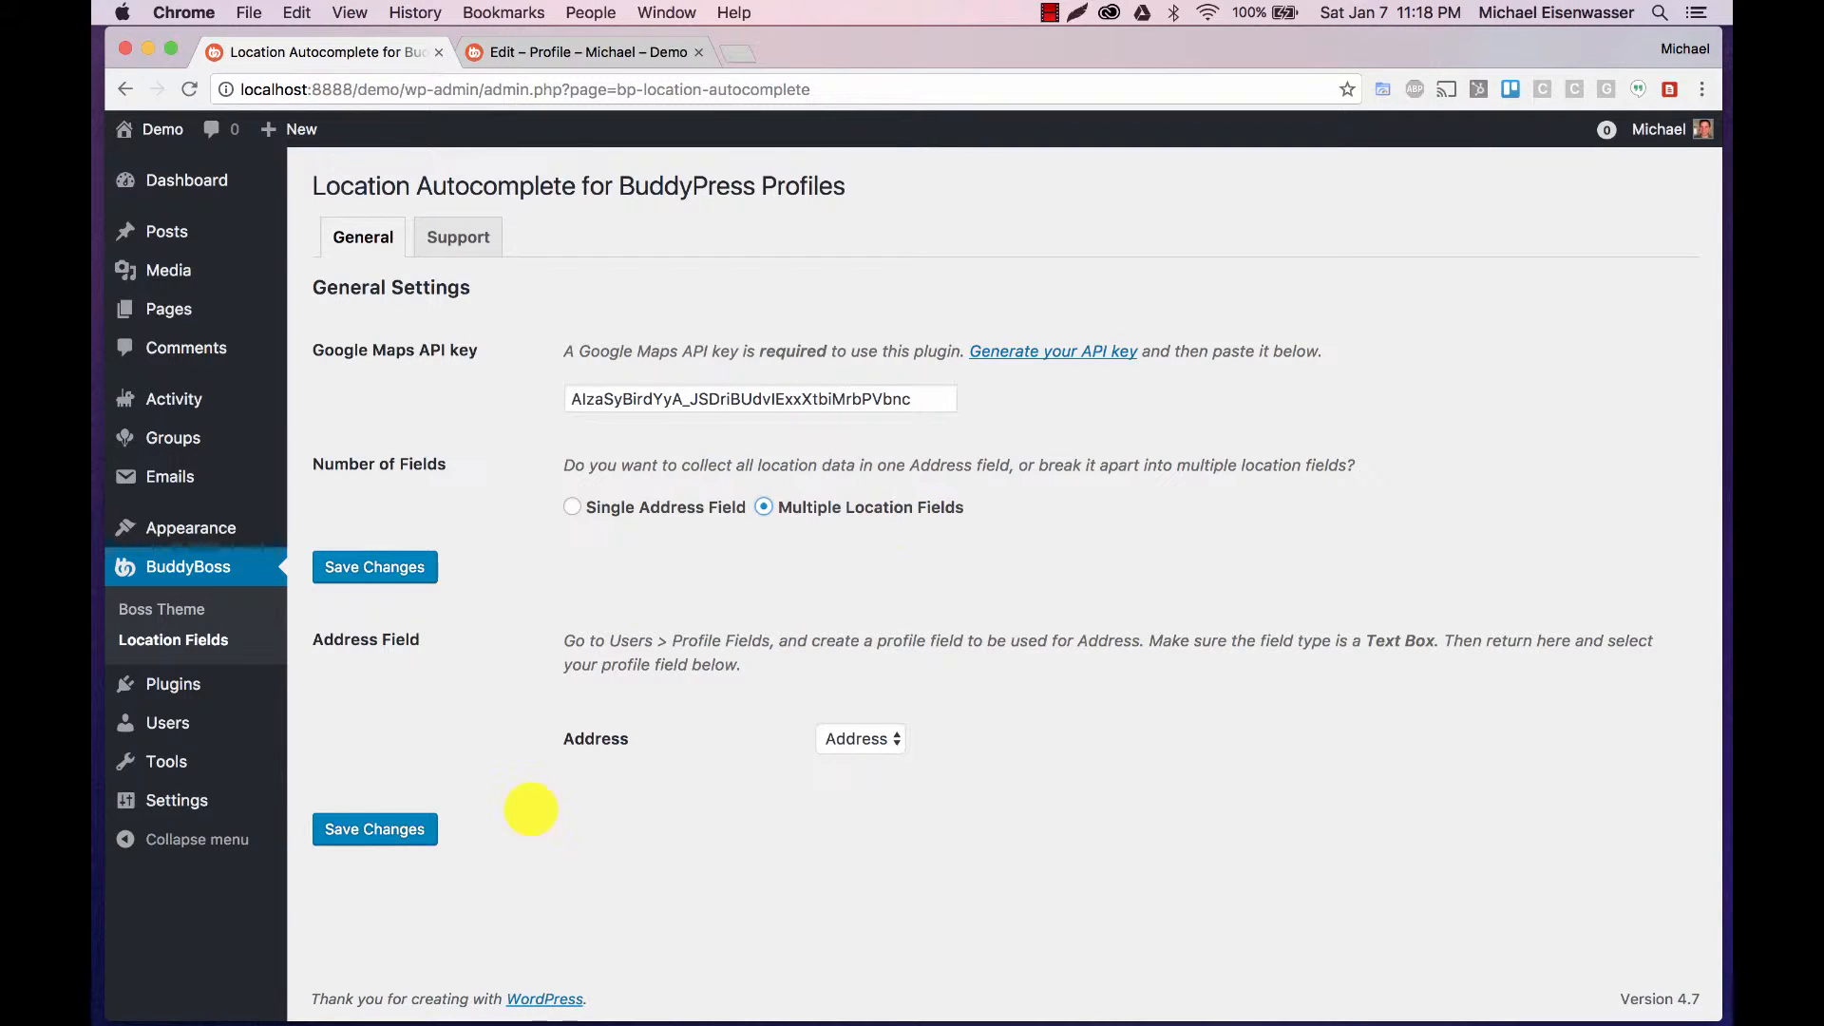
pyautogui.click(375, 566)
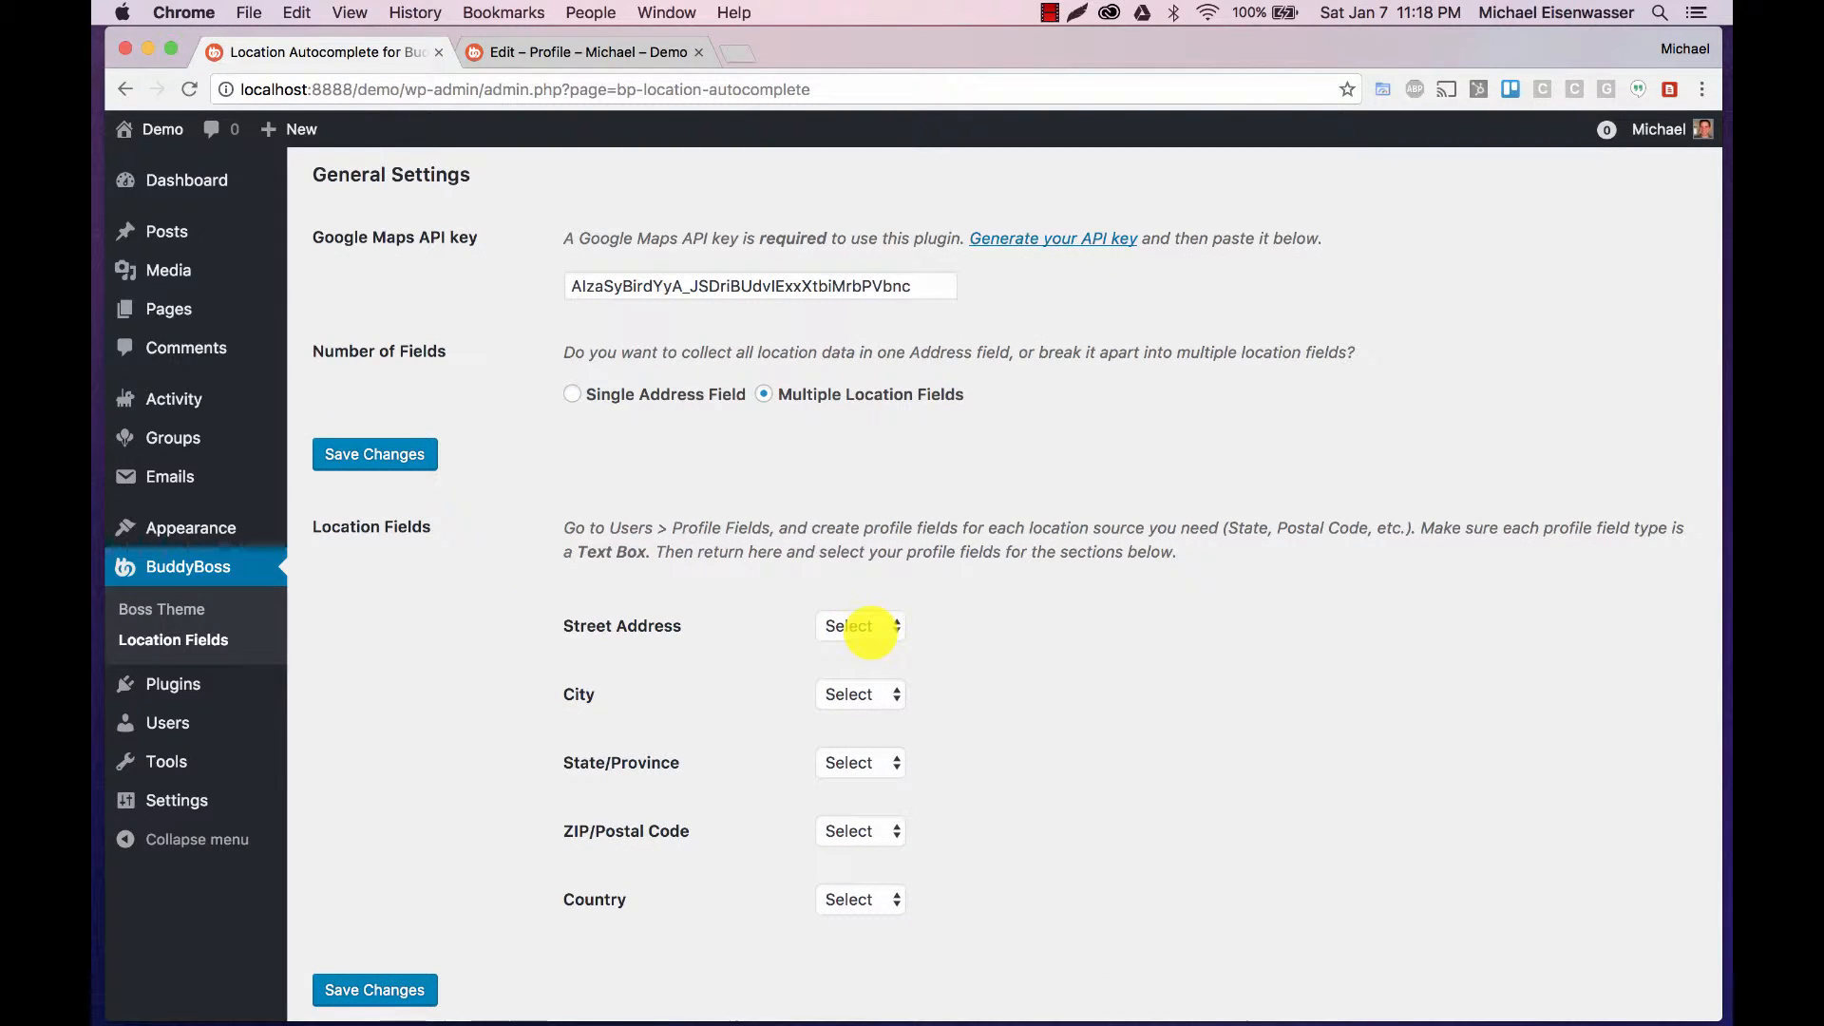
pyautogui.moveTo(610, 650)
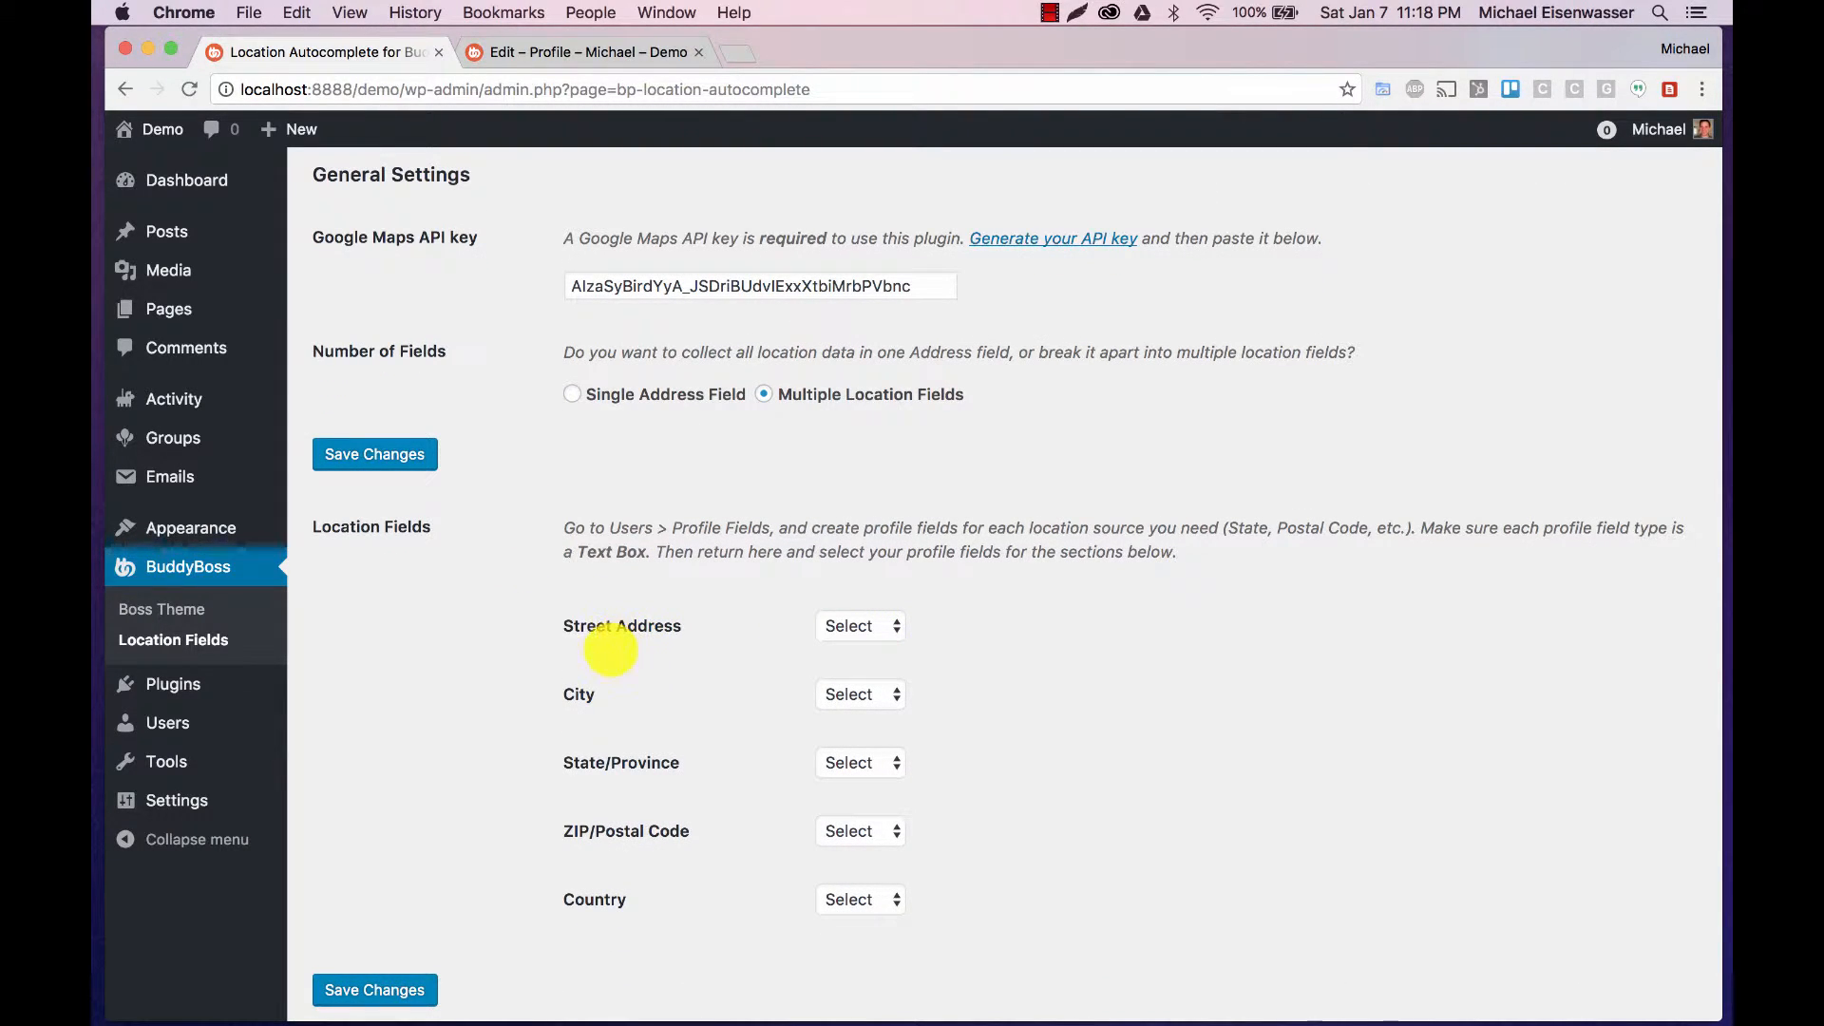
pyautogui.moveTo(567, 859)
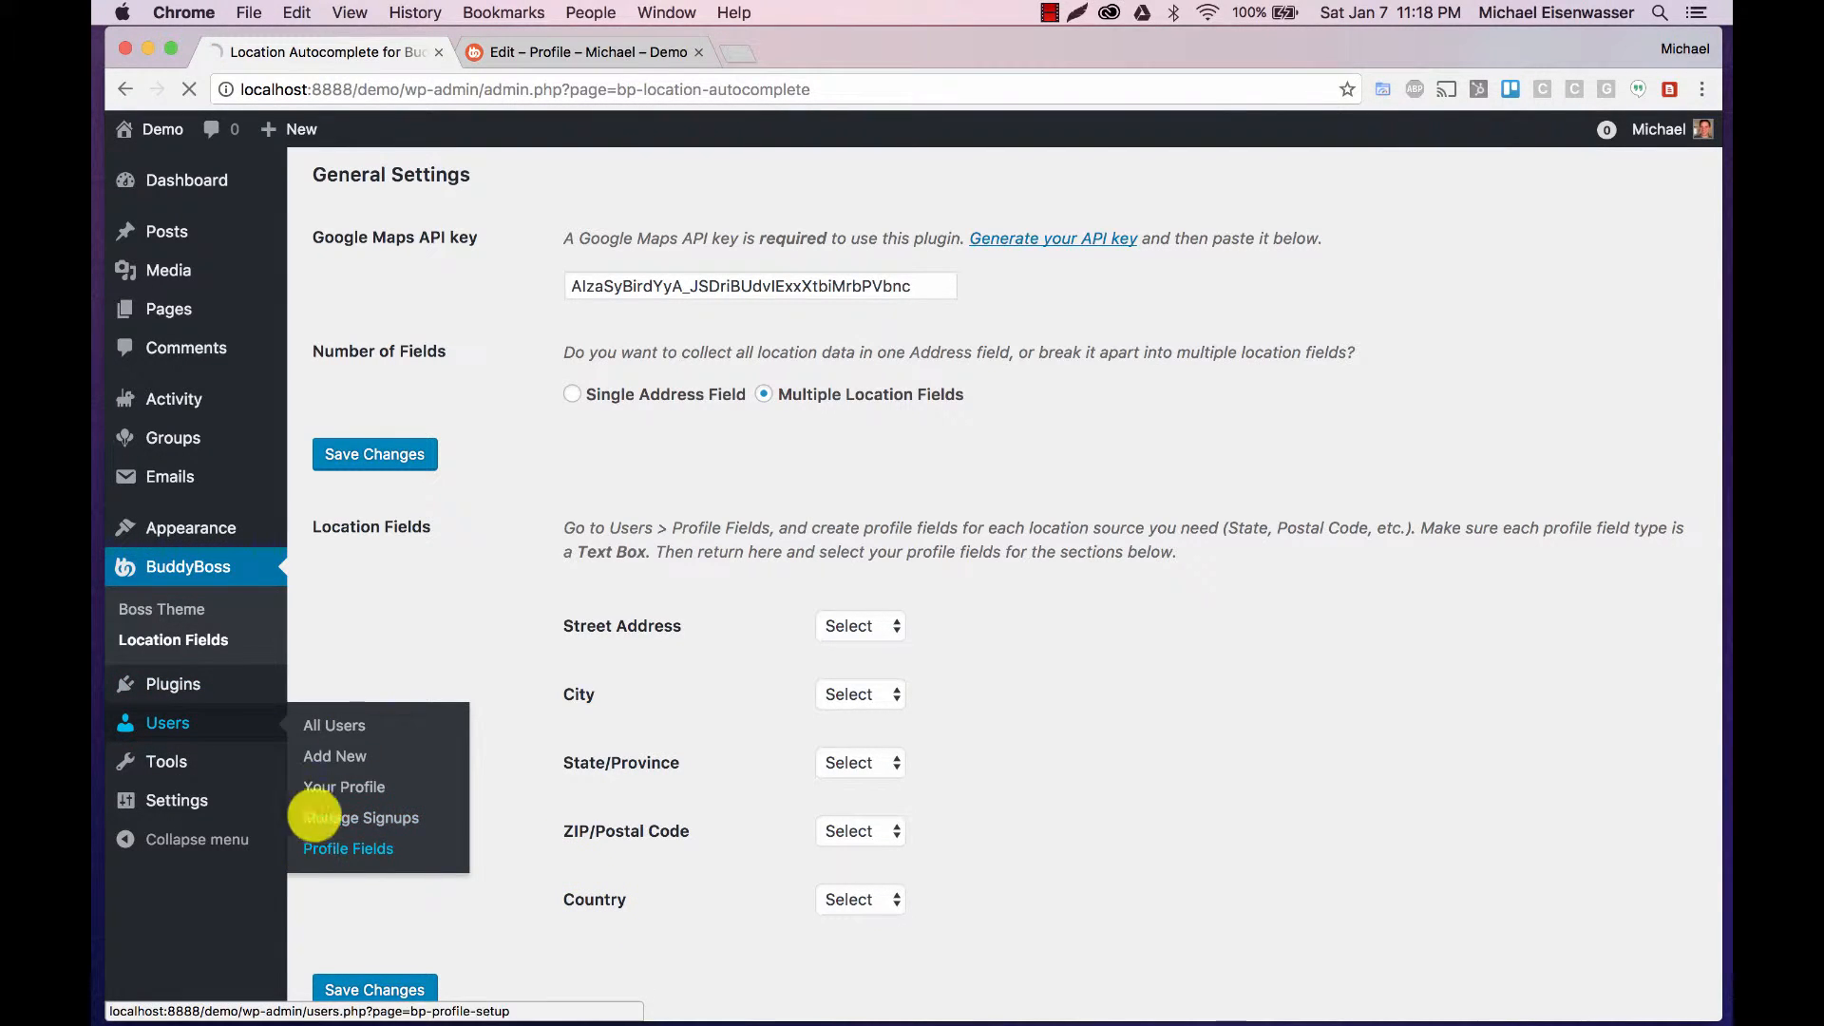
pyautogui.click(348, 847)
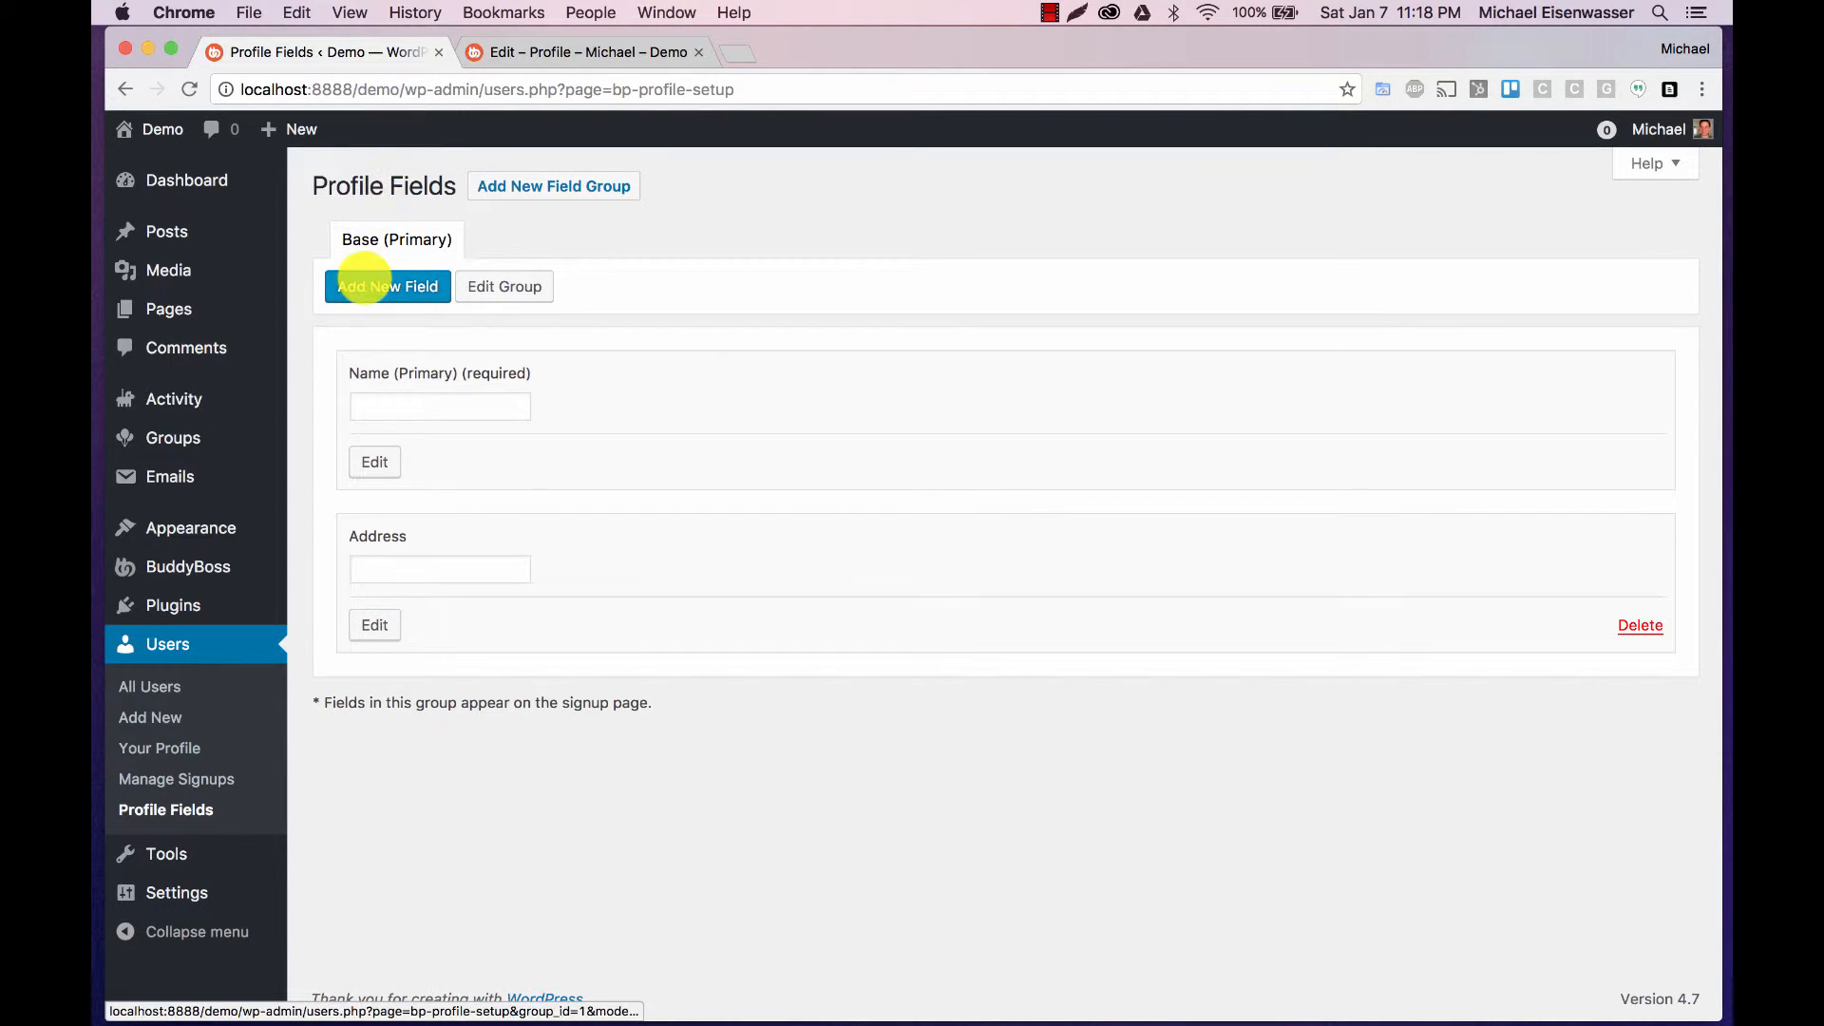
# Step: Add City, State, Postal Code and Country text-box profile fields, saving each
pyautogui.click(387, 287)
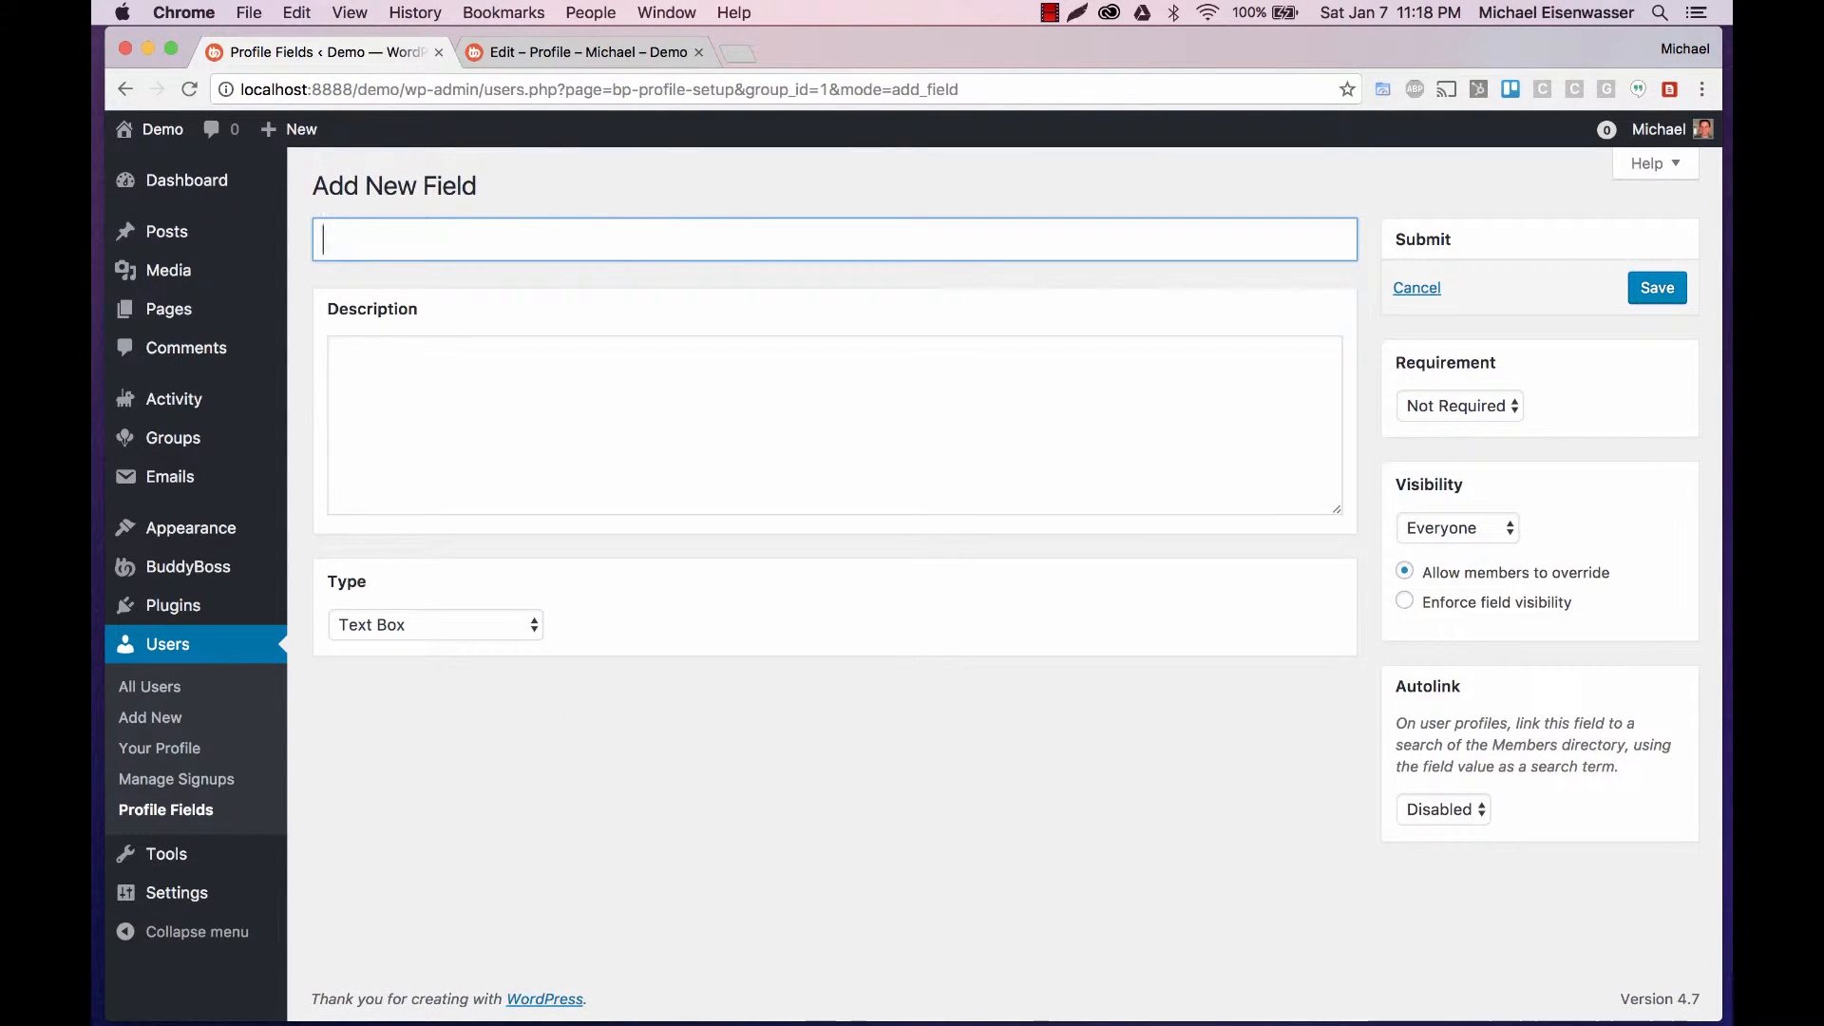
pyautogui.write('City')
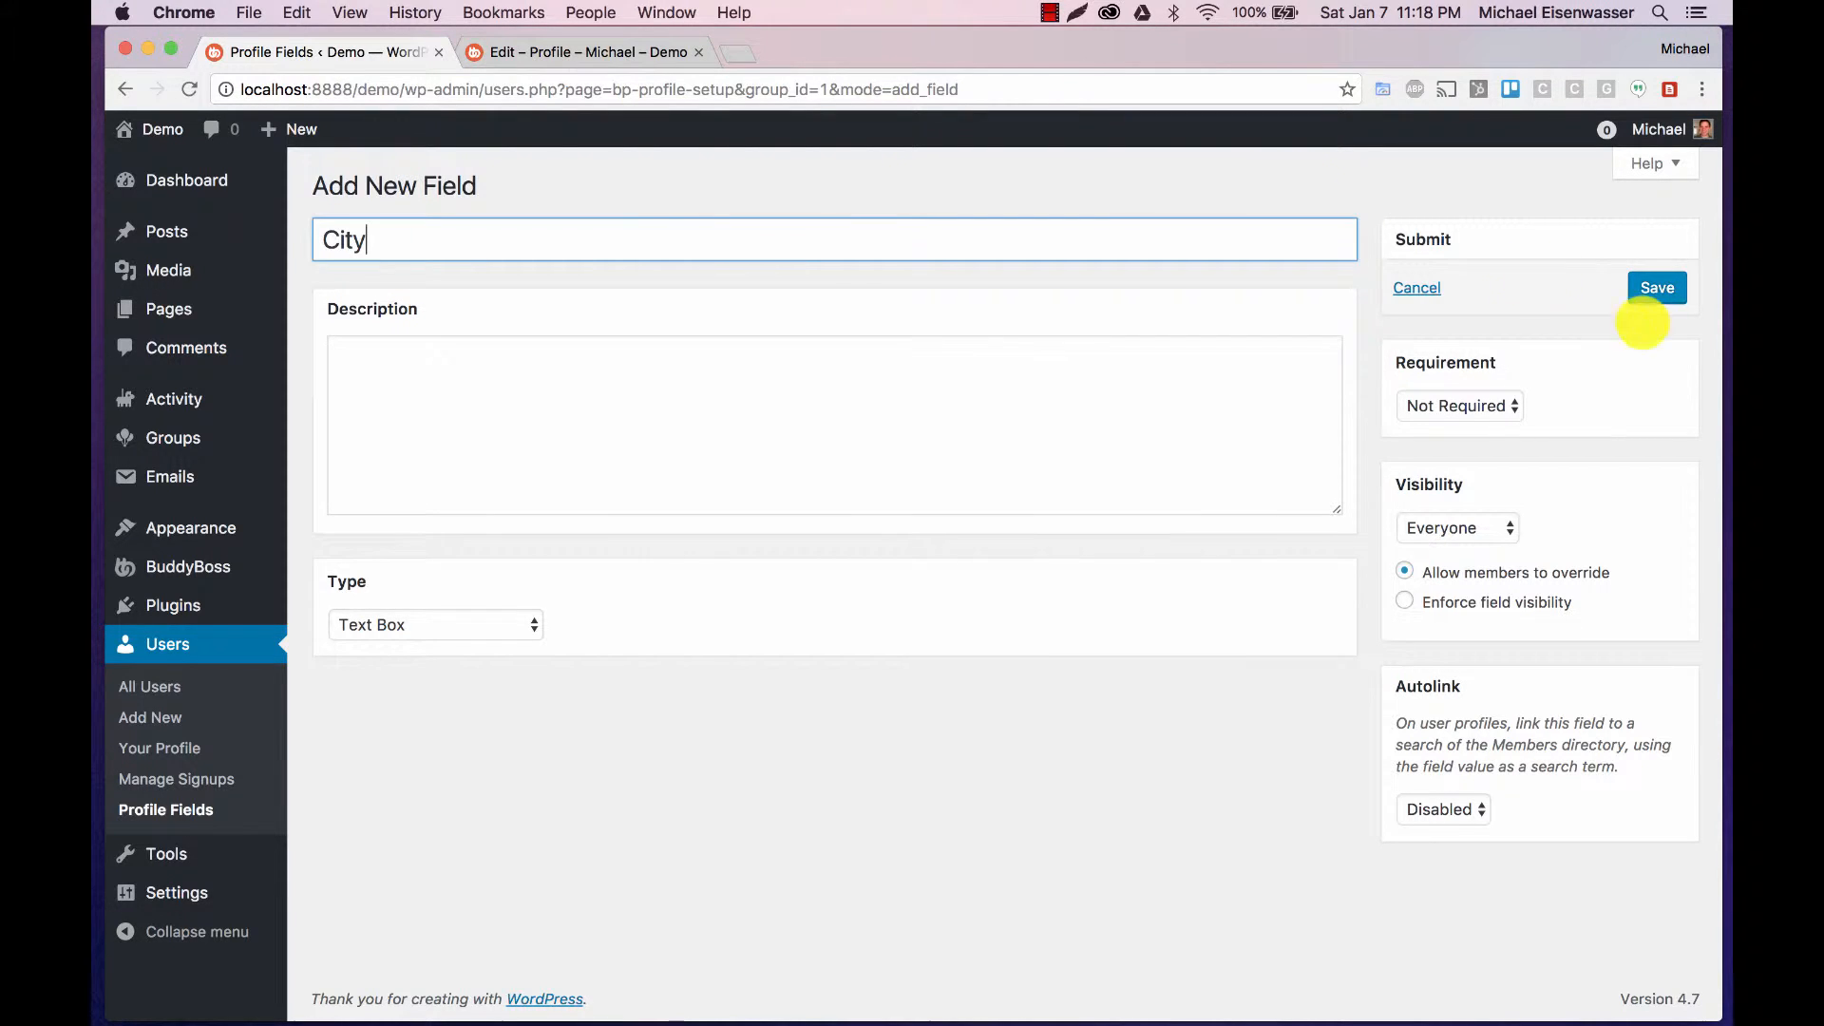
pyautogui.click(1656, 287)
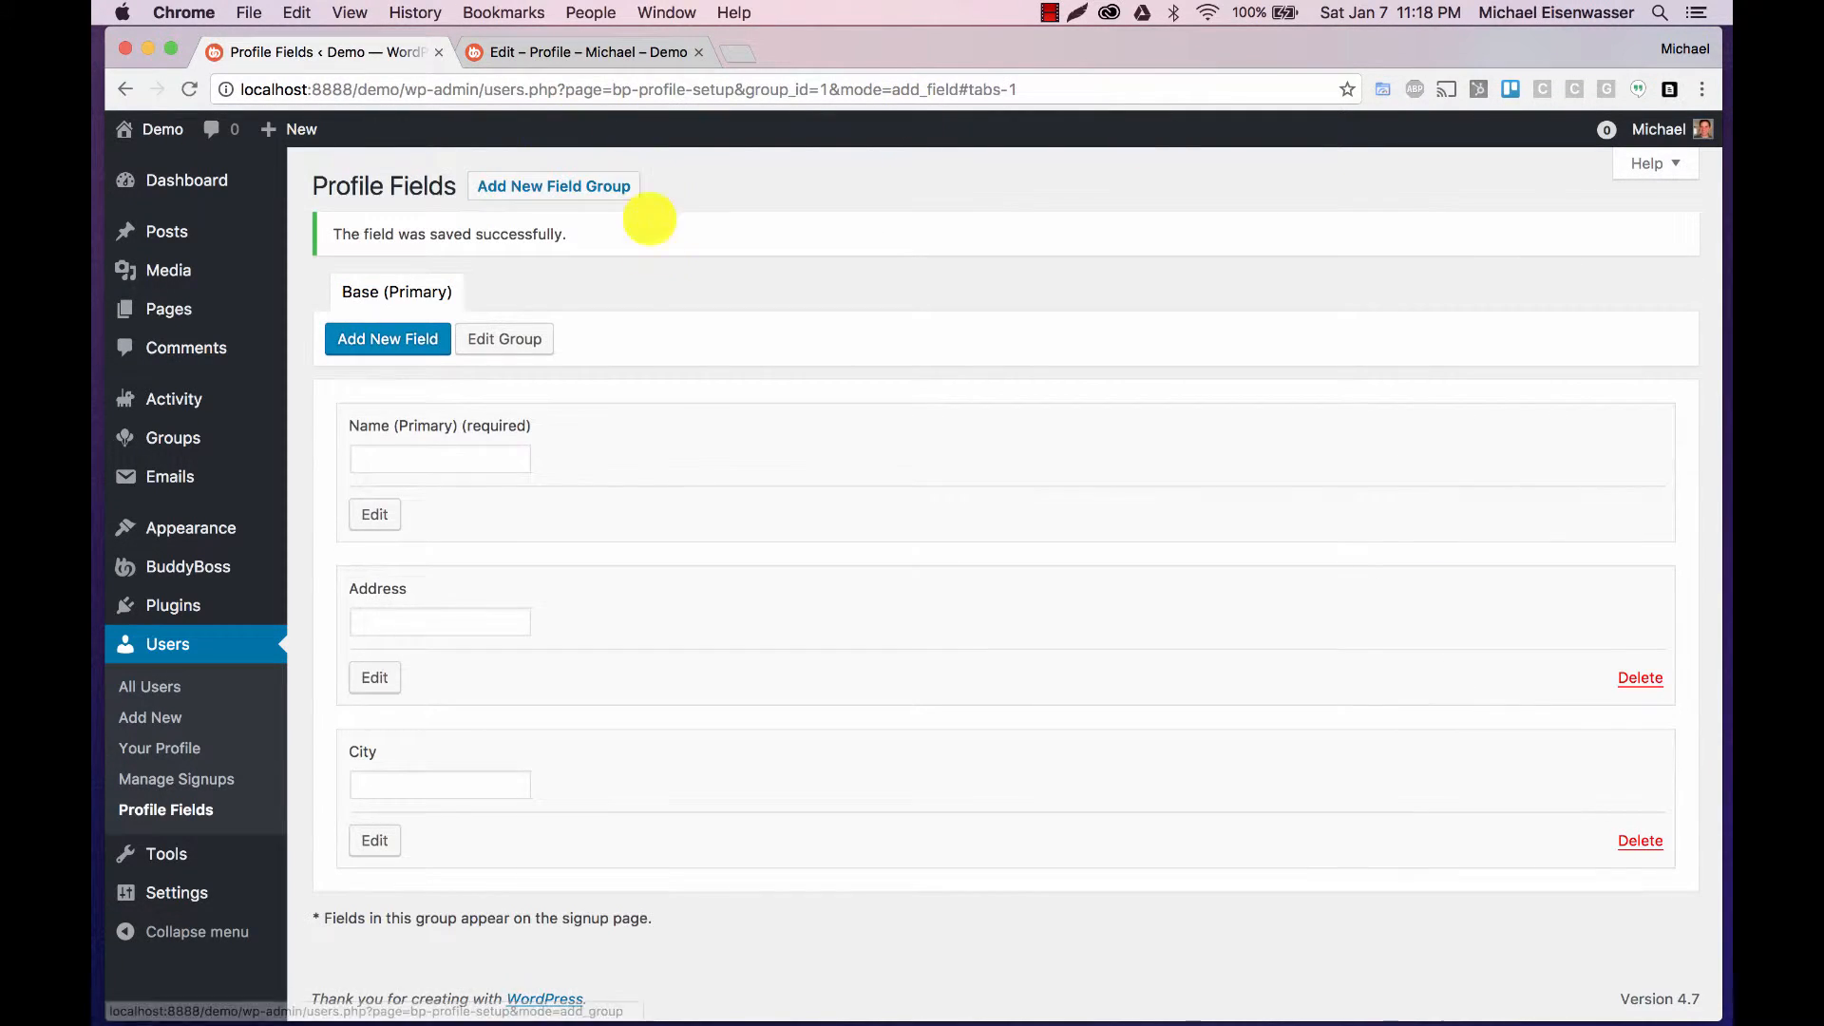
pyautogui.click(386, 338)
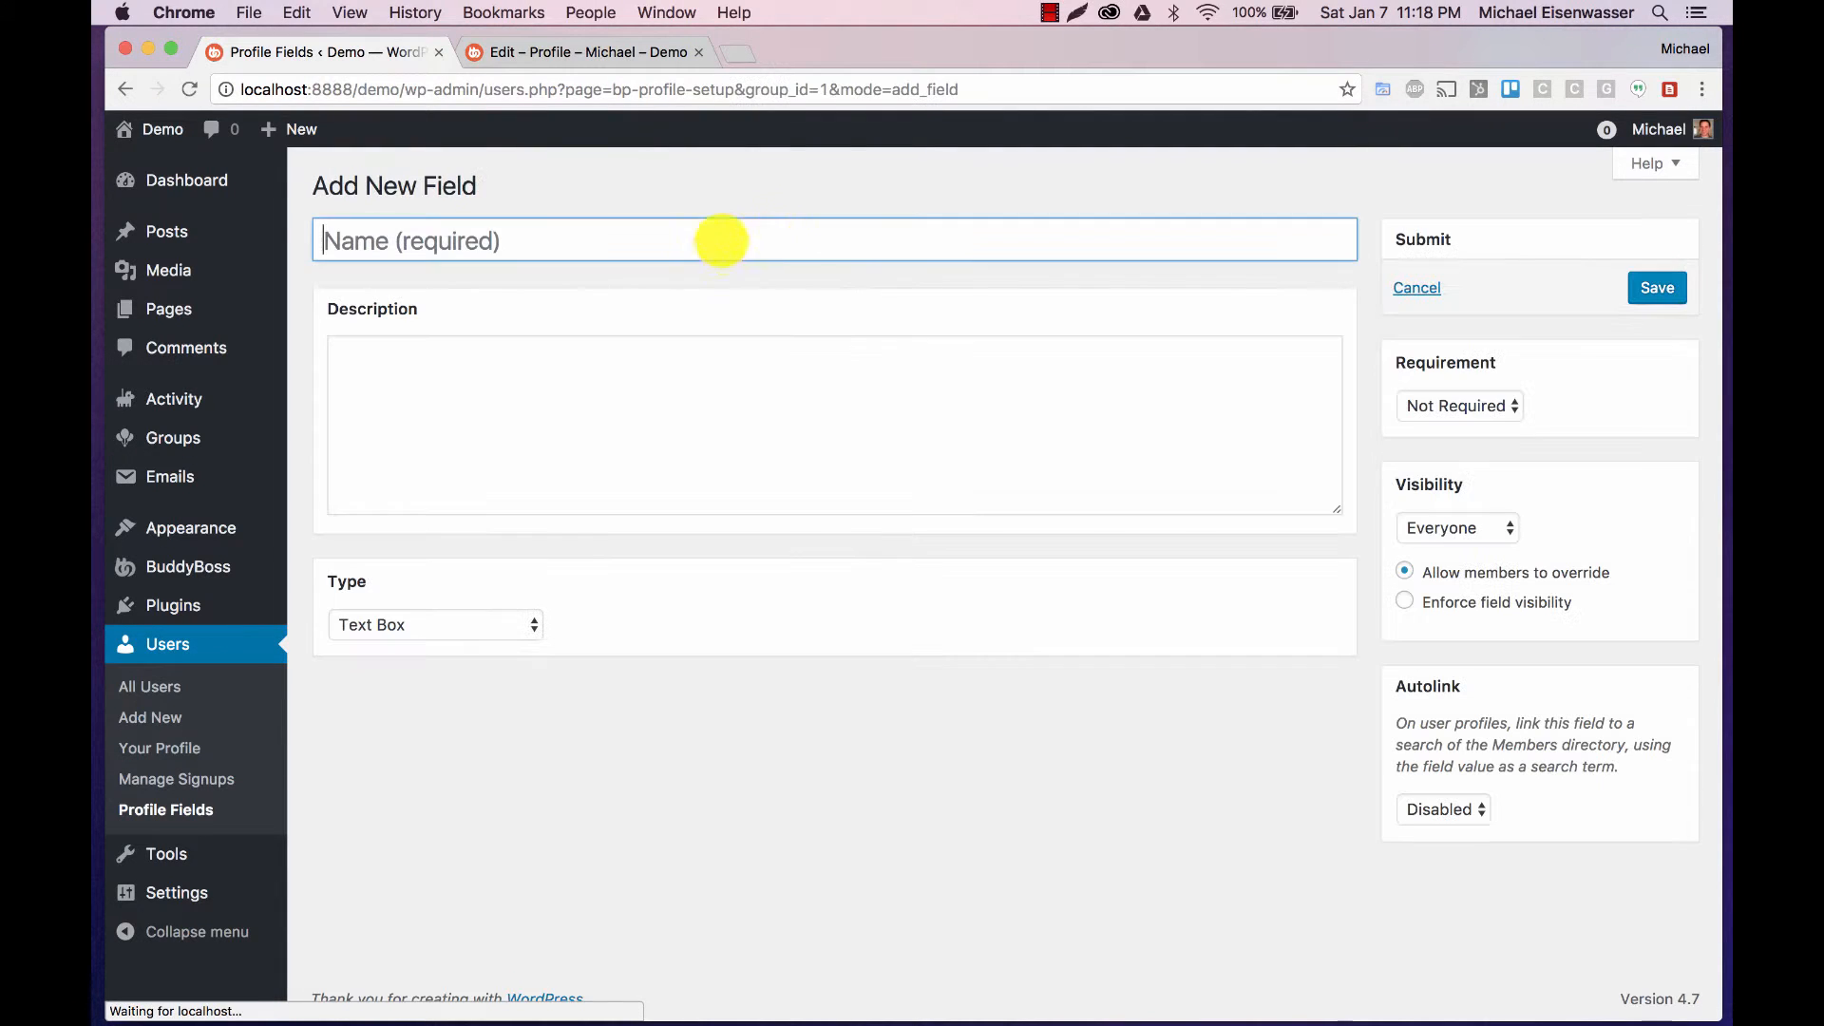
pyautogui.write('State')
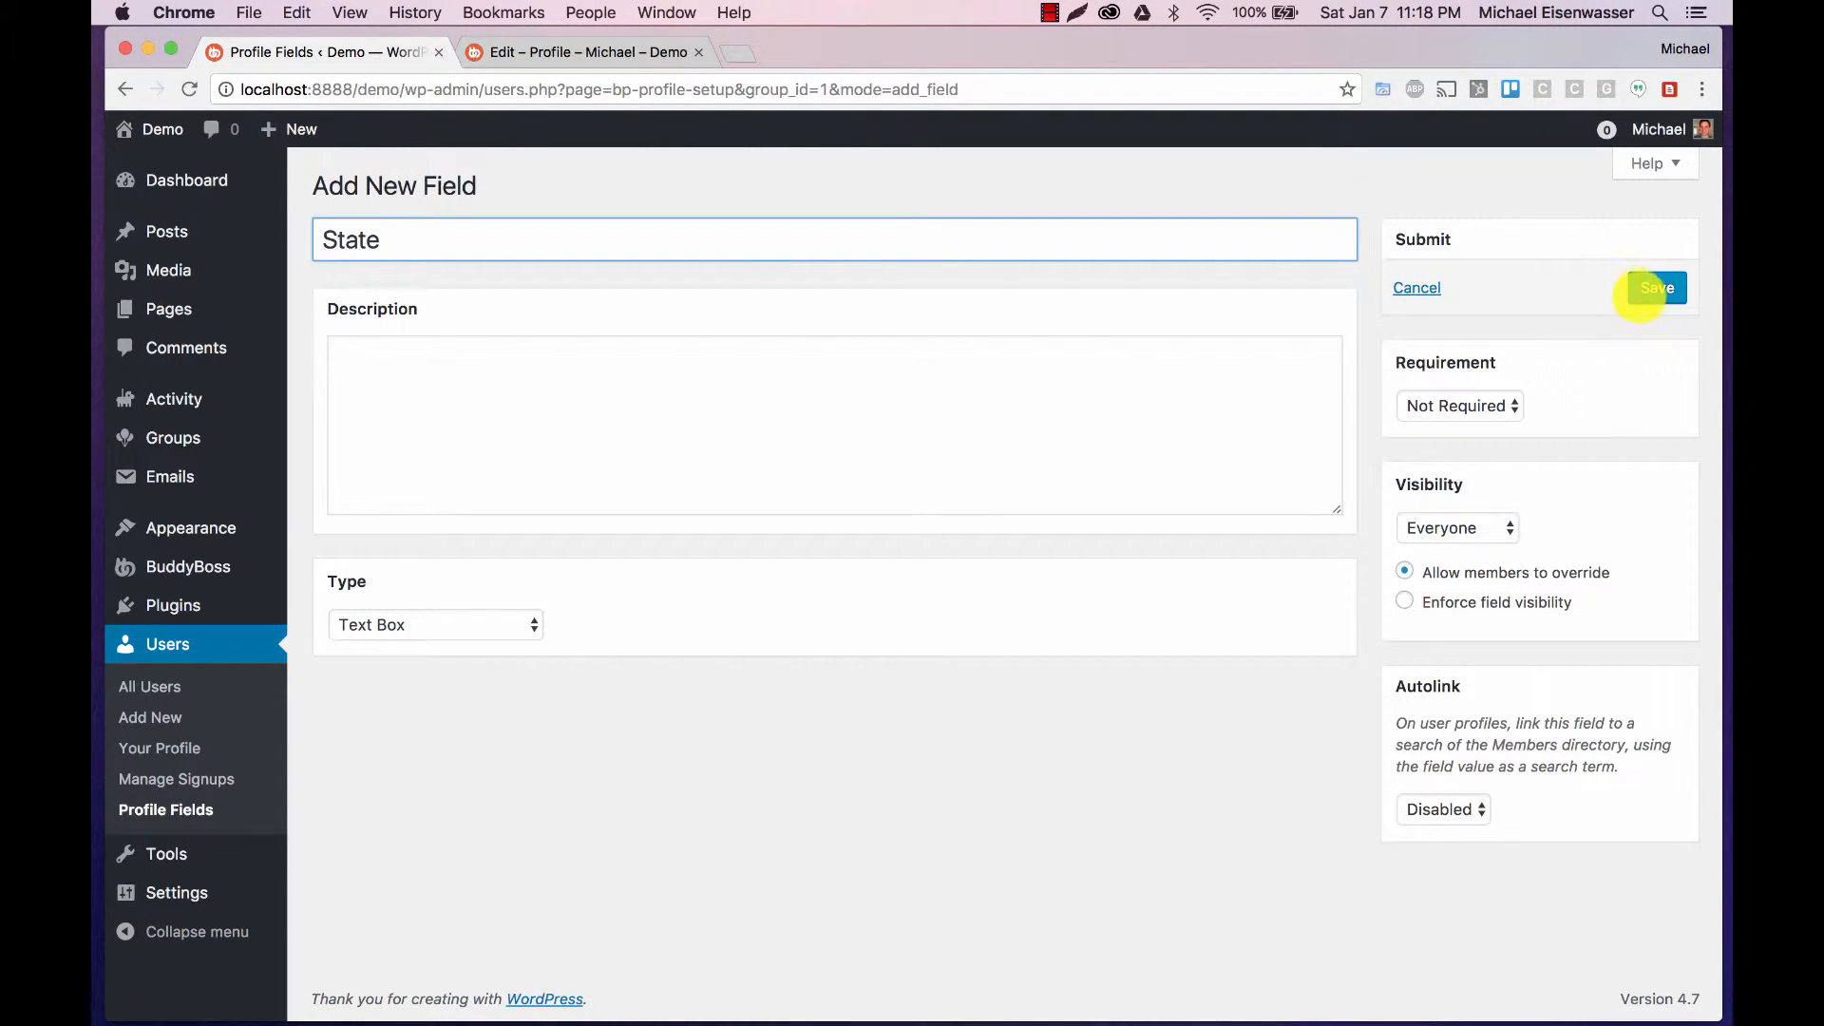
pyautogui.click(1655, 287)
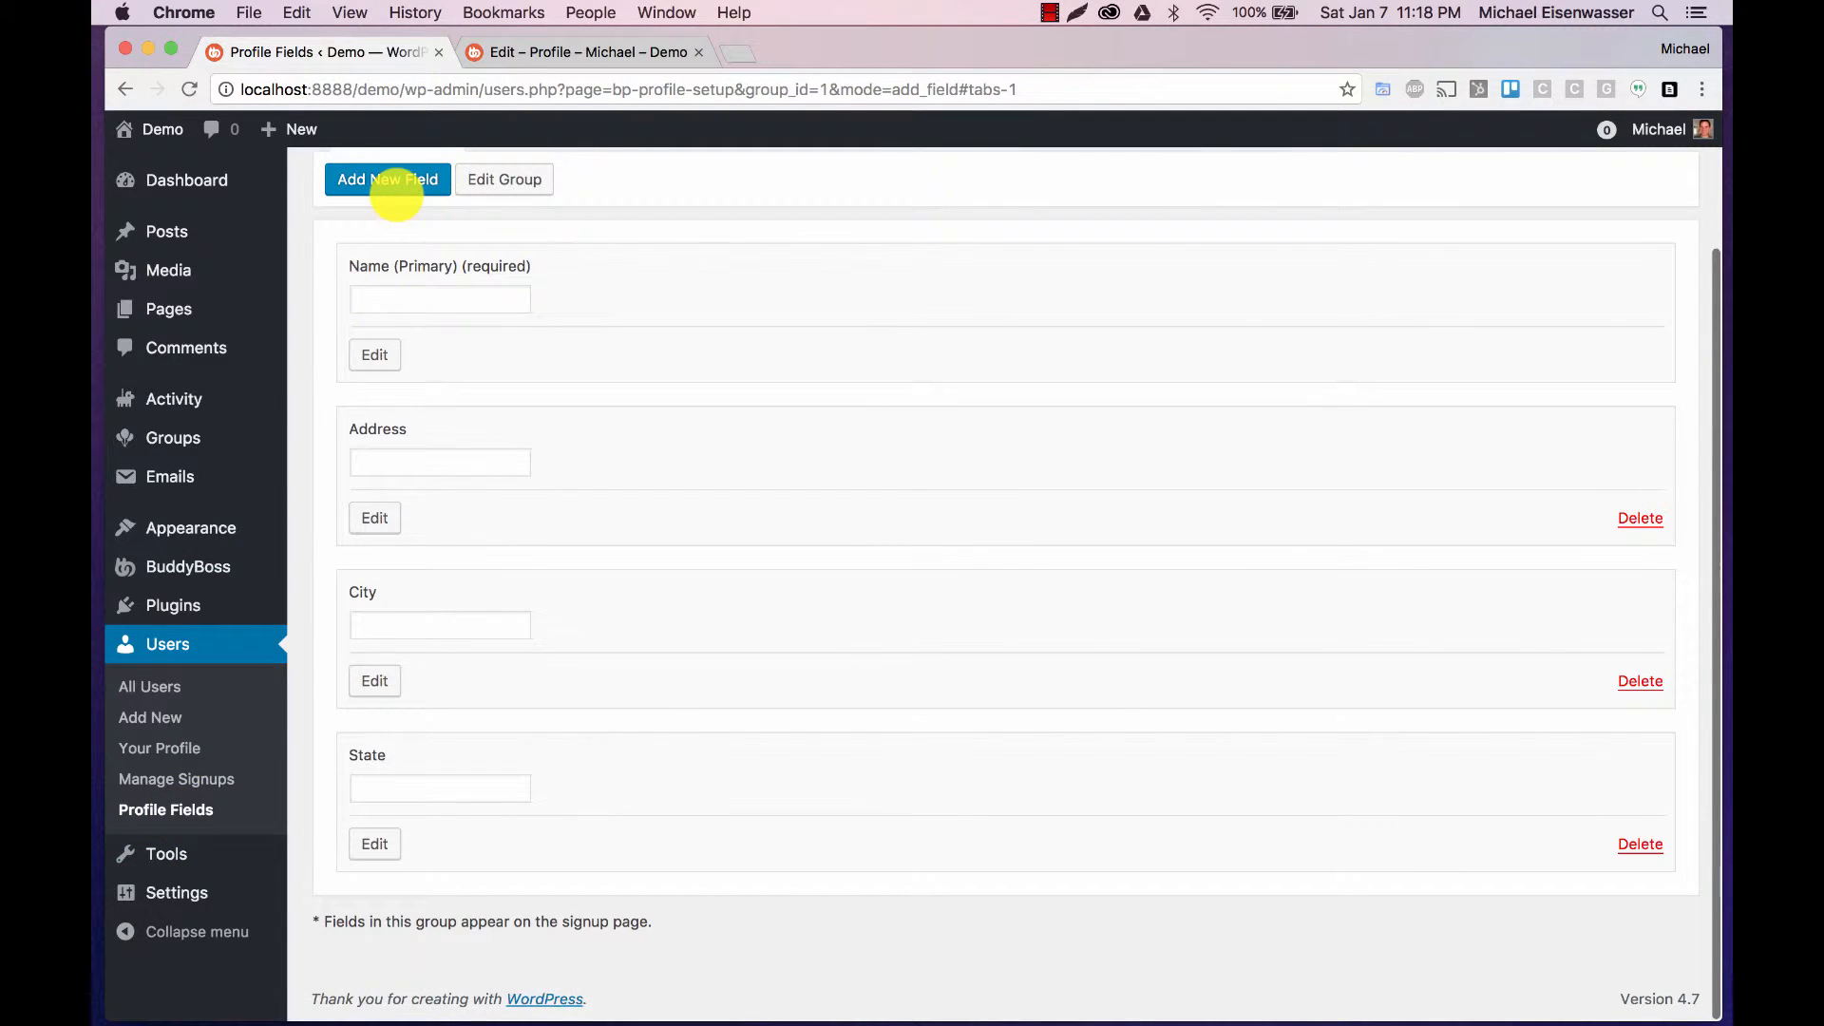
pyautogui.click(387, 178)
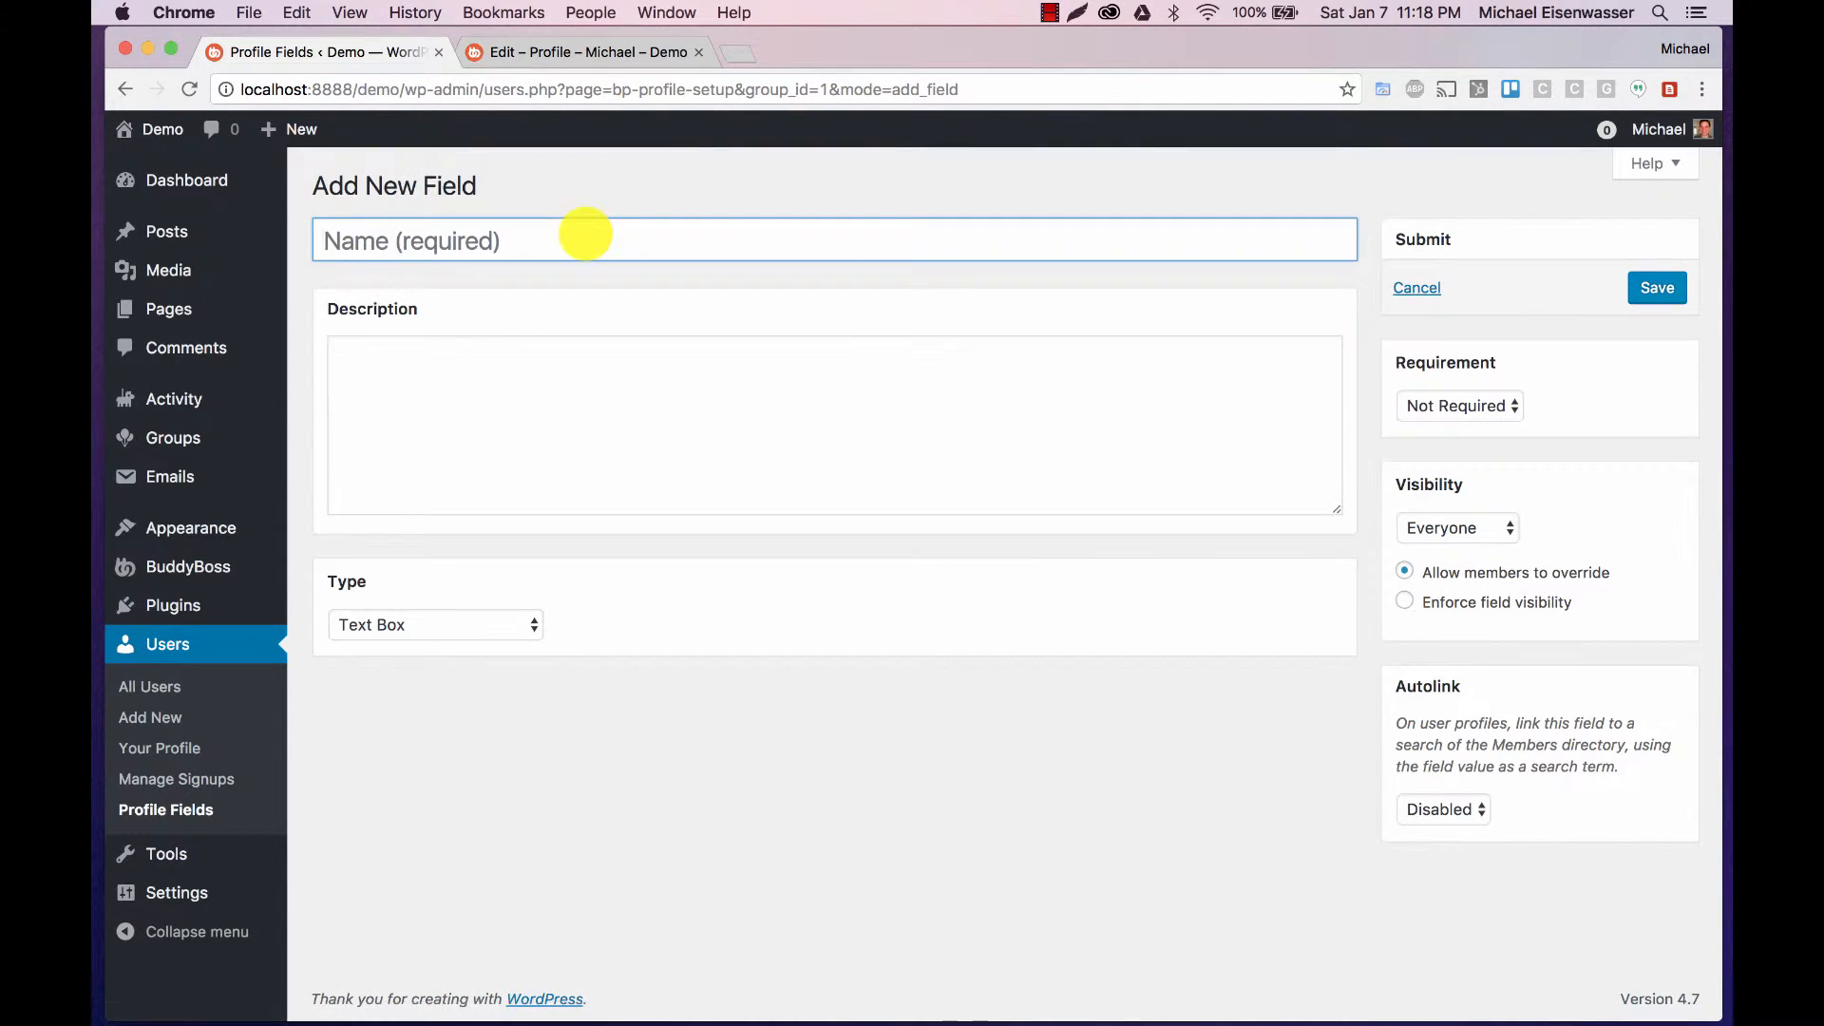
pyautogui.write('Postal Cos')
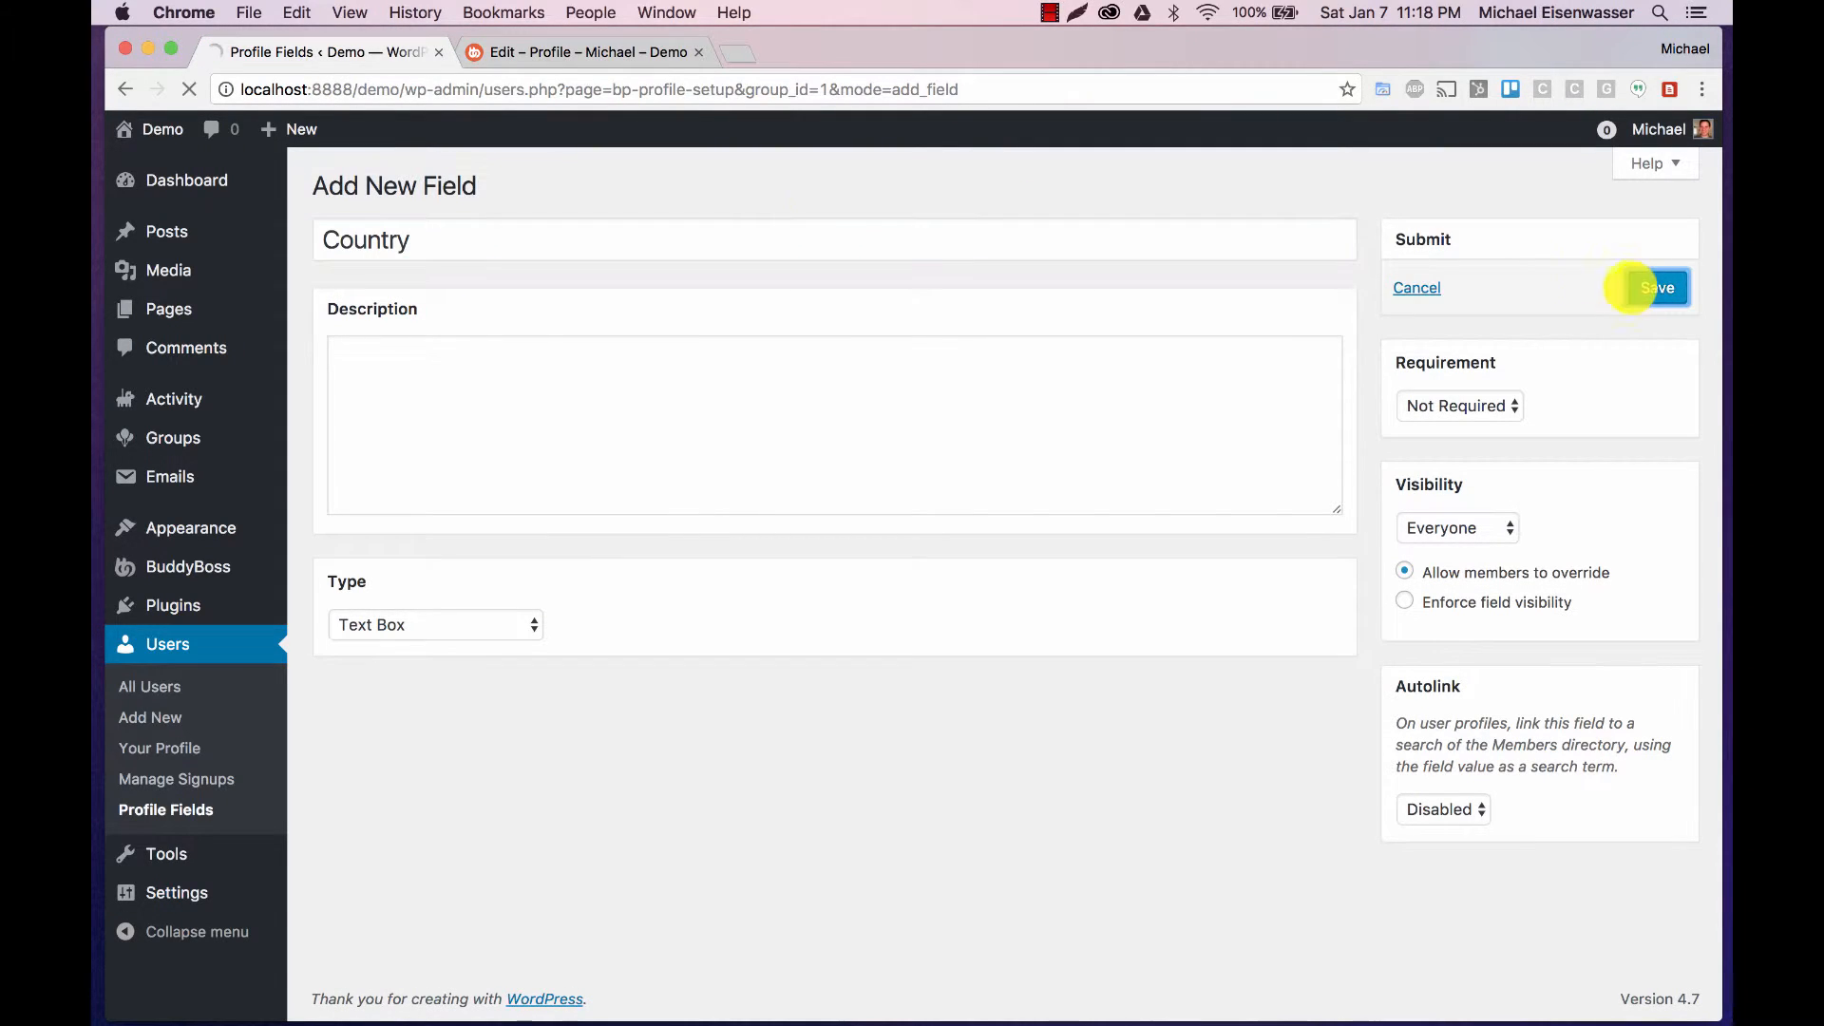
pyautogui.click(1657, 287)
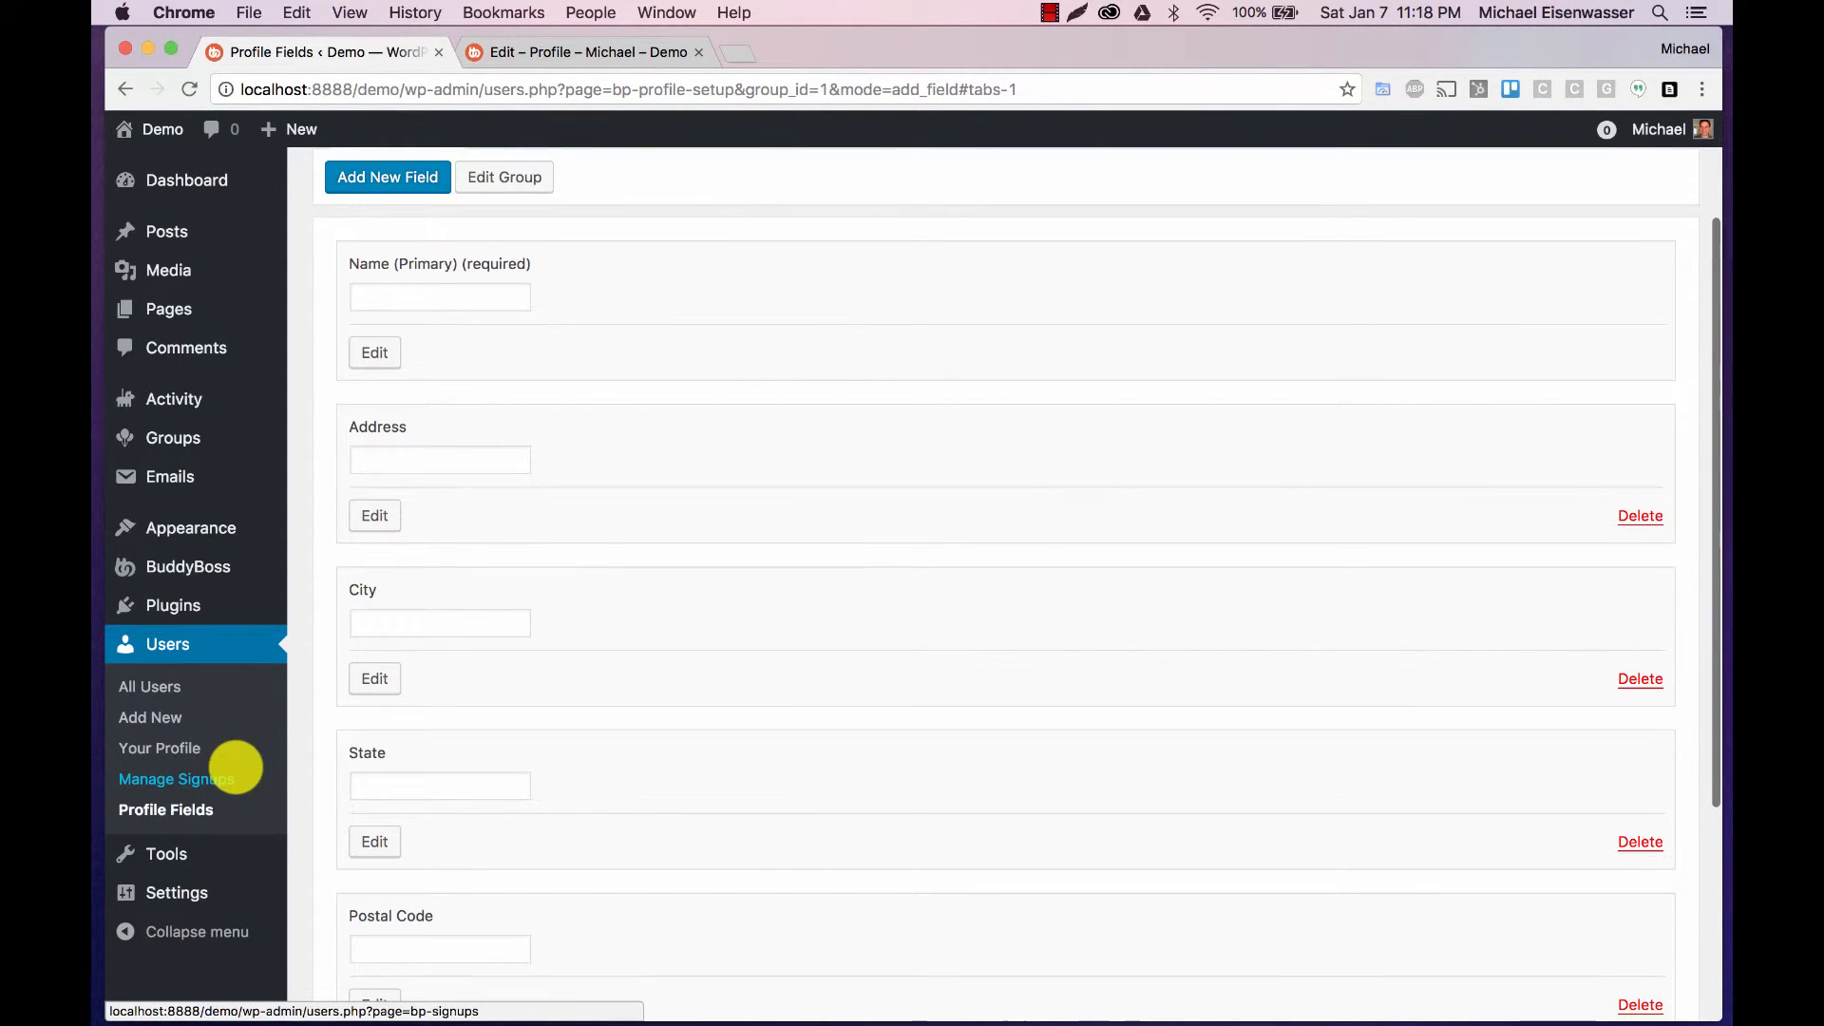
# Step: Map Street Address to Address and State/Province to State in the location settings
pyautogui.click(175, 779)
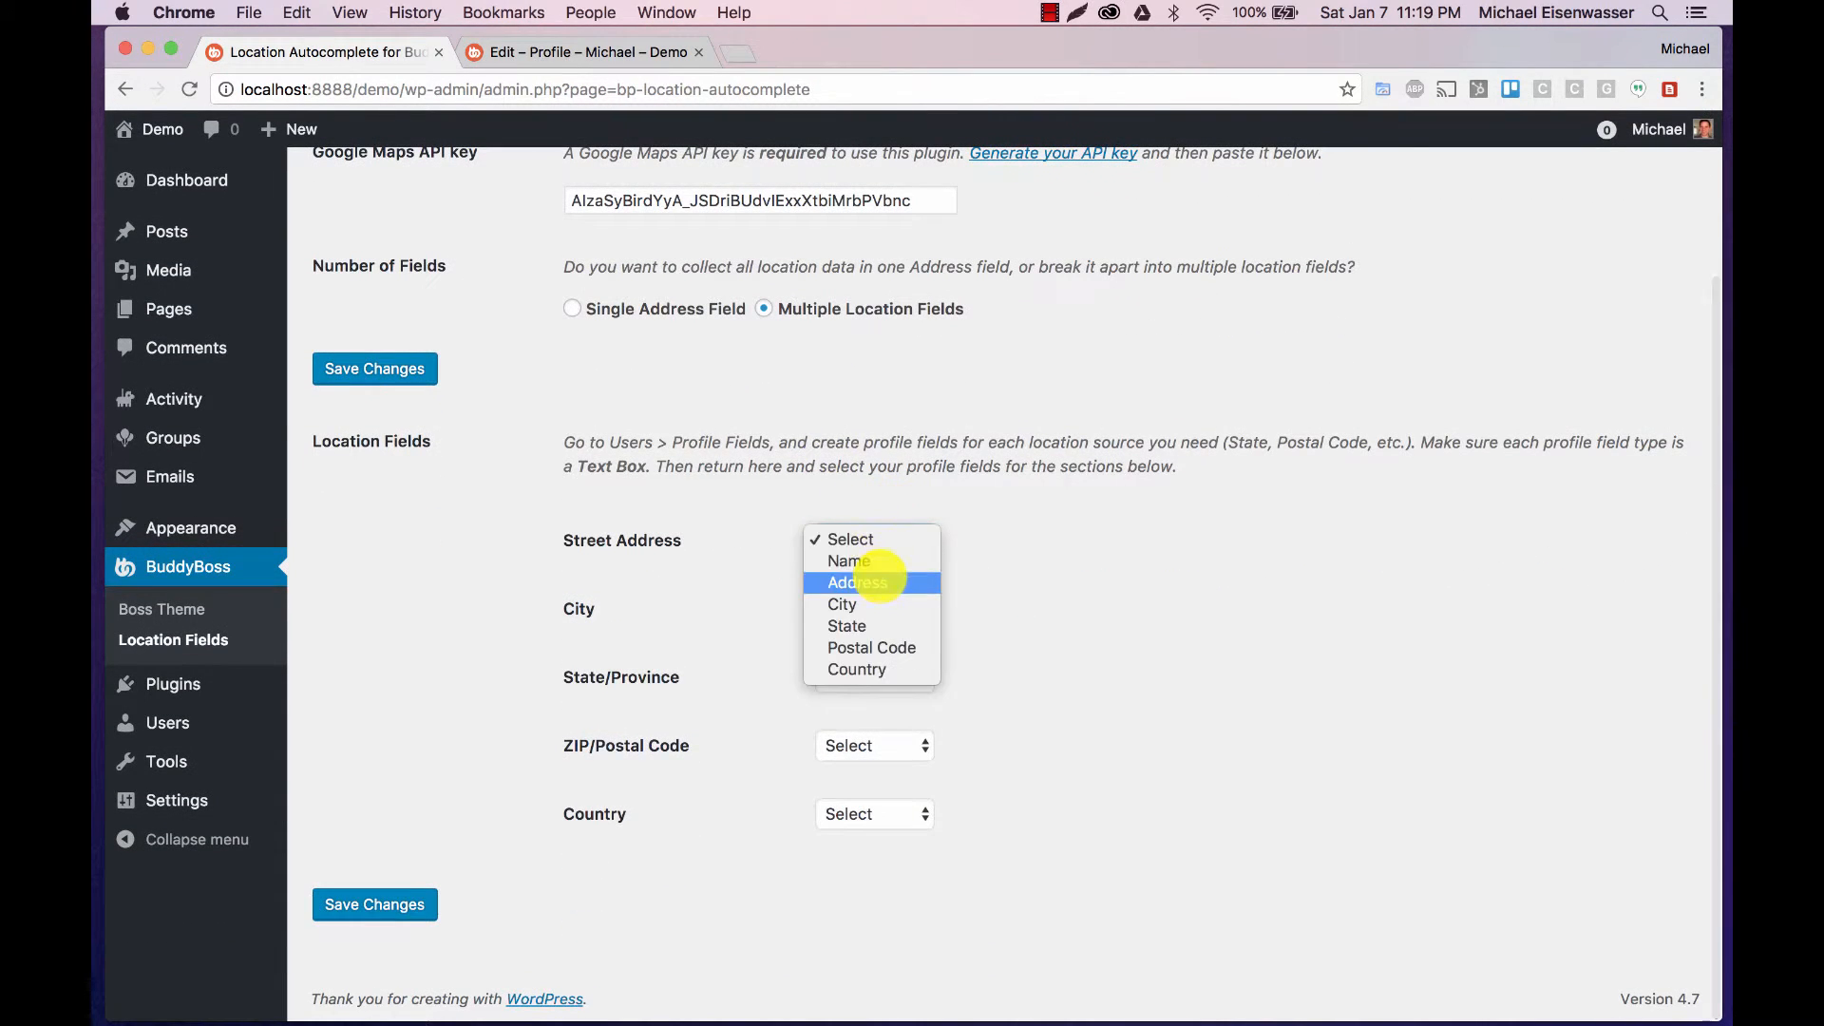
pyautogui.click(855, 584)
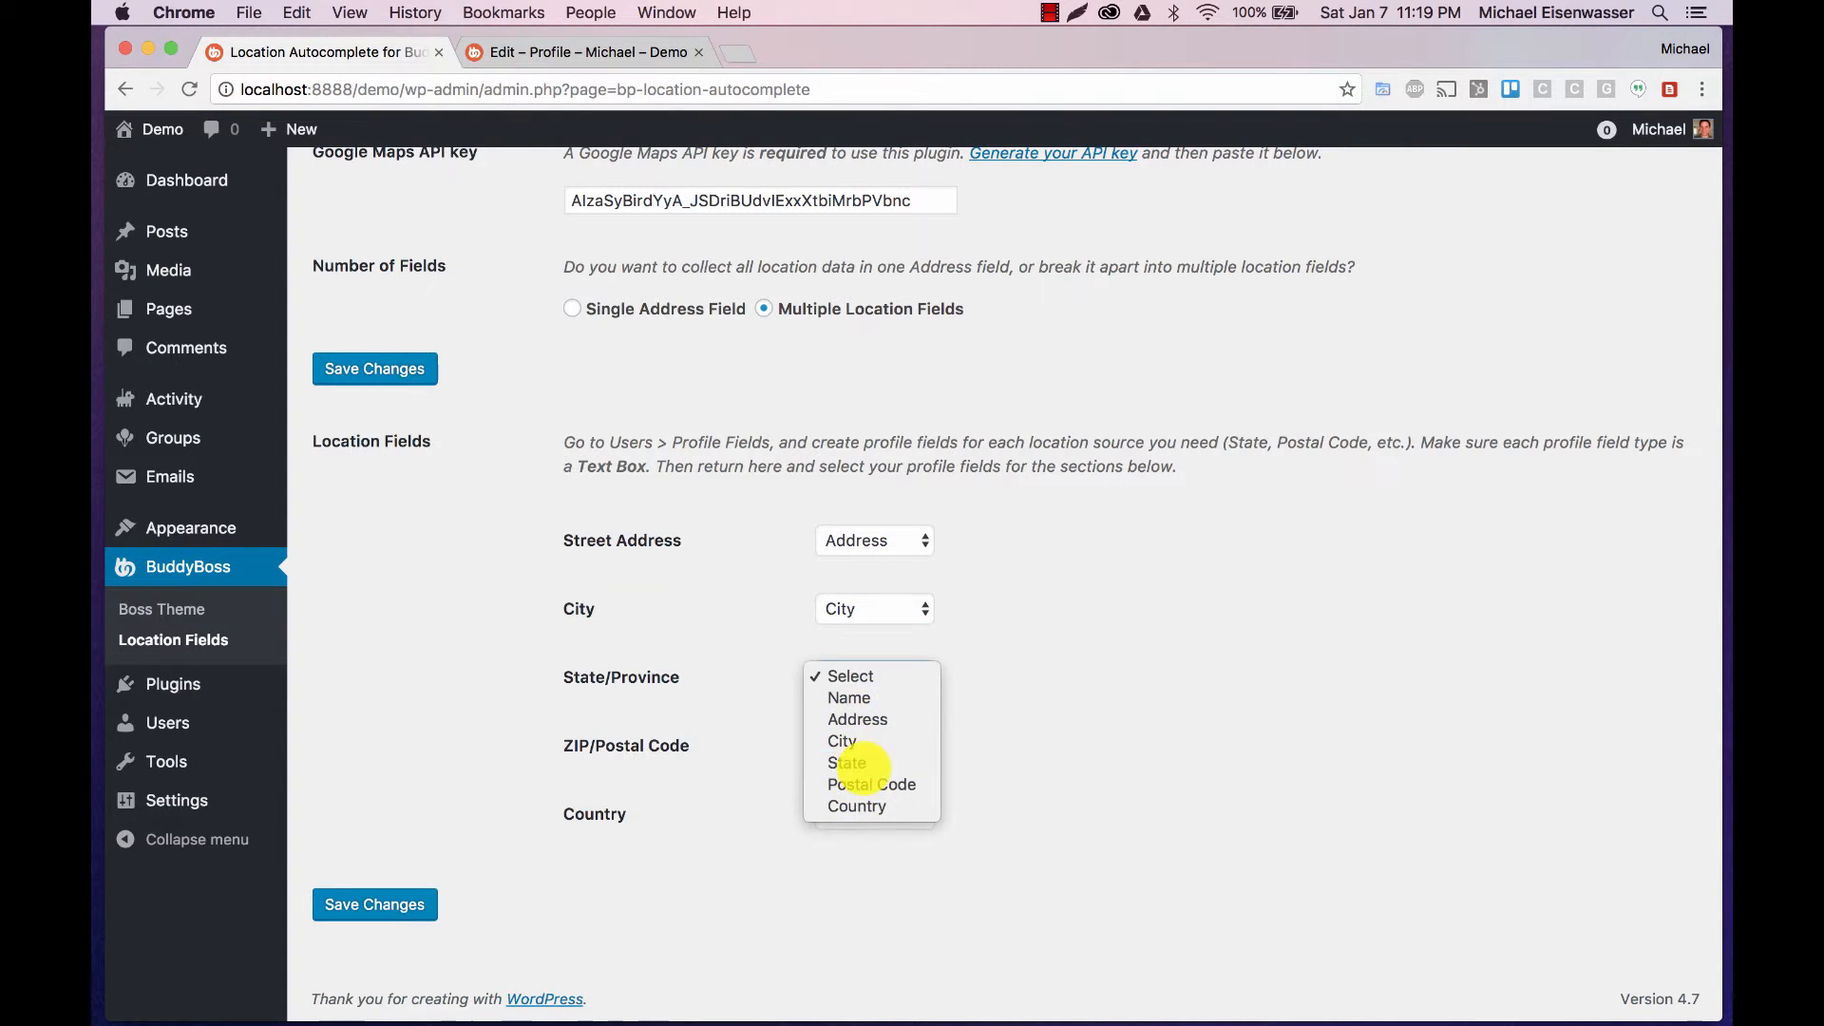
pyautogui.click(847, 762)
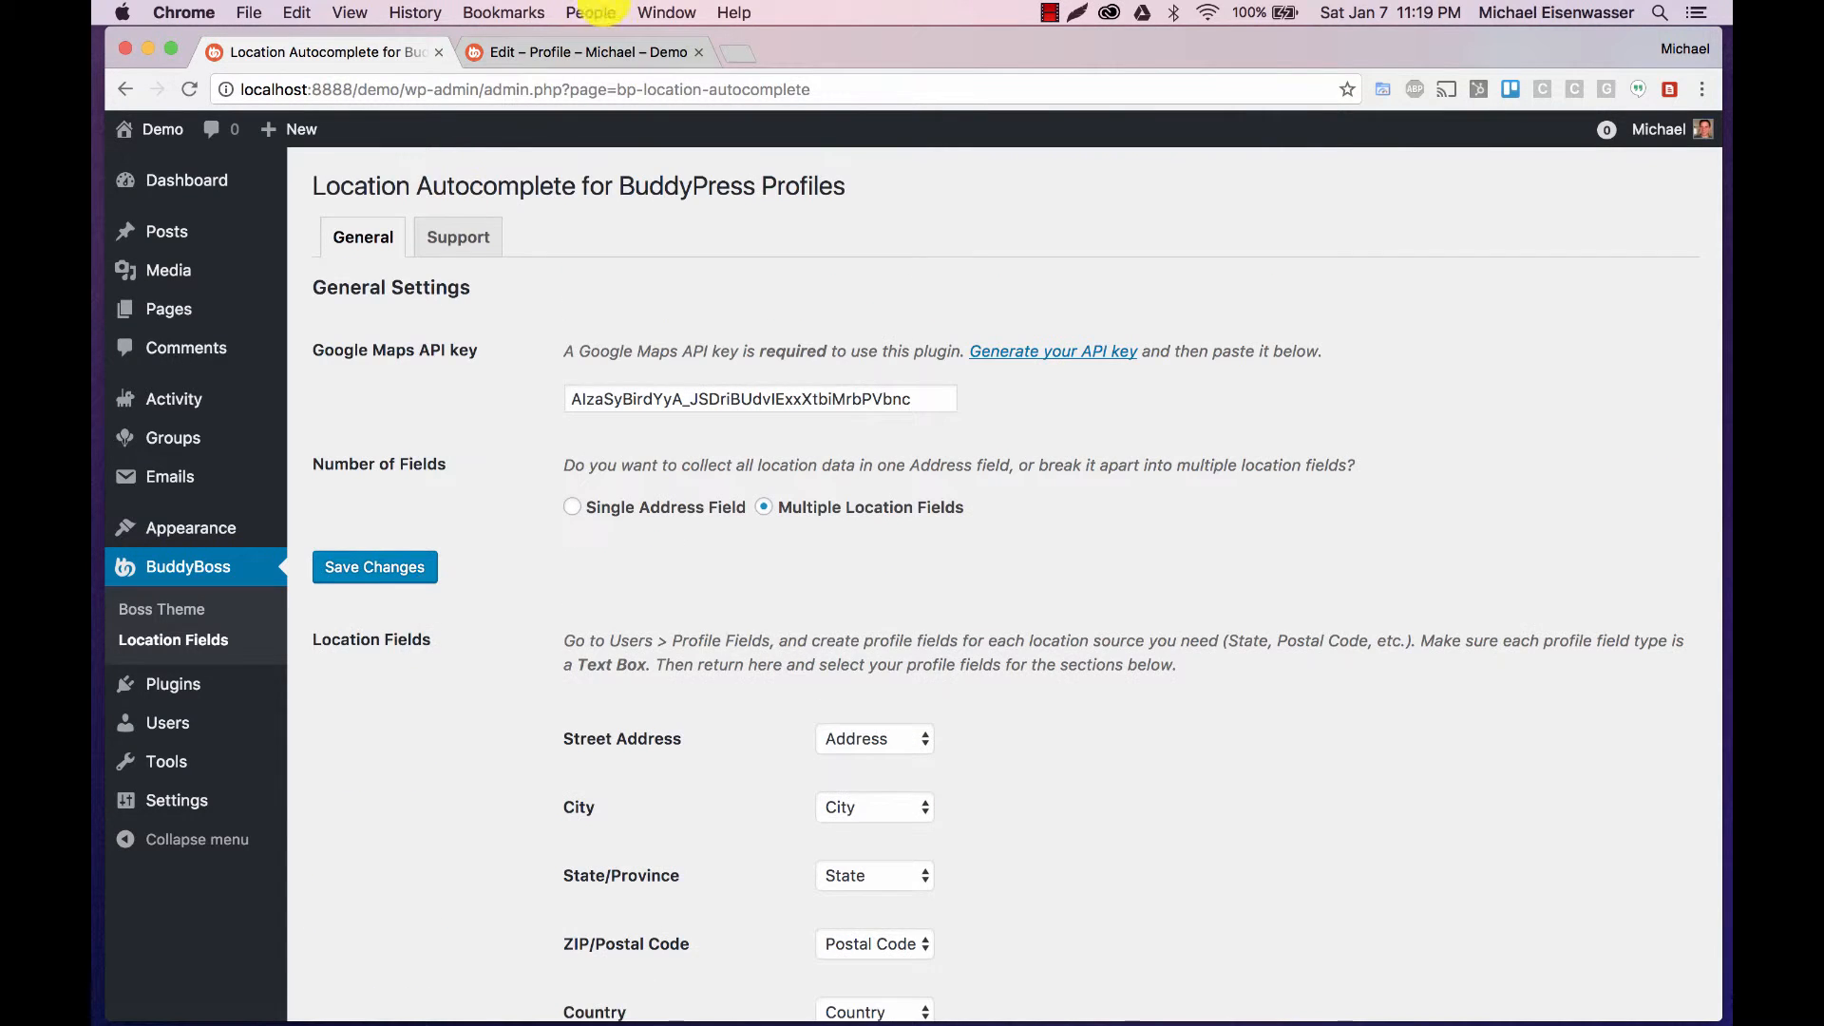
pyautogui.click(587, 52)
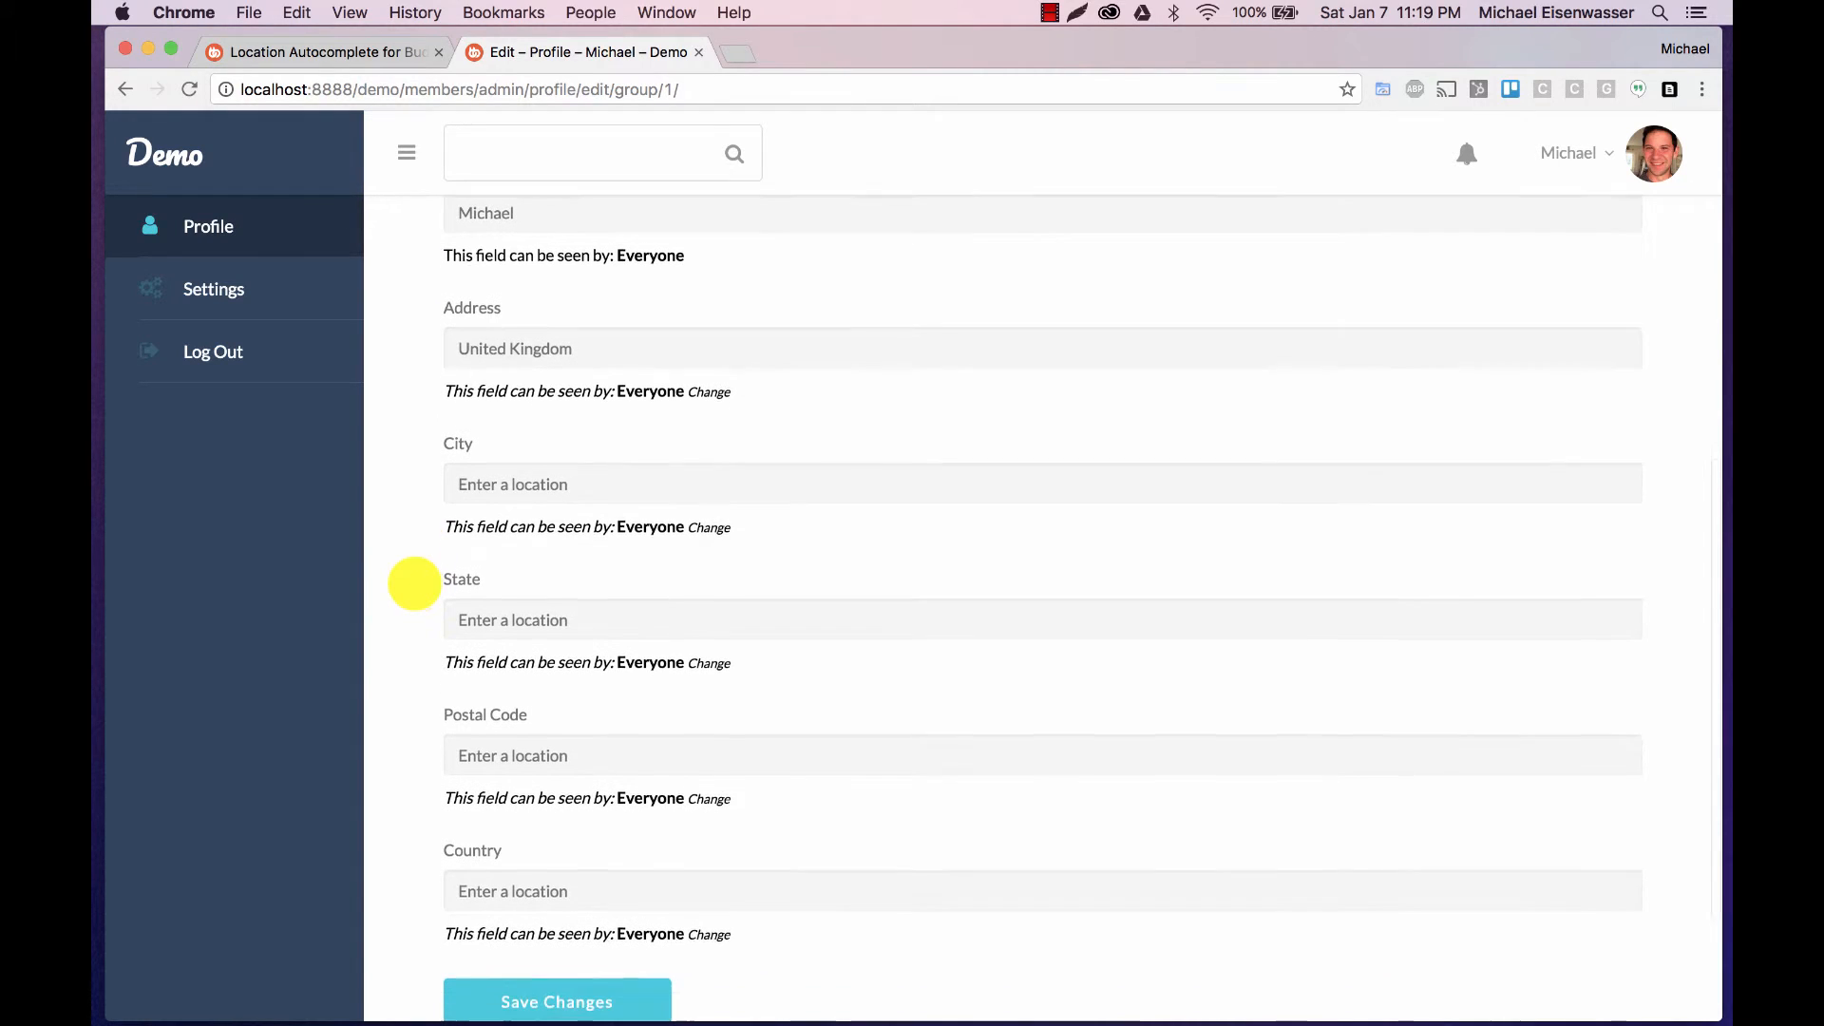
pyautogui.click(515, 348)
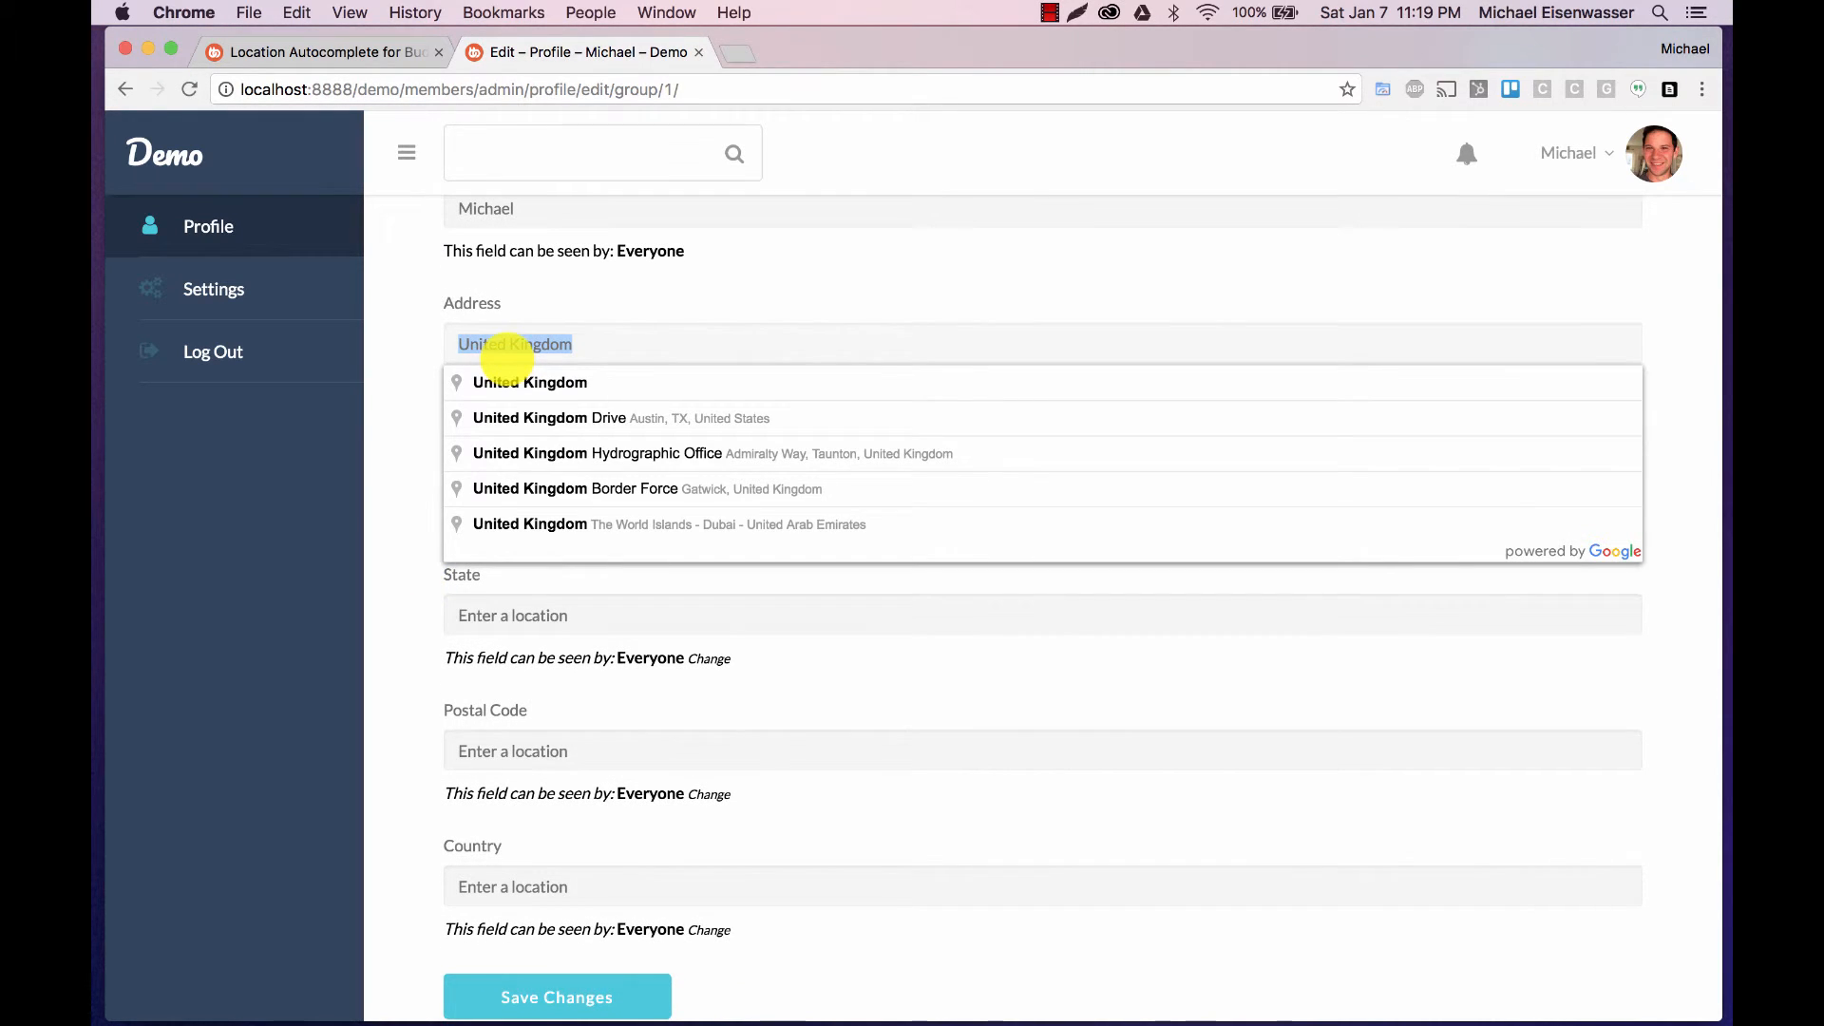
pyautogui.write('401 n')
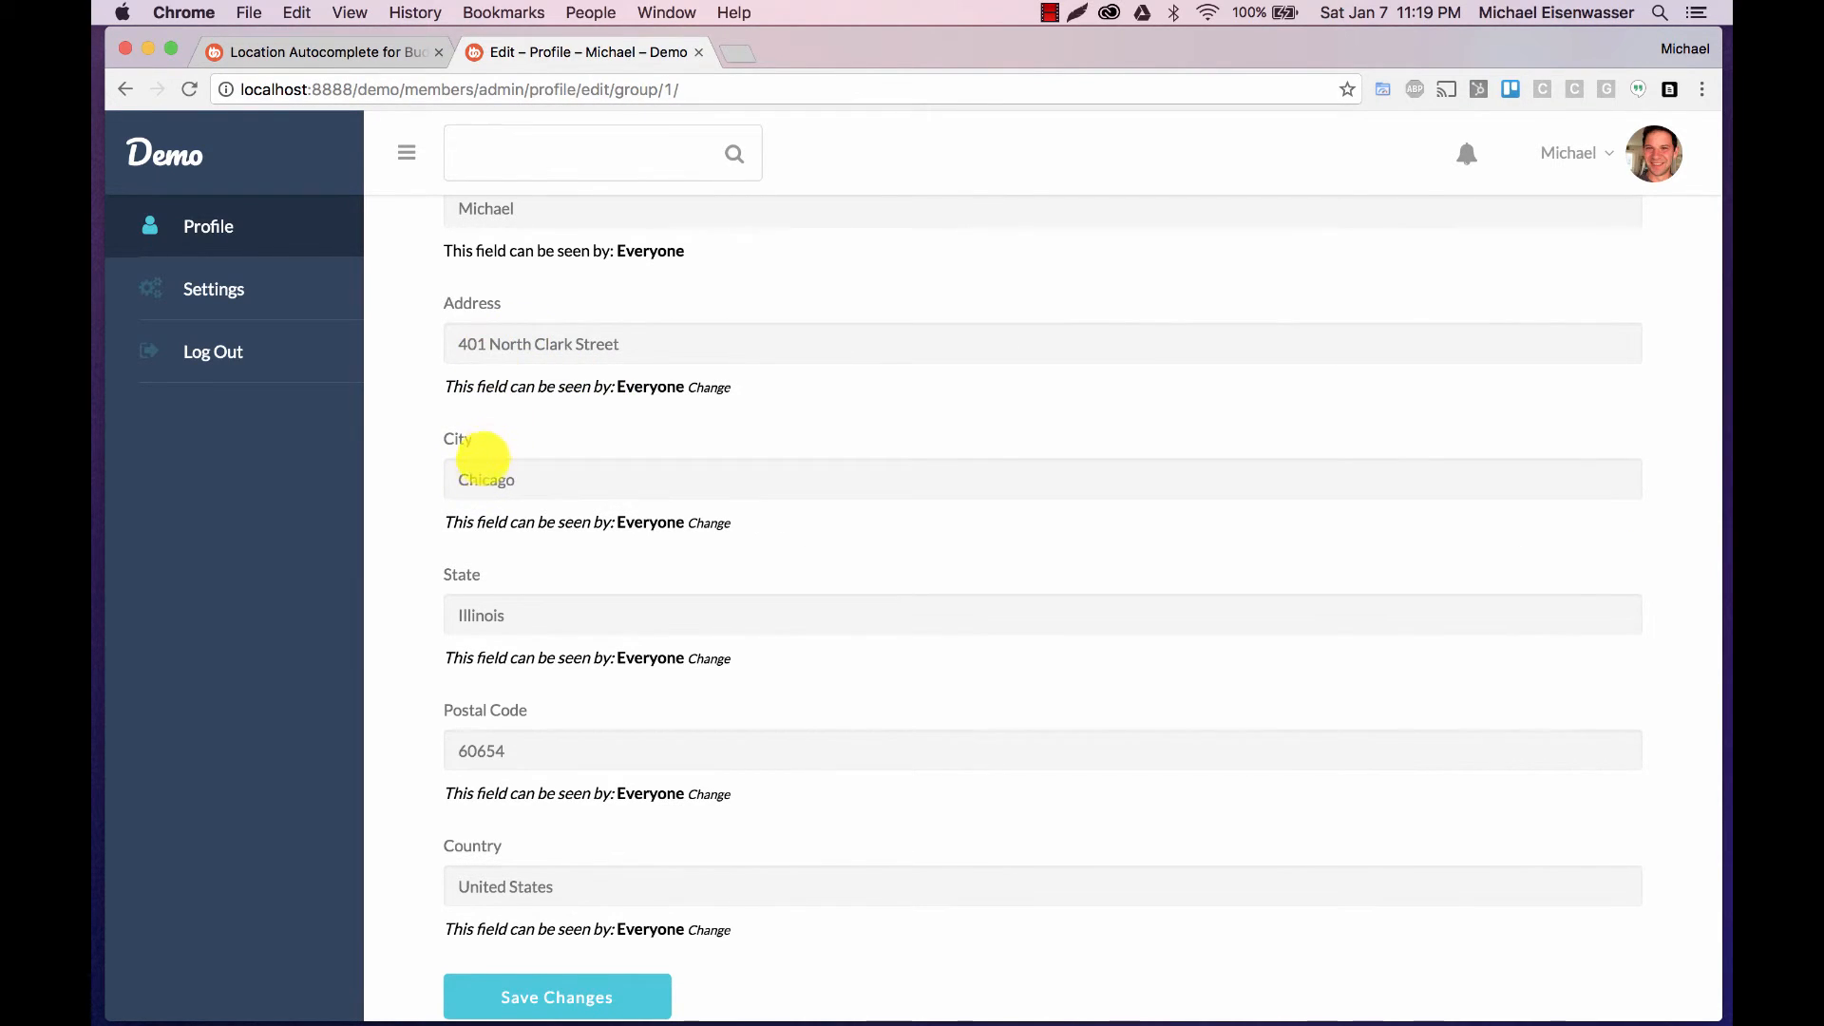
pyautogui.moveTo(524, 339)
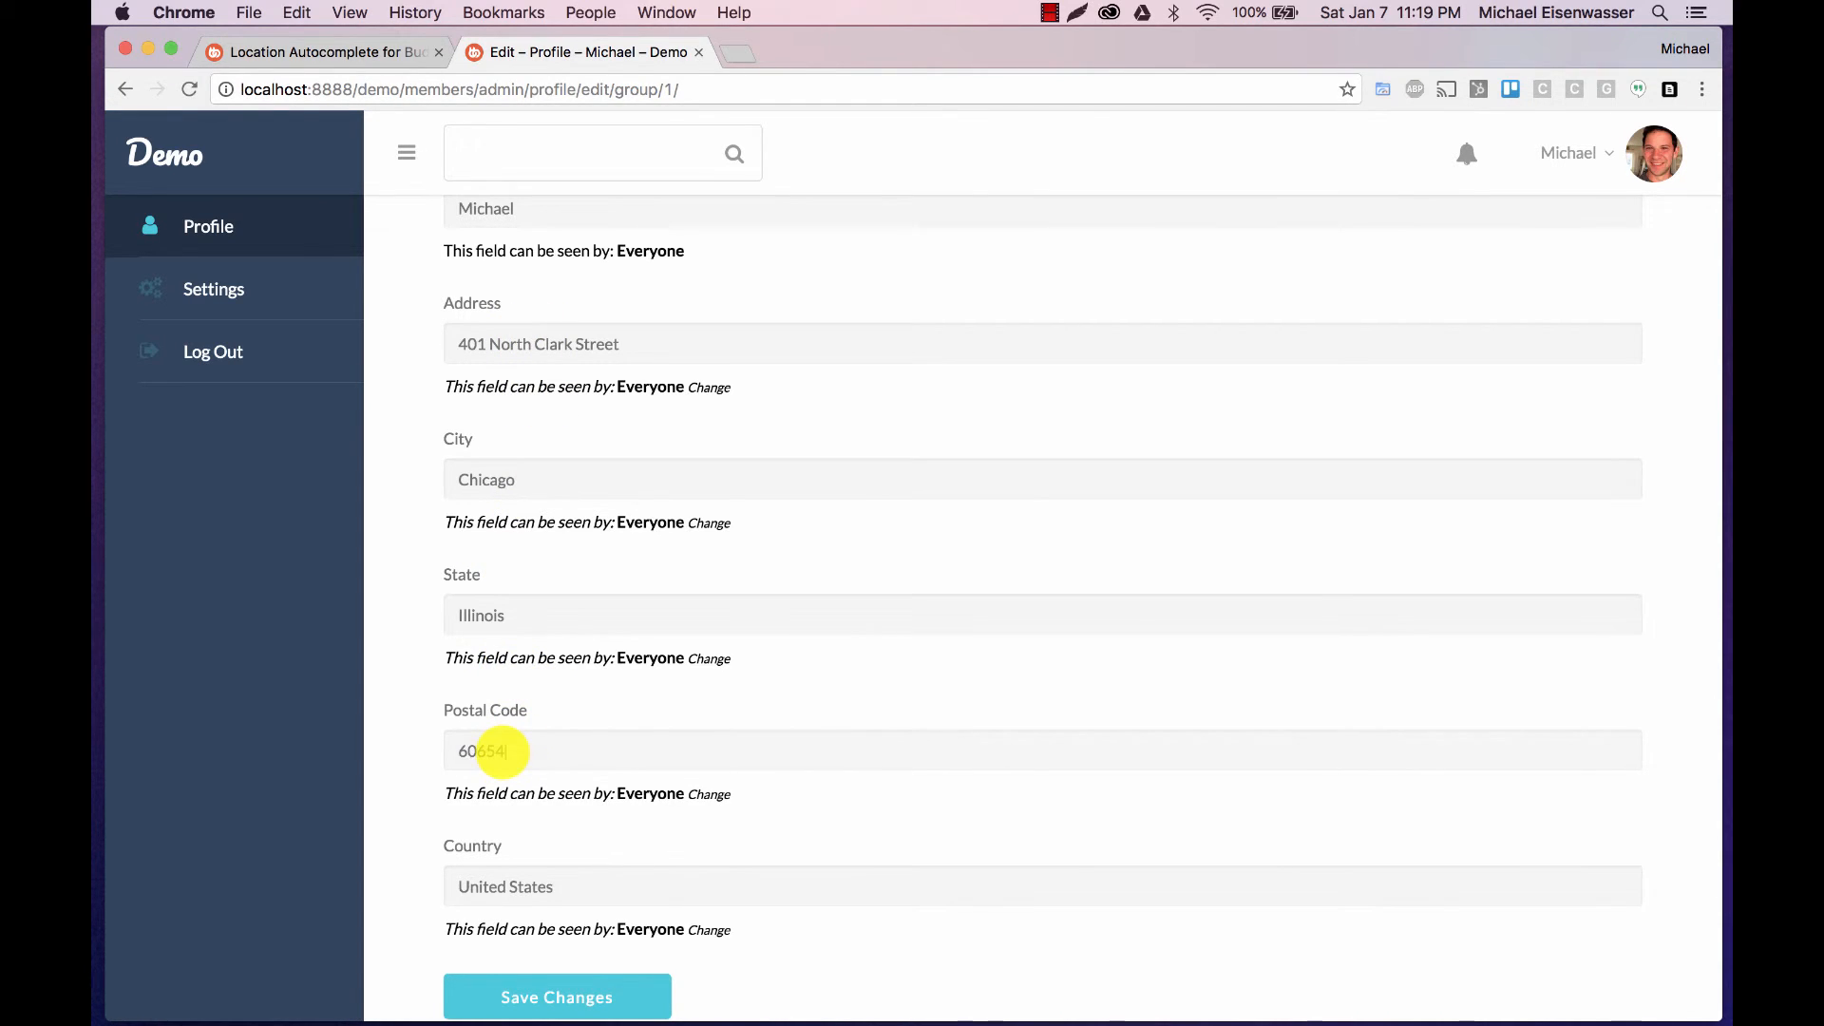
pyautogui.write('60611')
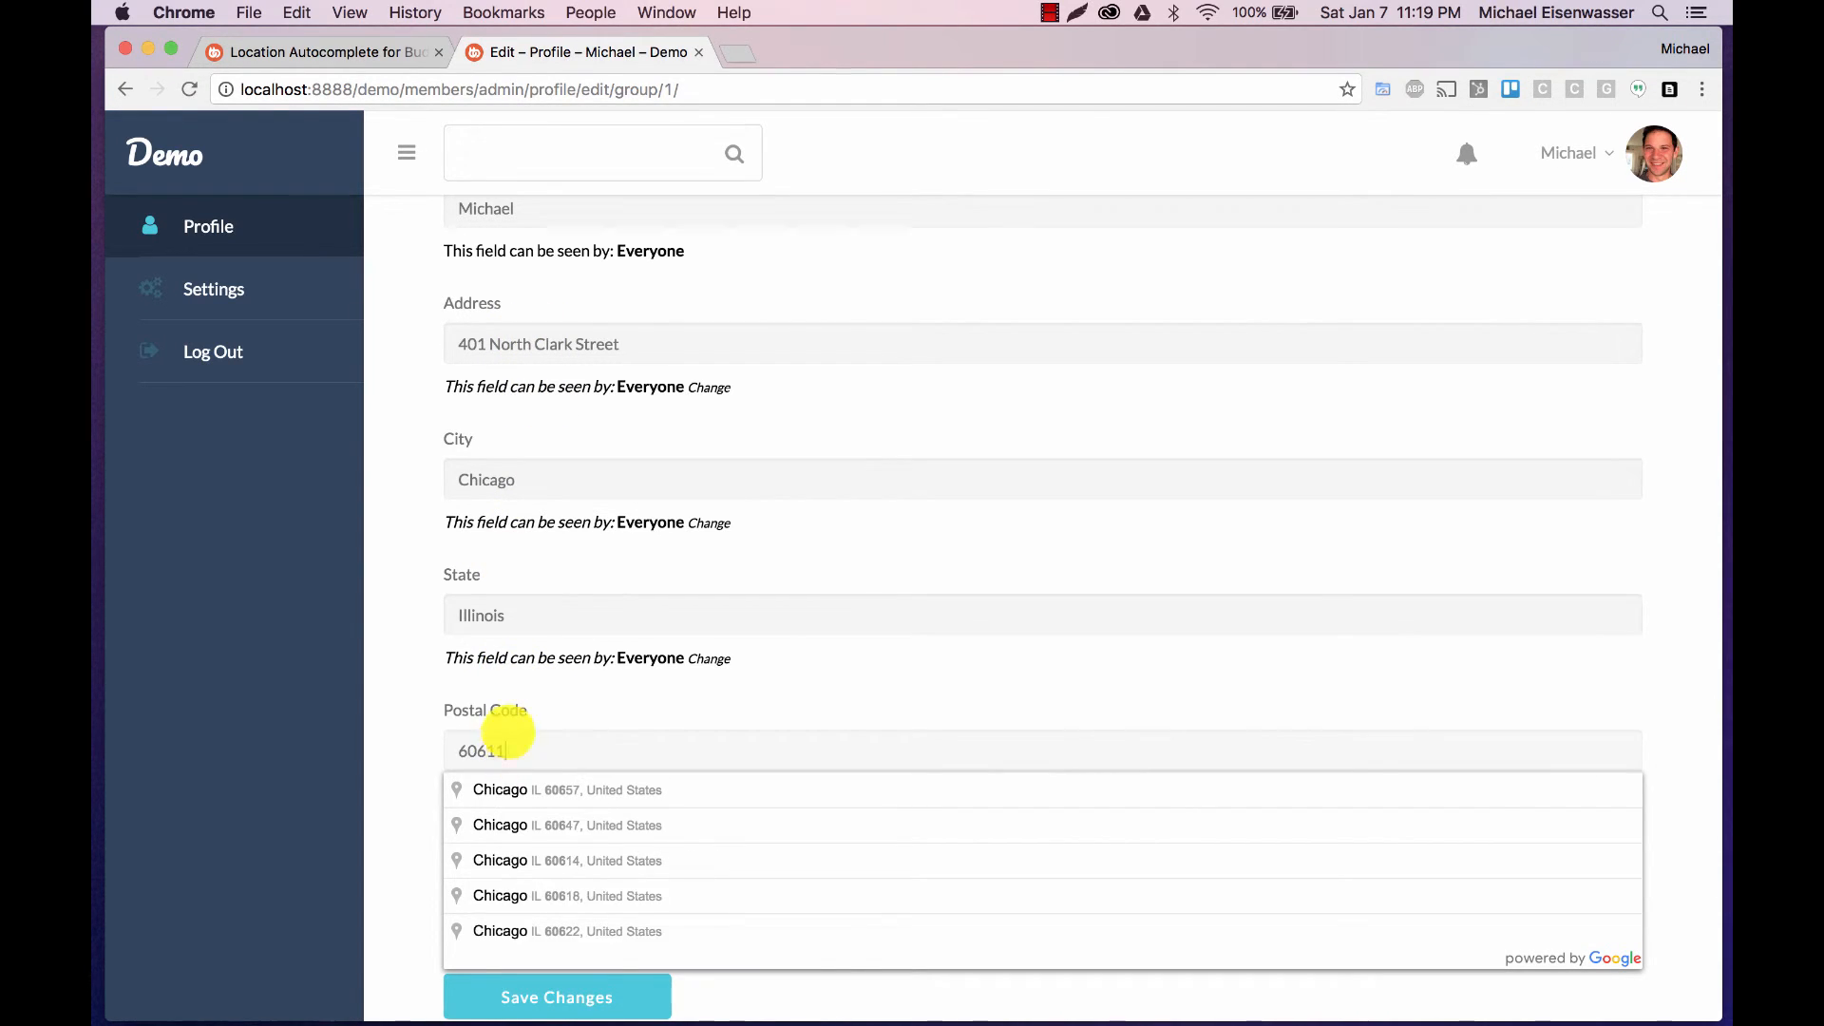
pyautogui.click(566, 789)
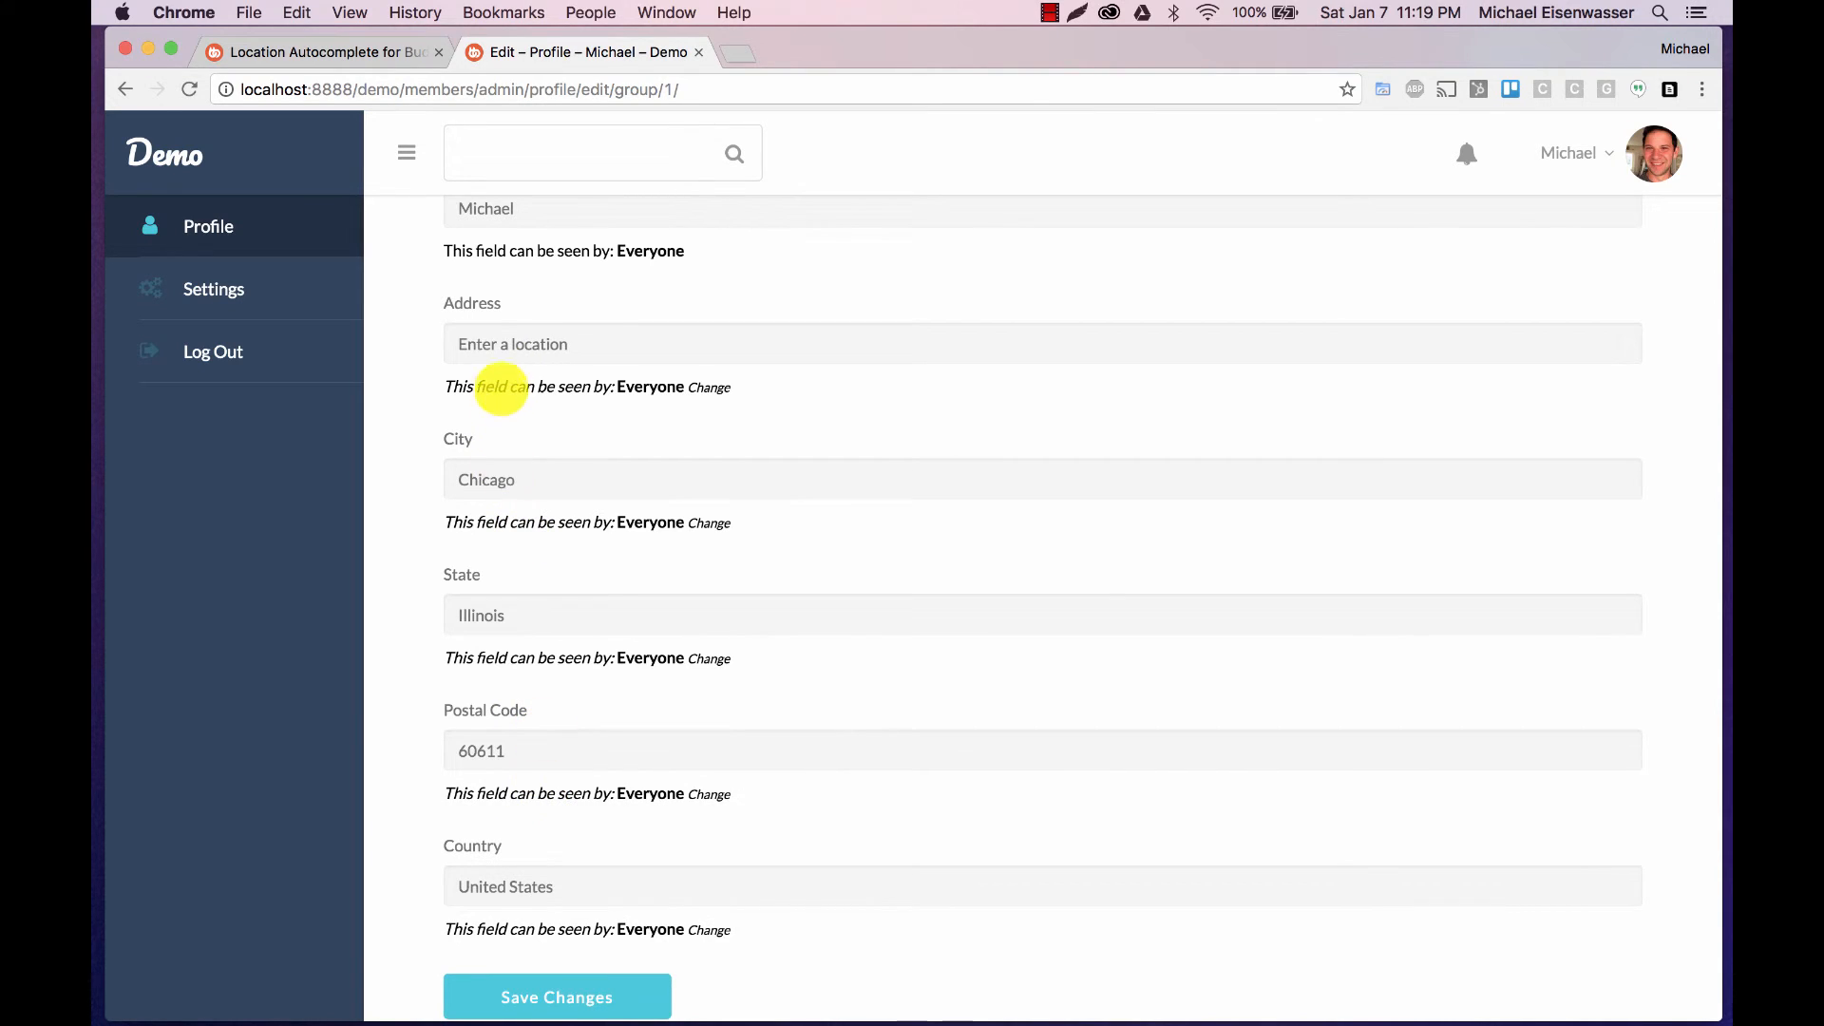
pyautogui.moveTo(506, 478)
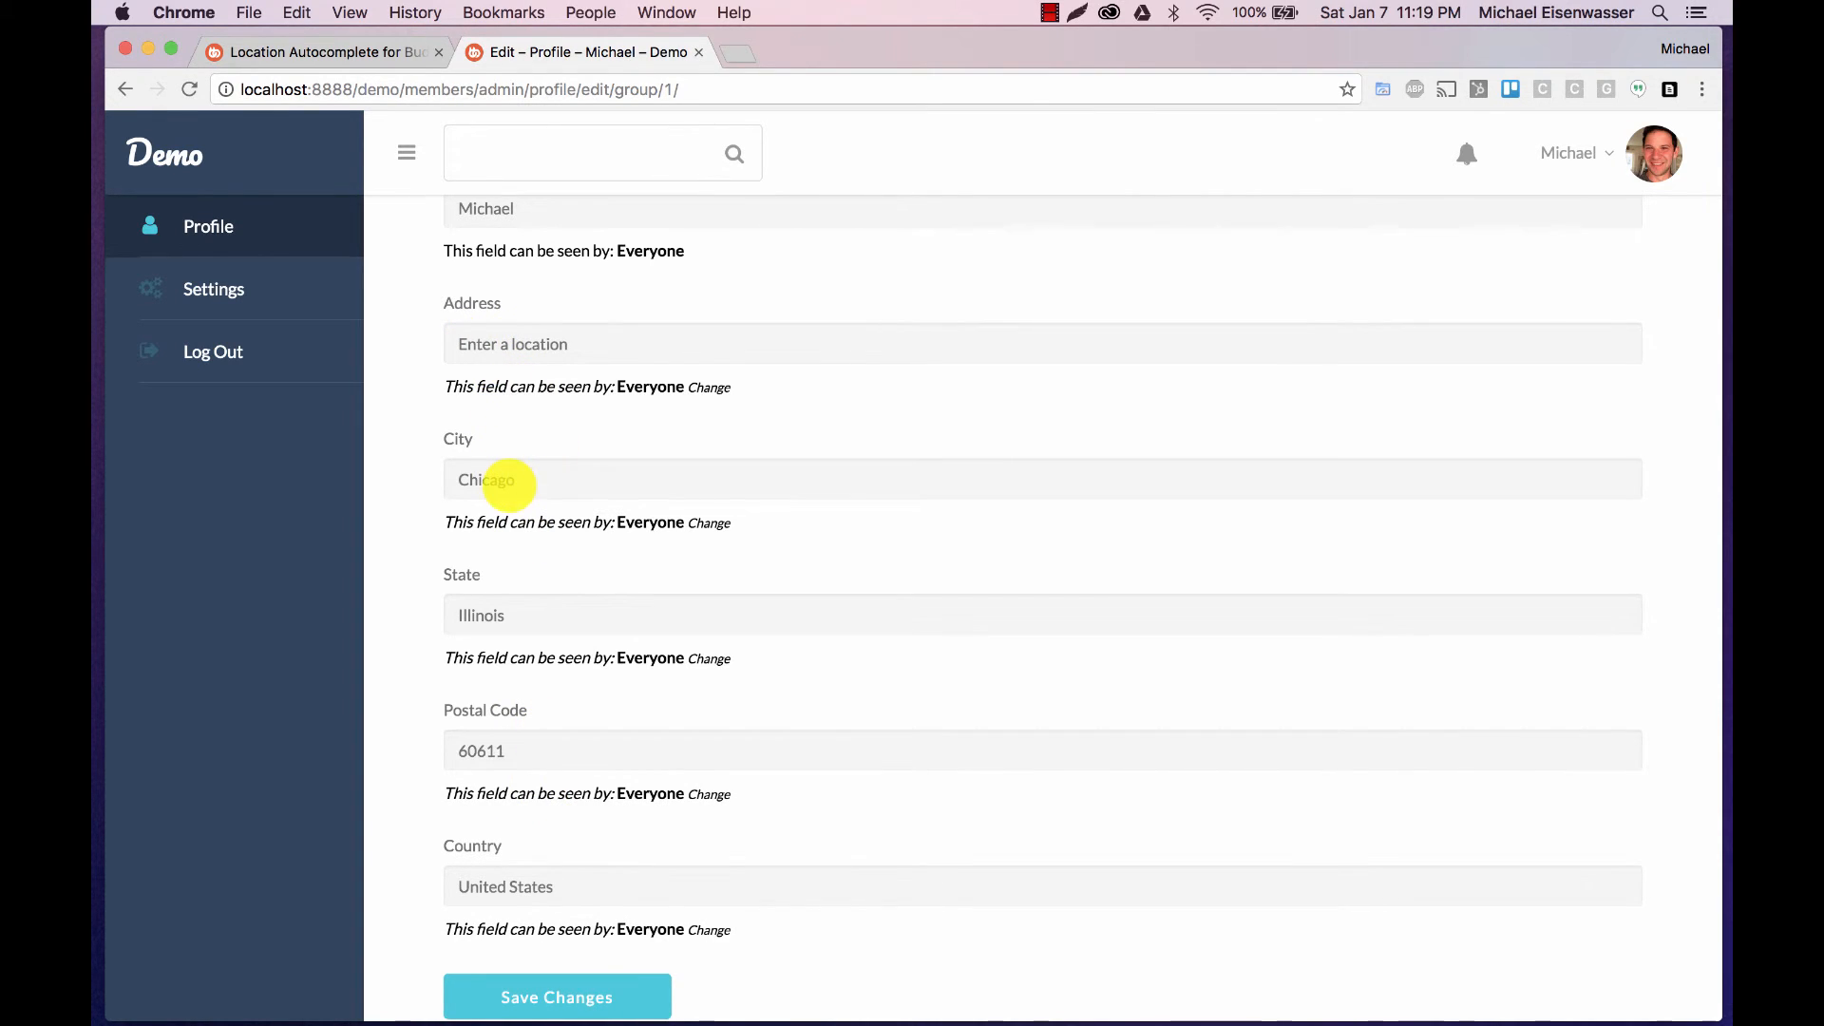
pyautogui.moveTo(535, 901)
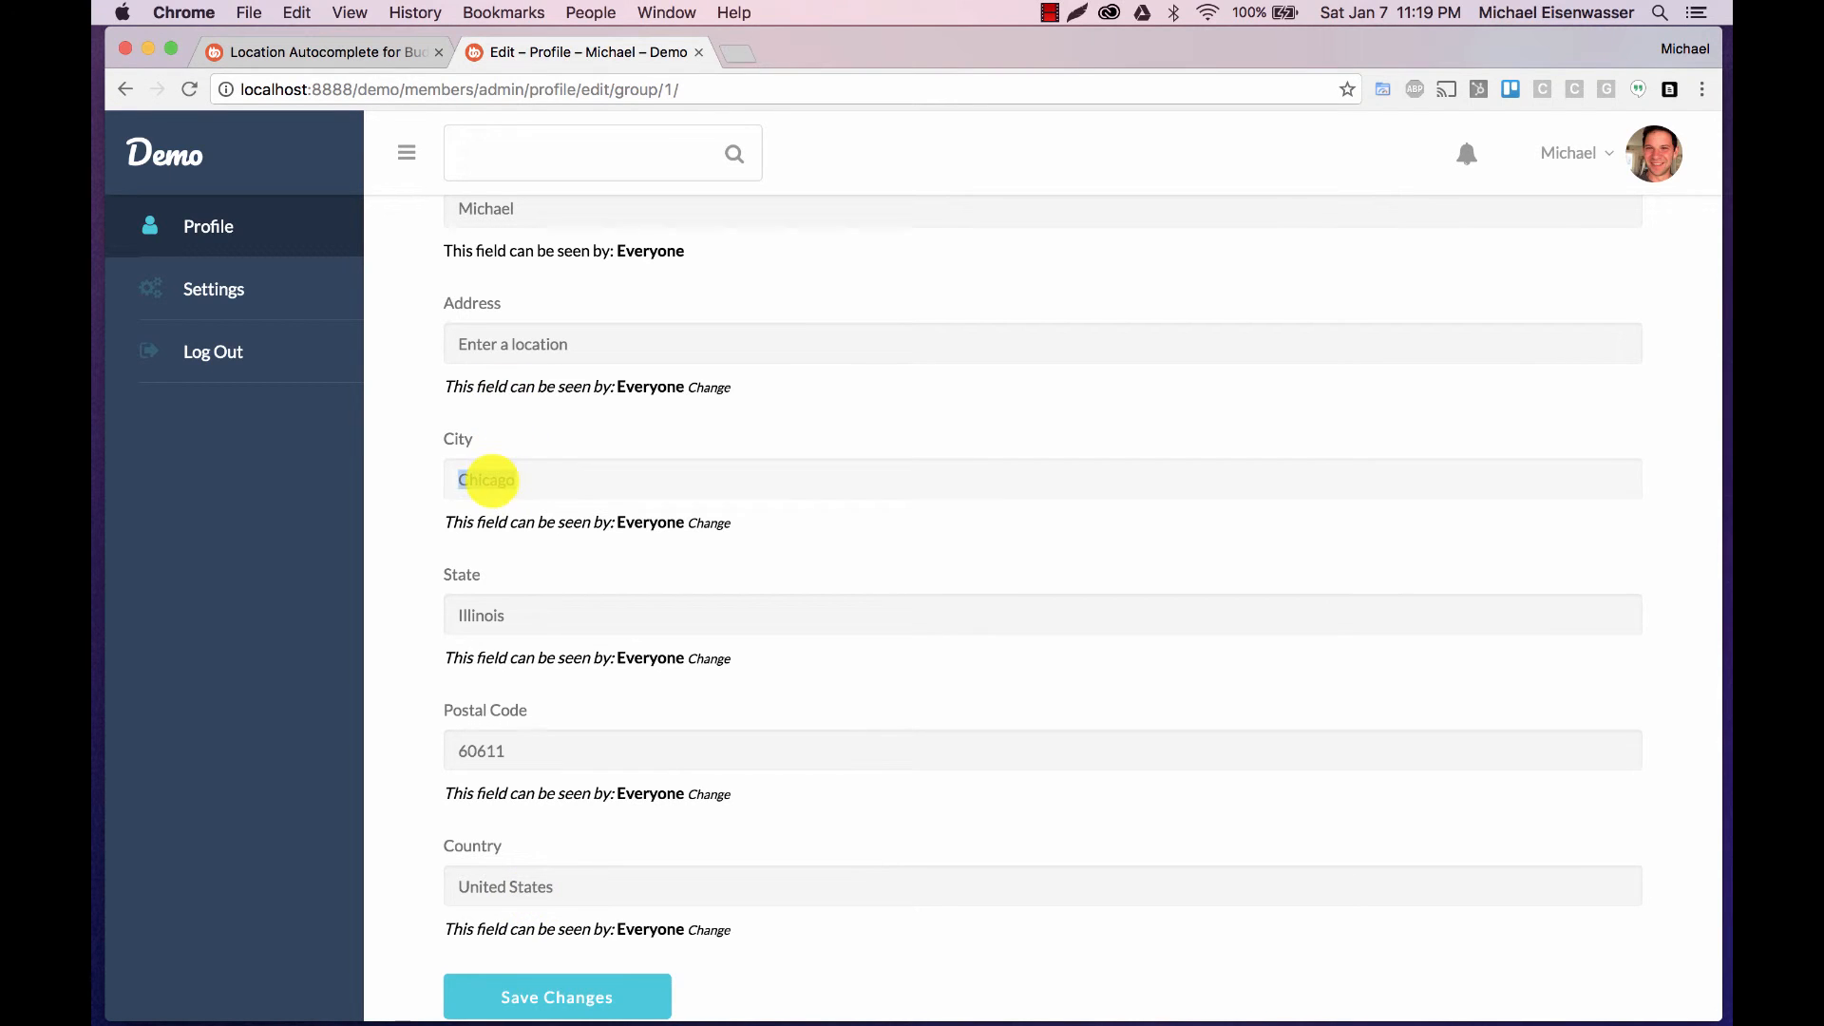
pyautogui.write('Miami, FL, United States')
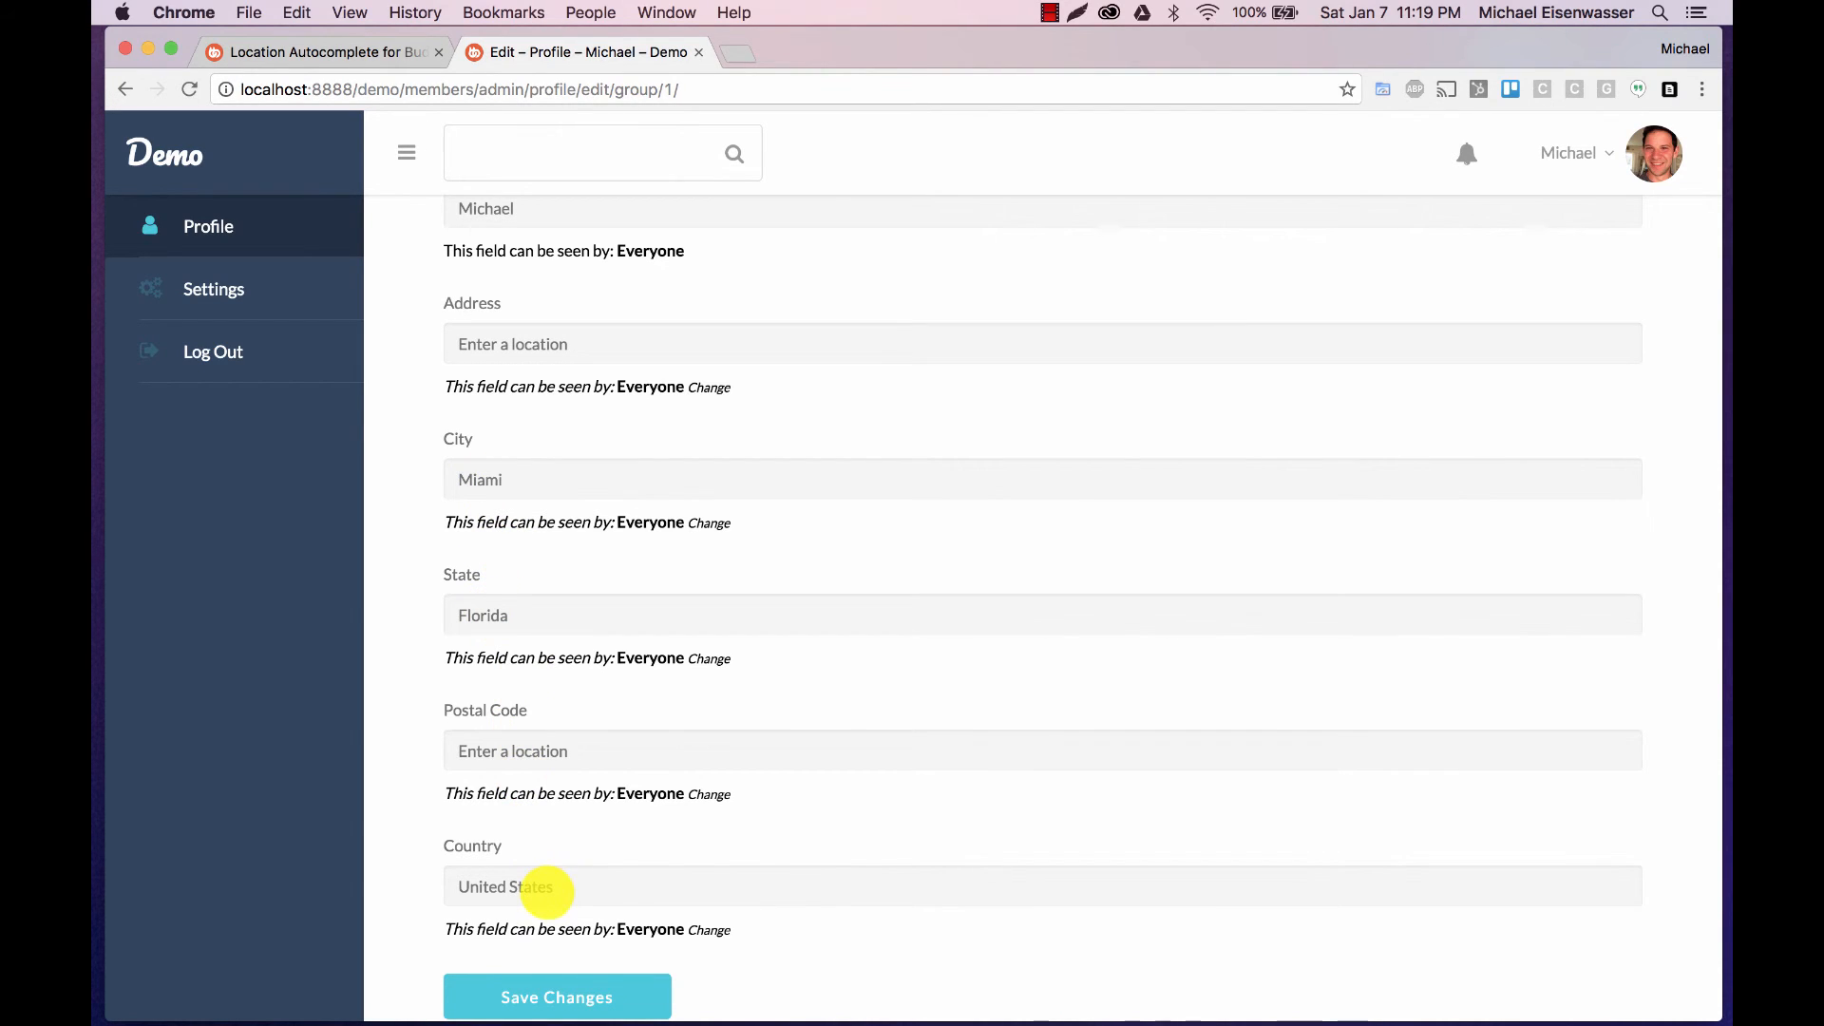
pyautogui.moveTo(483, 490)
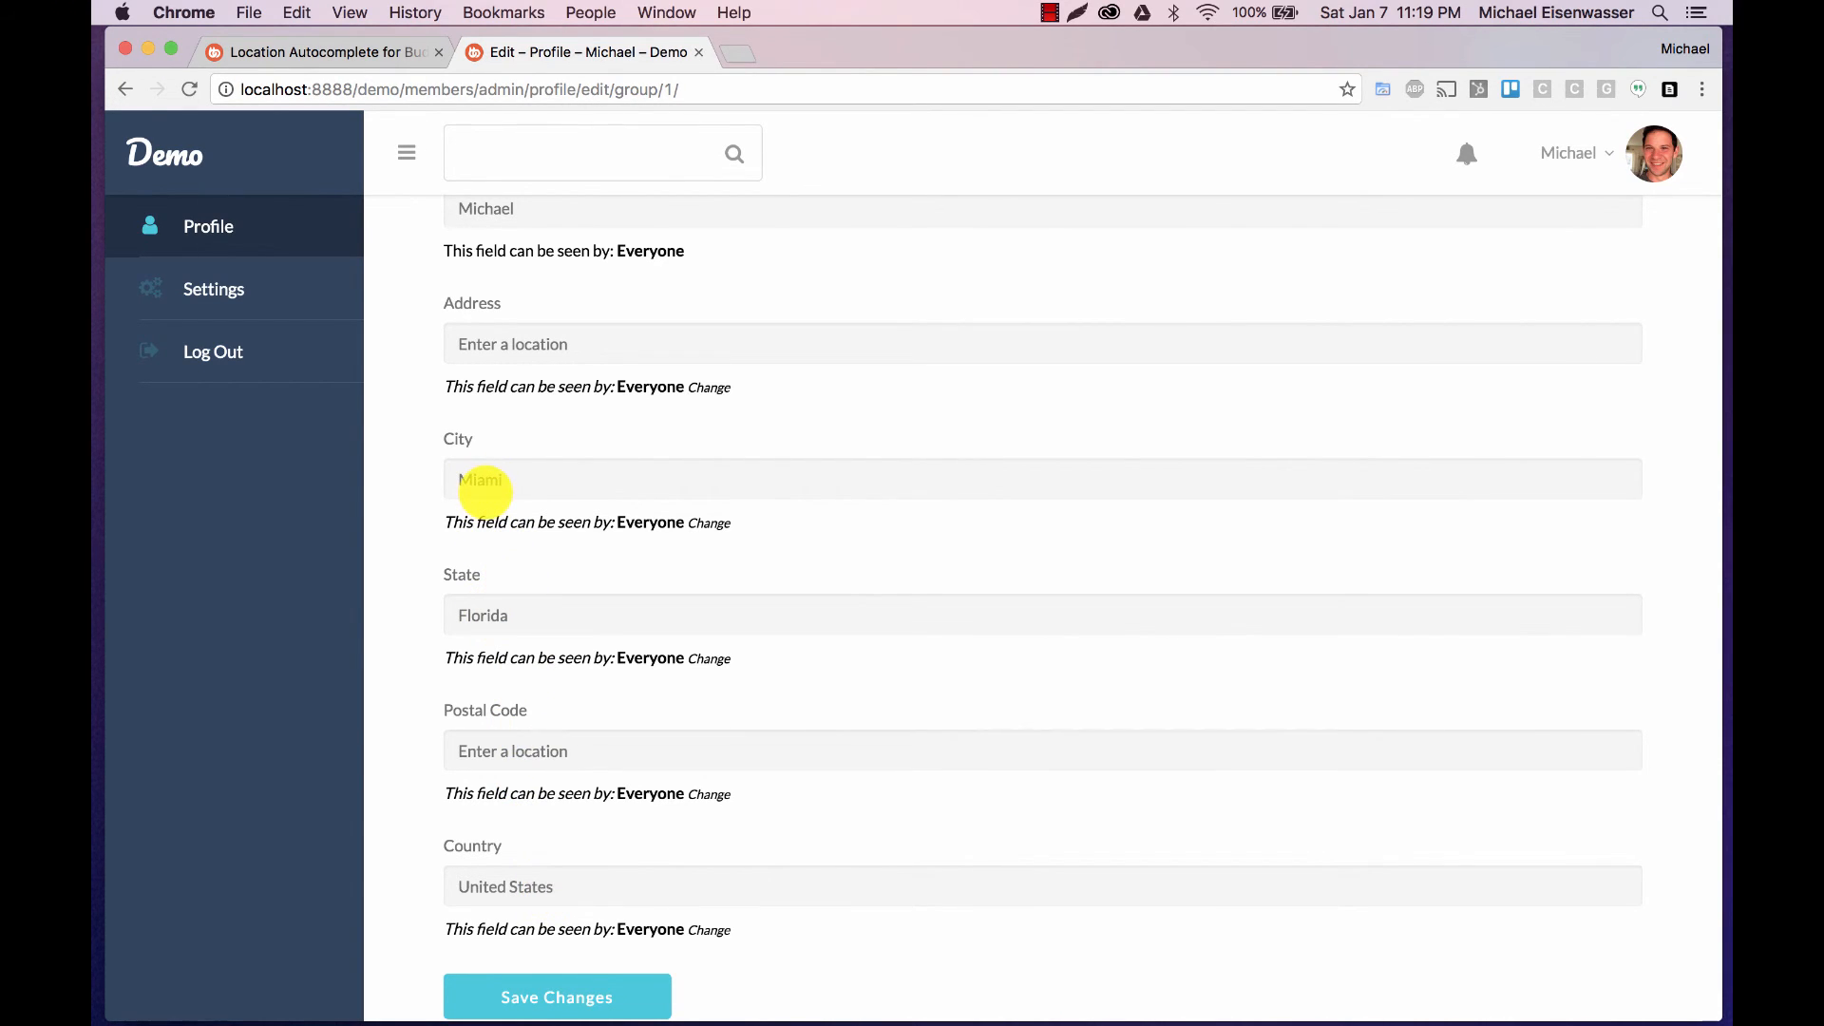
pyautogui.moveTo(513, 750)
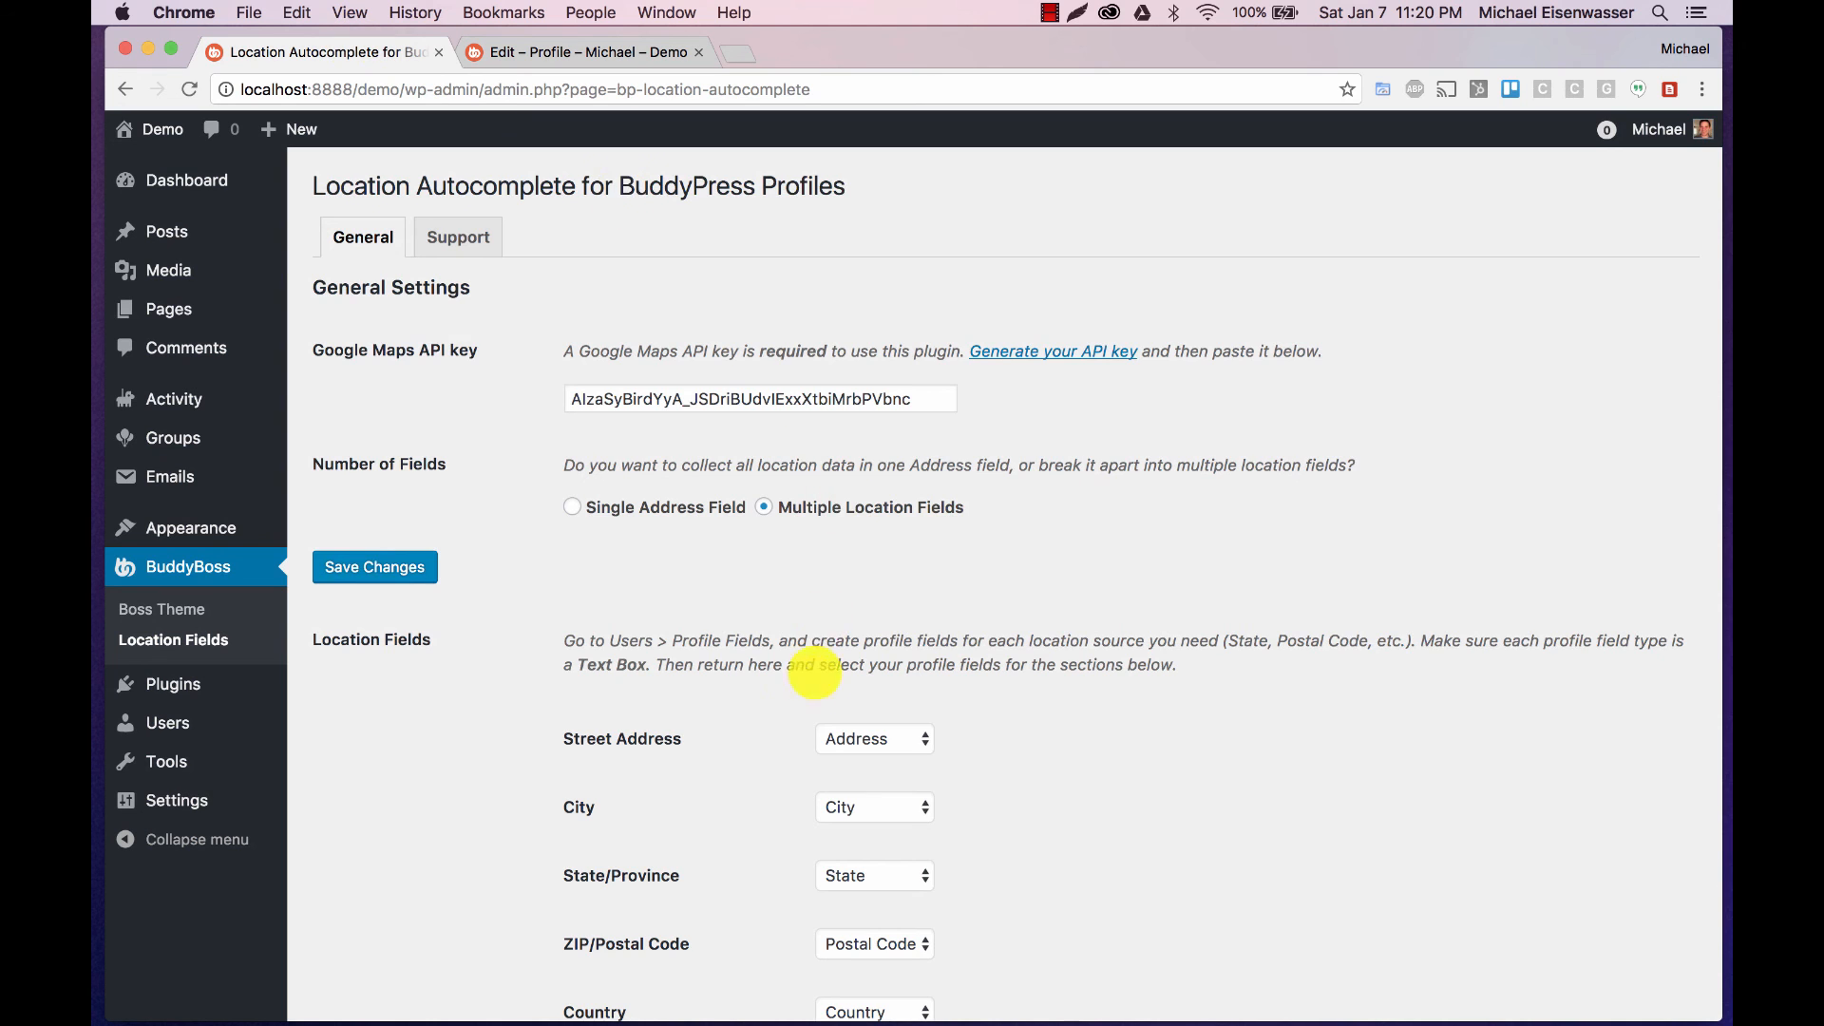
# Step: Review the saved mappings, then return to the profile showing Miami, Florida, United States
pyautogui.scroll(-3)
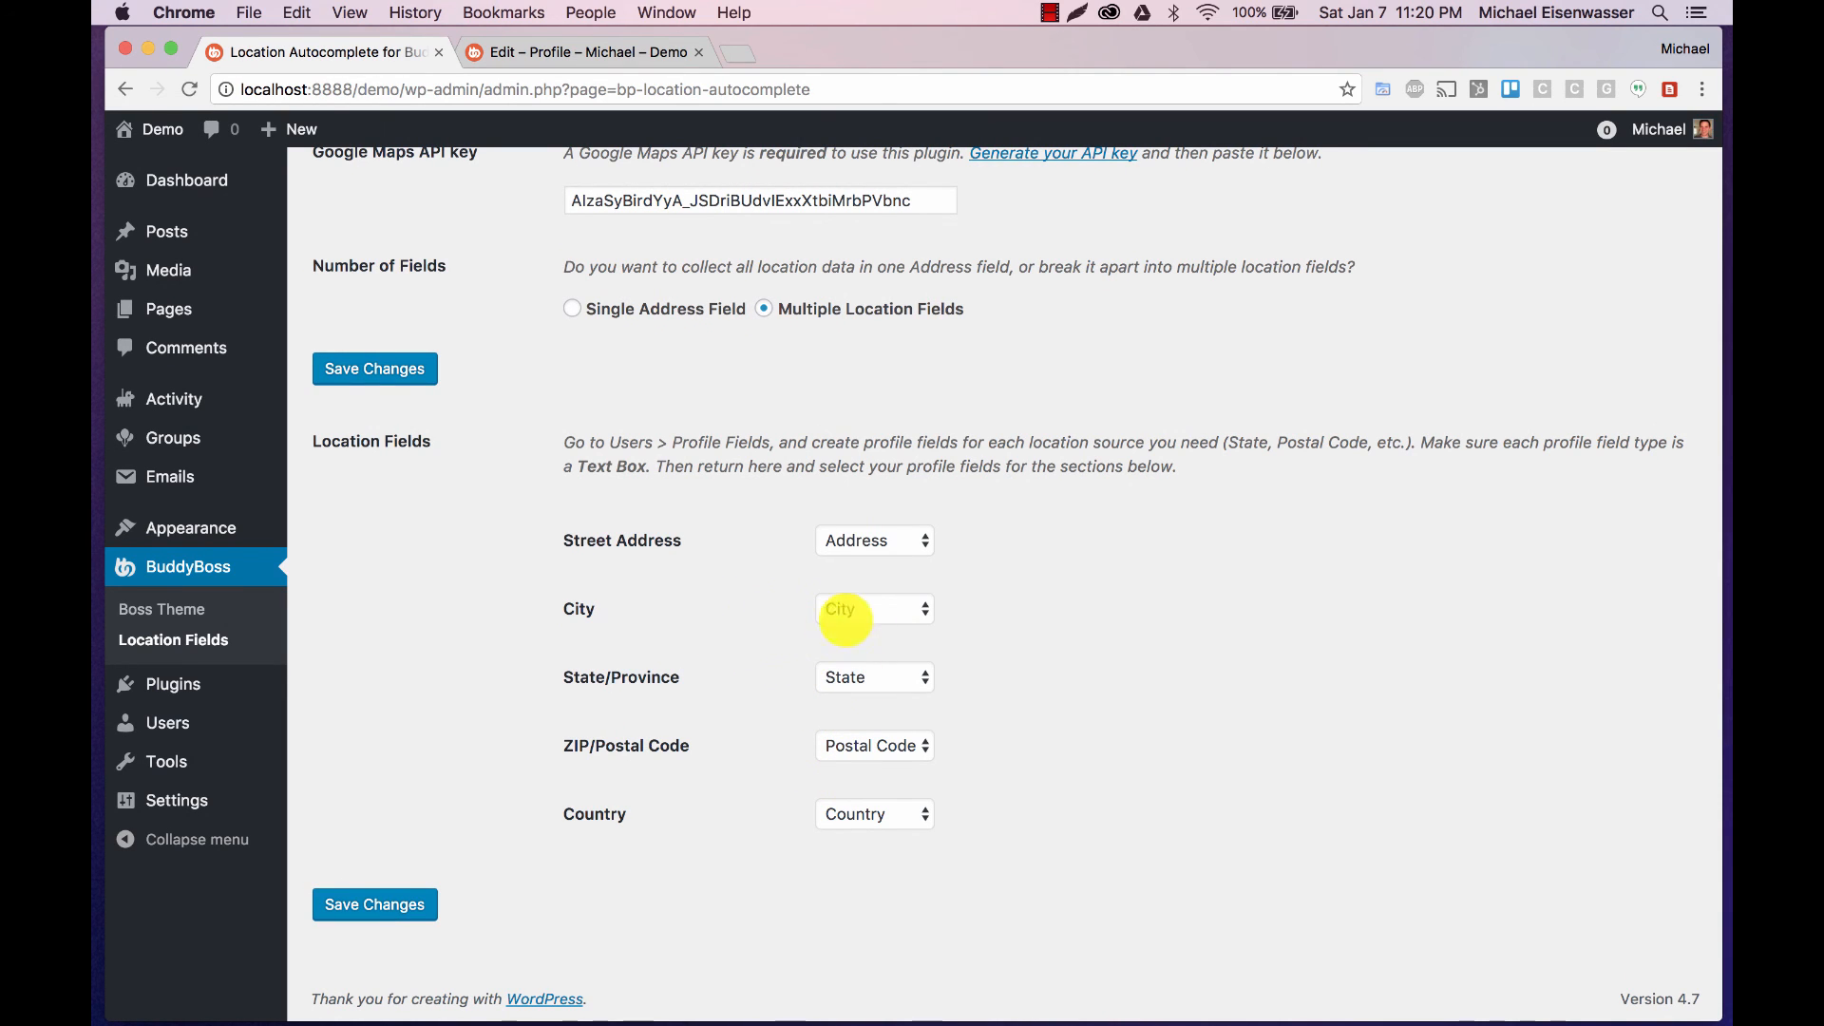
pyautogui.click(588, 53)
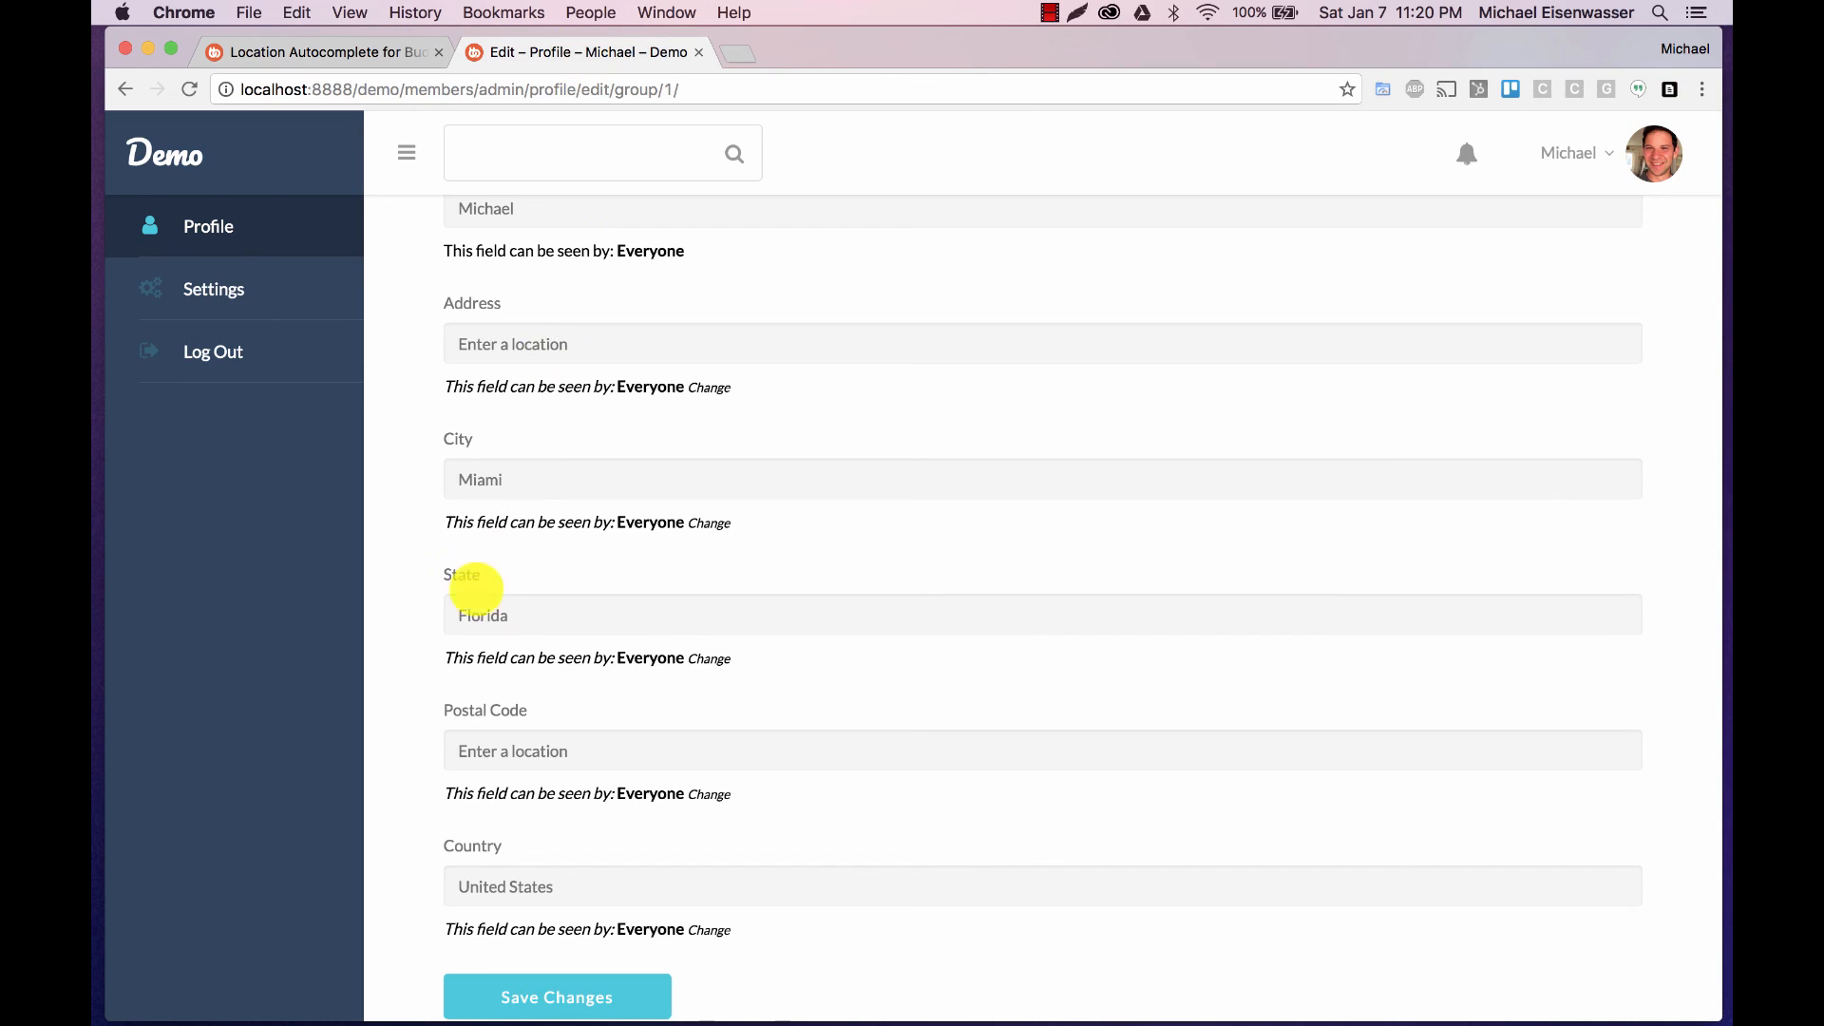
pyautogui.scroll(-3)
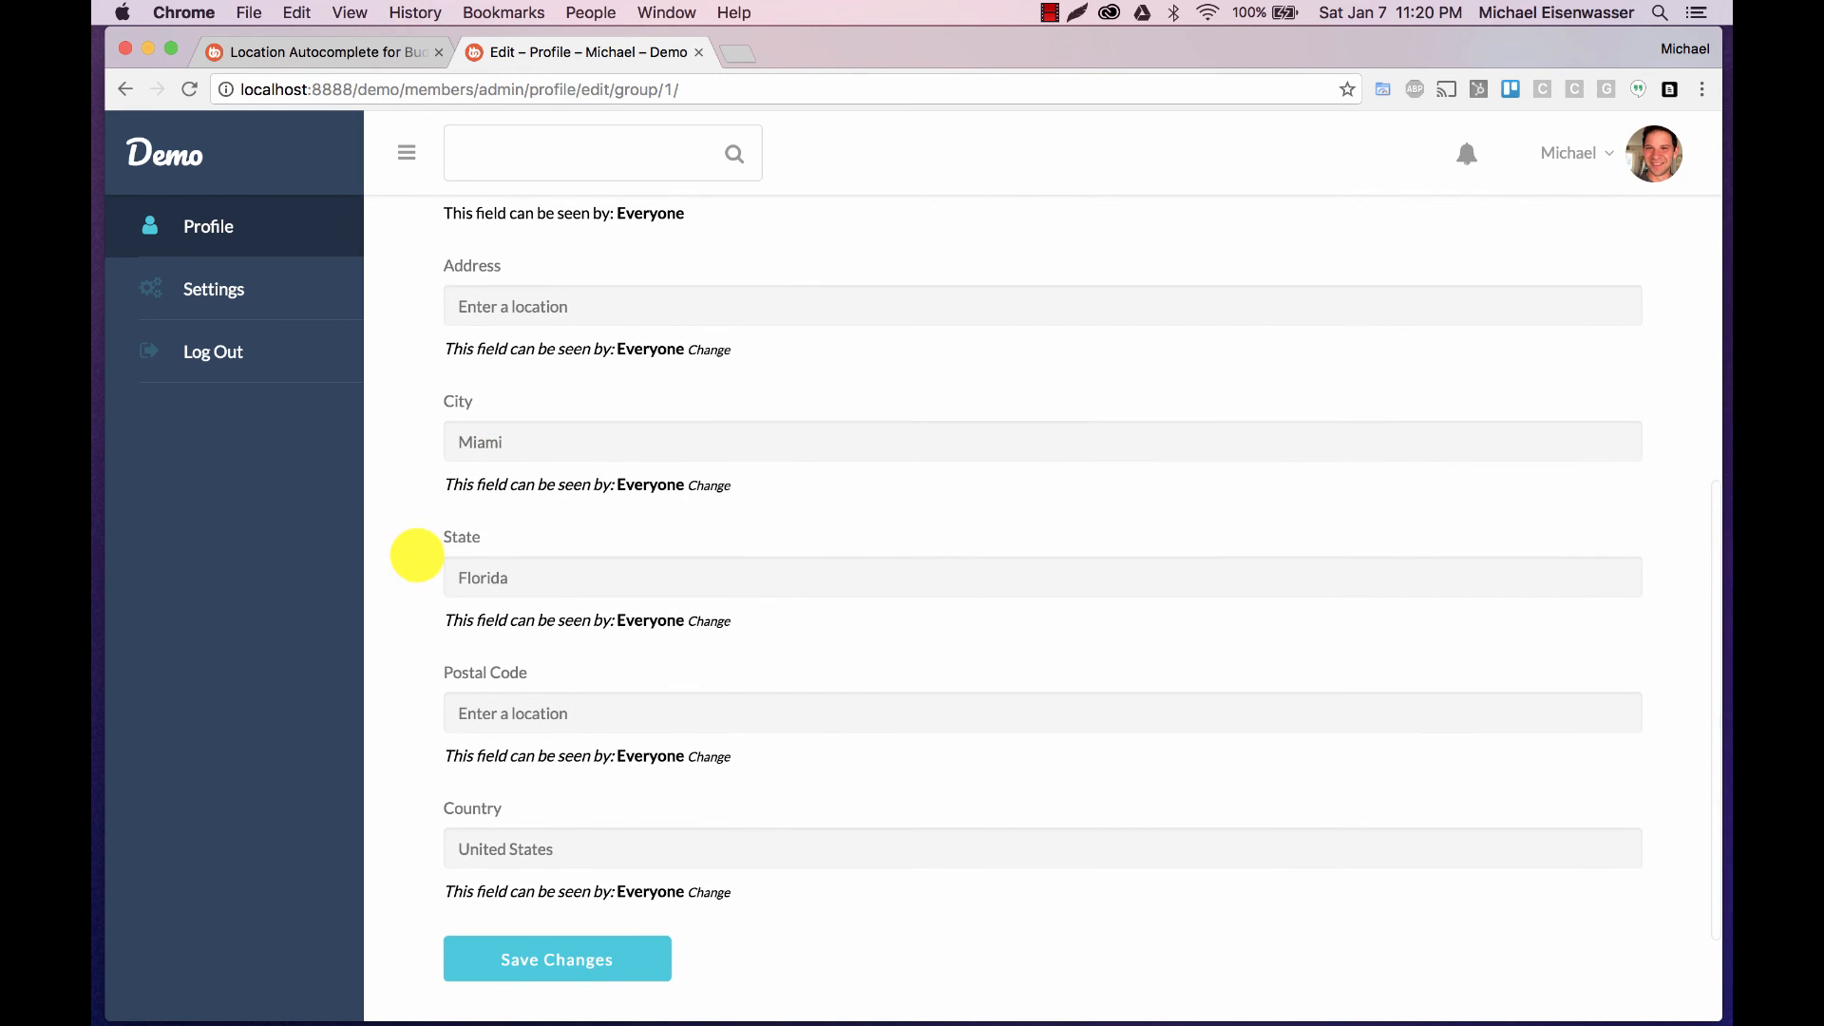